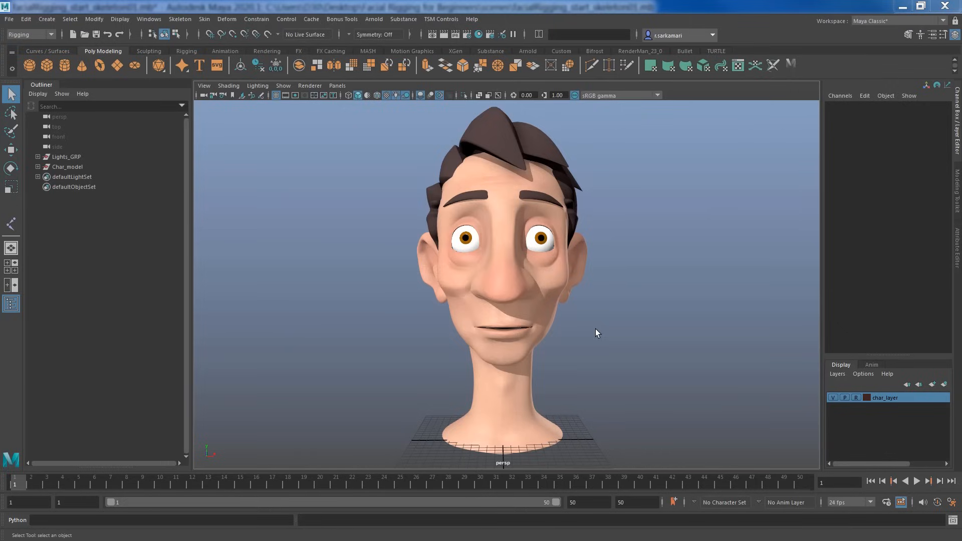
pyautogui.moveTo(369, 308)
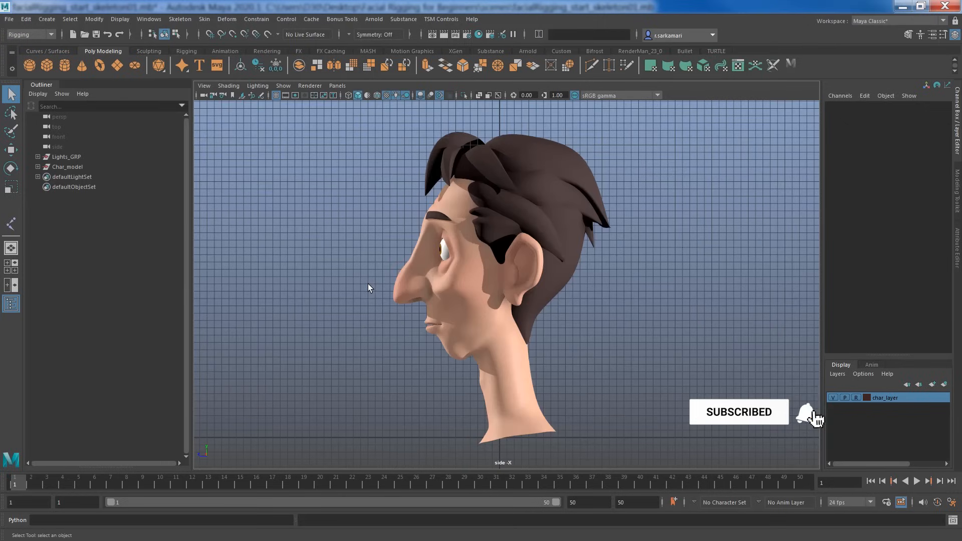
# Switch to the side view and enable X-Ray Joints in the viewport shading
pyautogui.click(809, 415)
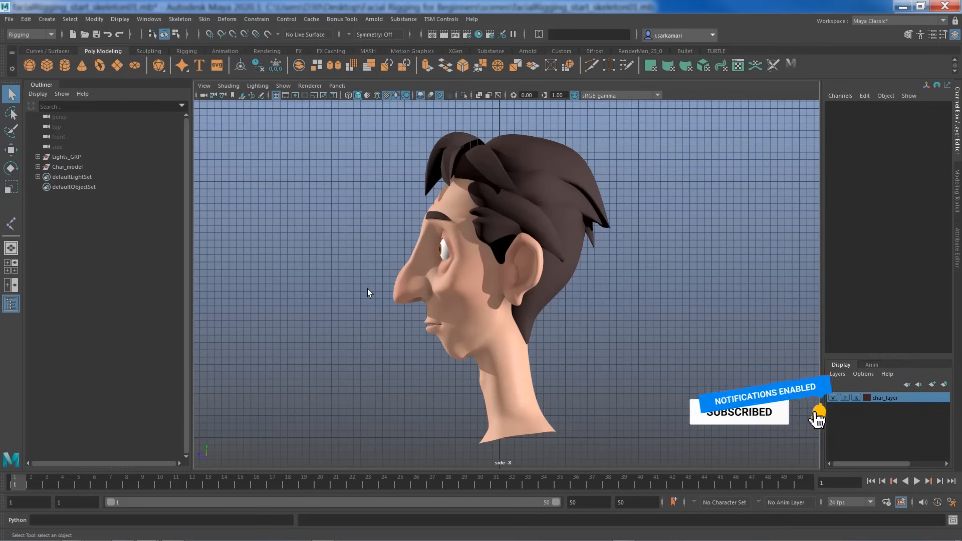
pyautogui.click(228, 85)
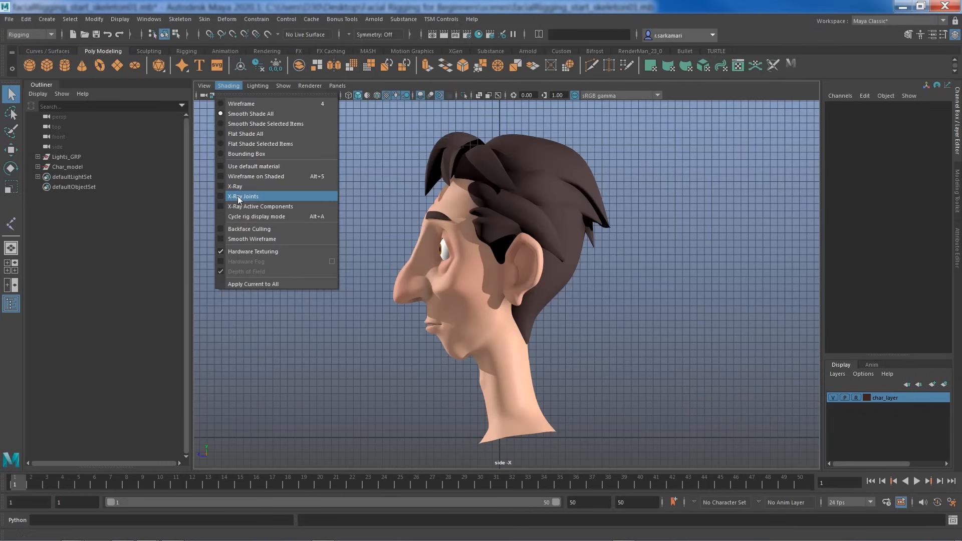
pyautogui.click(242, 196)
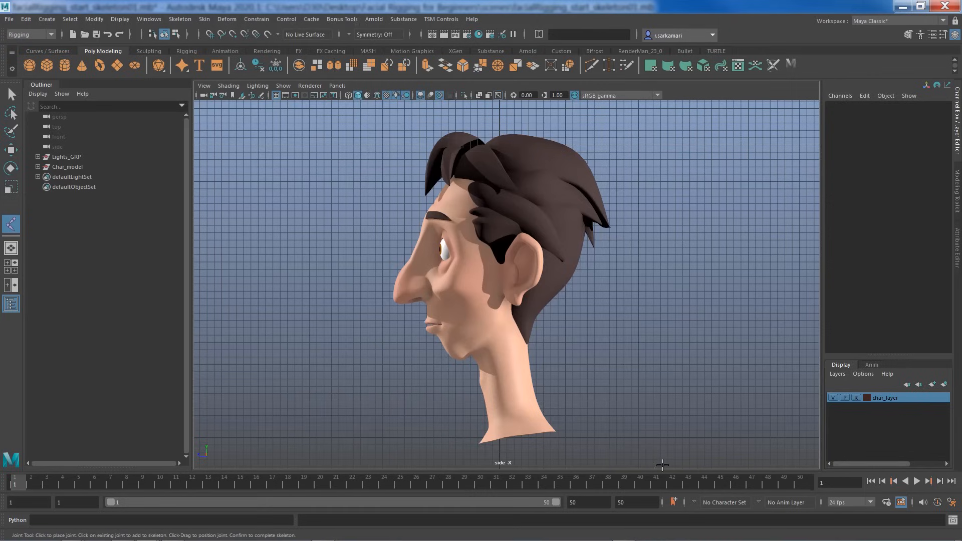
pyautogui.moveTo(515, 437)
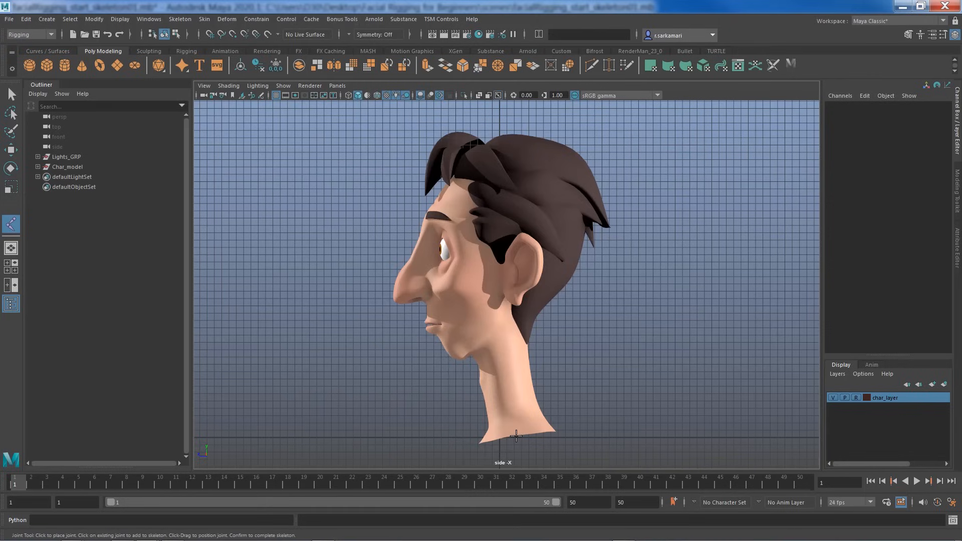
# Place a joint chain from the neck base up through the head and finish it
pyautogui.click(491, 345)
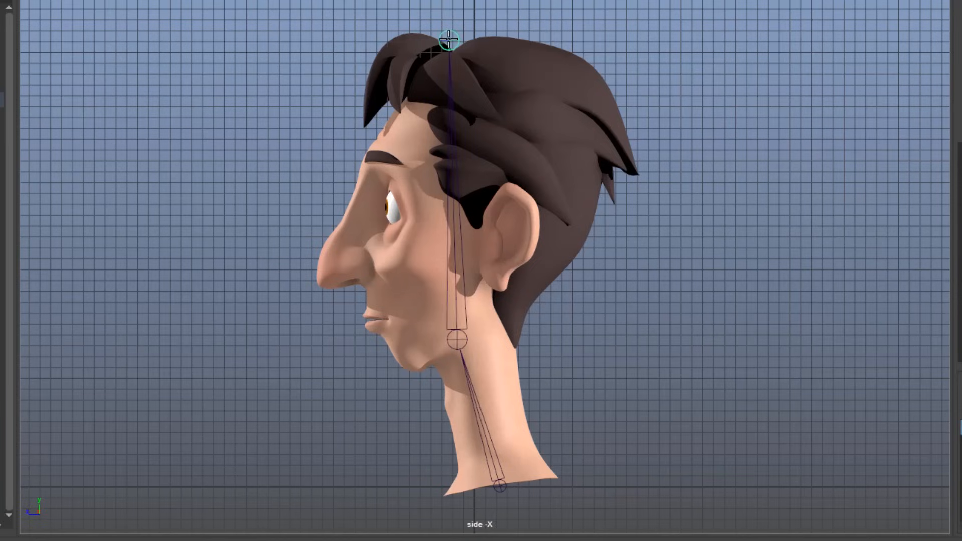
pyautogui.moveTo(454, 118)
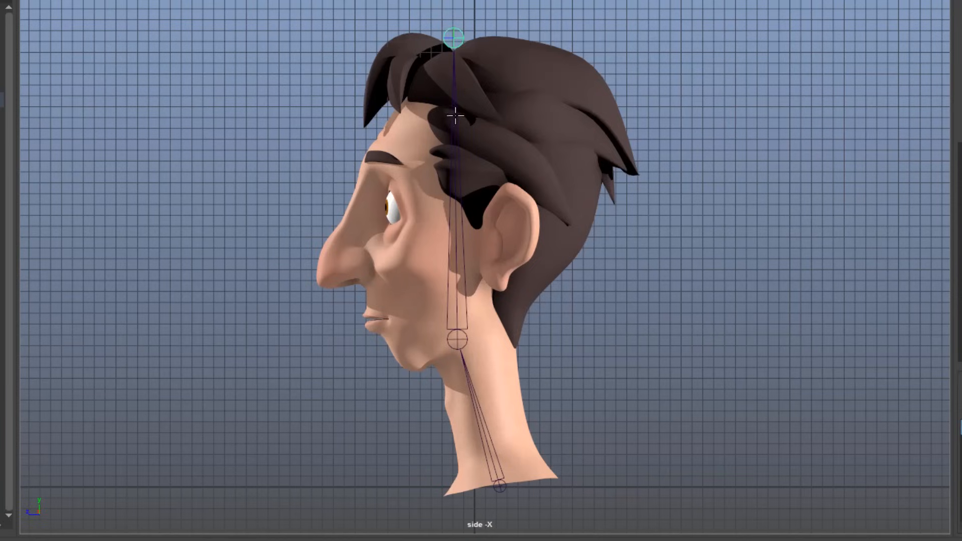
pyautogui.click(455, 37)
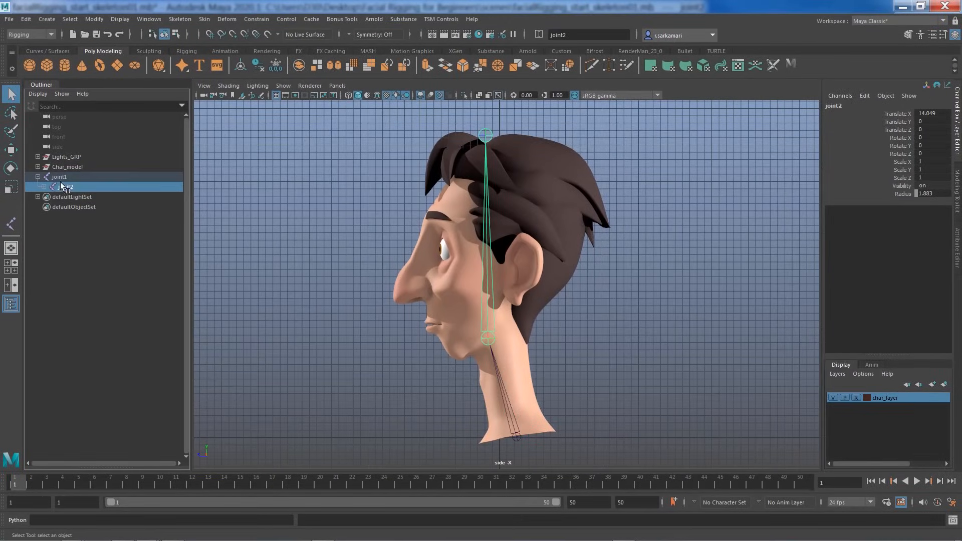
# Rename the root joint to jnt_neck01 in the Outliner
pyautogui.click(58, 177)
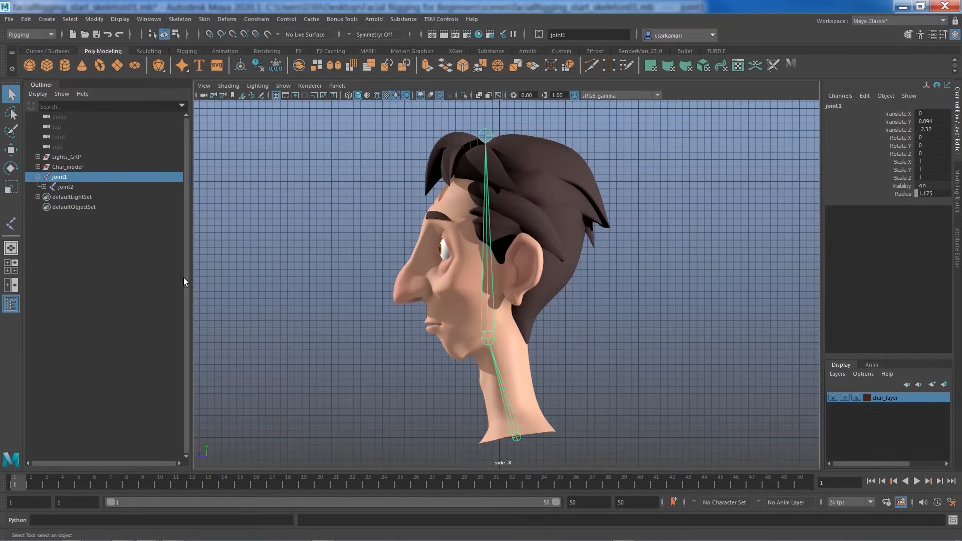
pyautogui.doubleClick(59, 177)
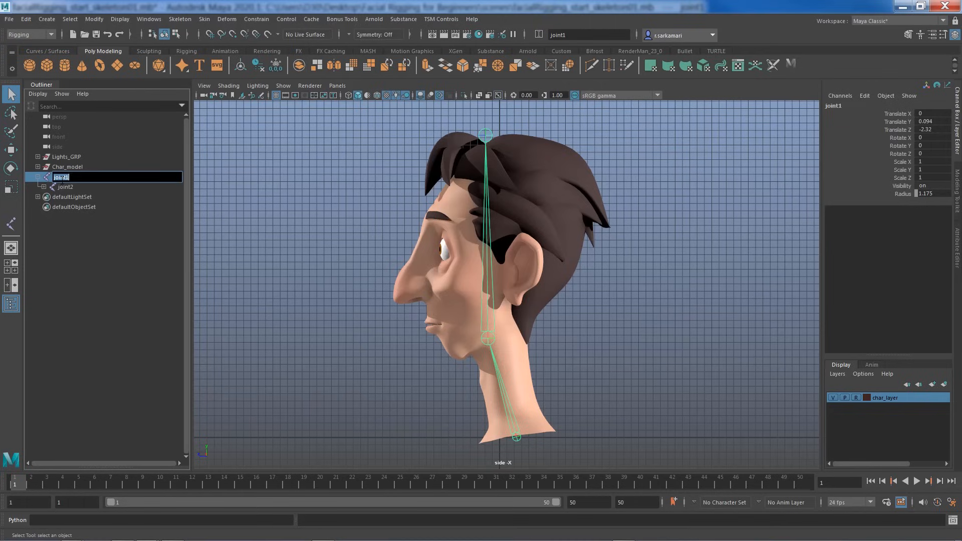
pyautogui.write('jnt_neck0')
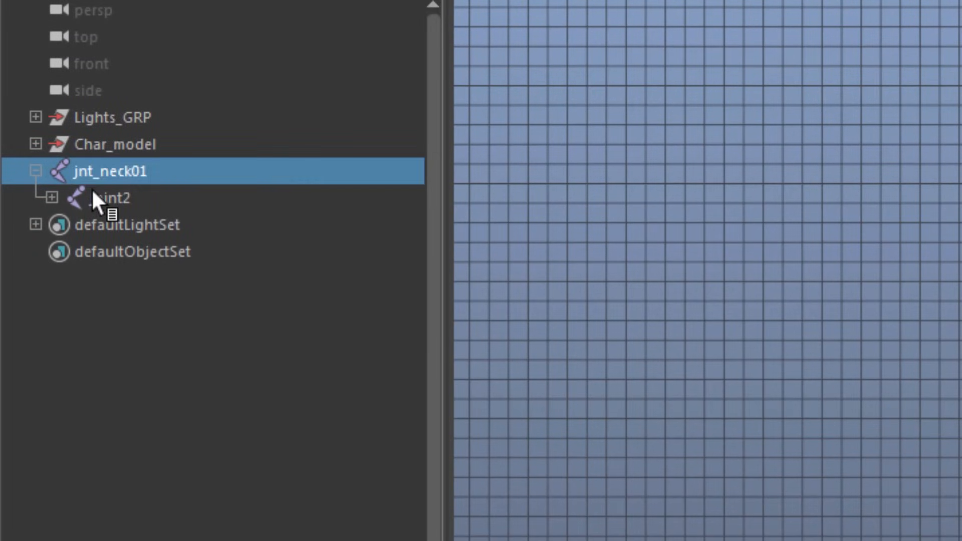
# Rename the middle joint to jnt_head and start renaming the tip joint with jnt
pyautogui.doubleClick(105, 198)
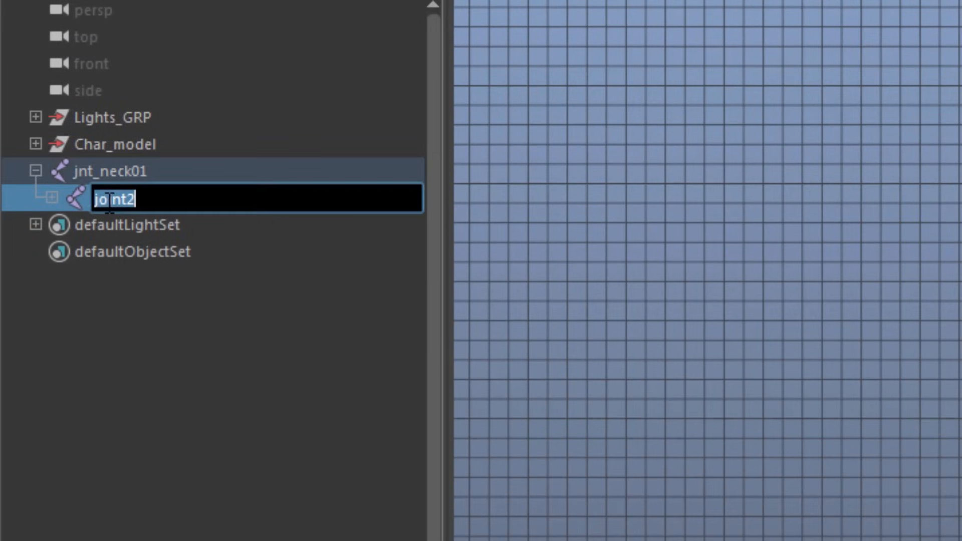
pyautogui.write('jnt_')
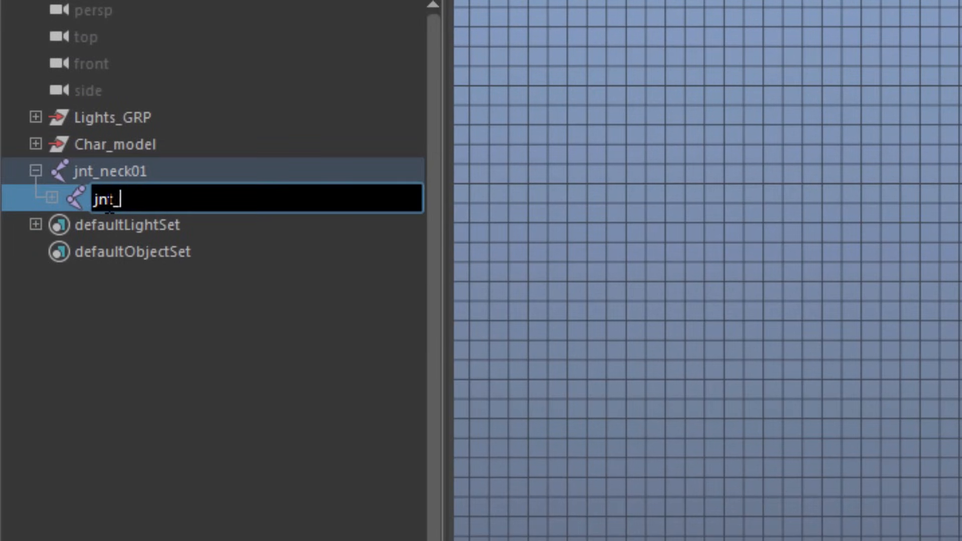
pyautogui.write('head')
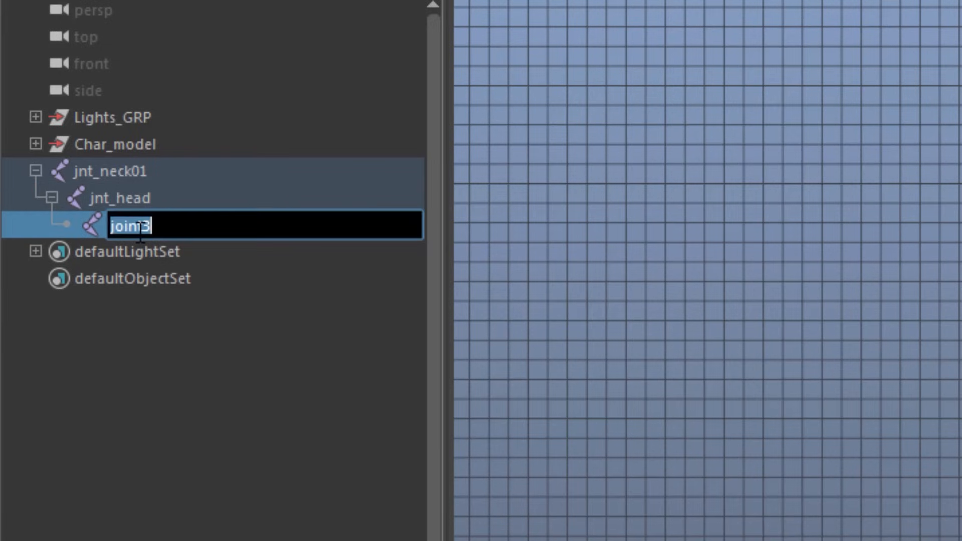
pyautogui.write('jnt')
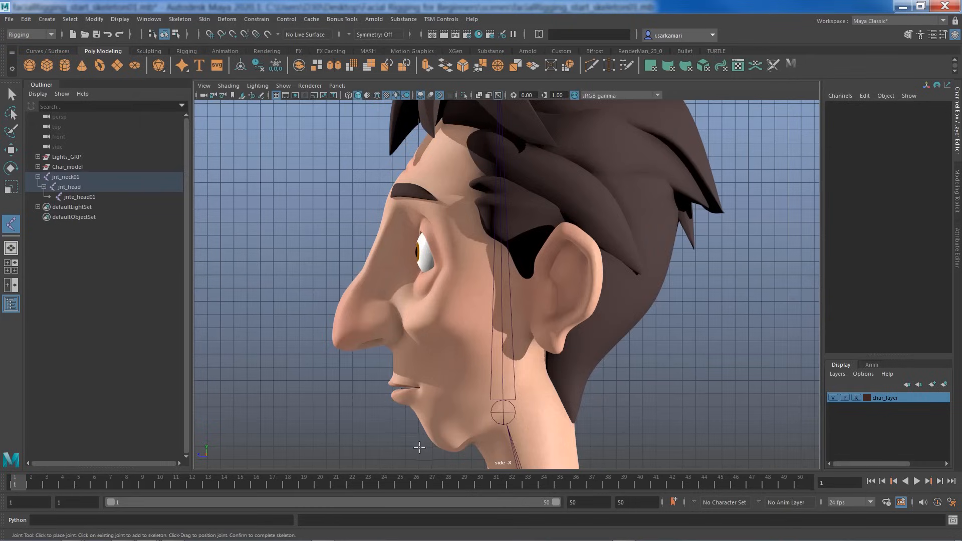
pyautogui.moveTo(433, 454)
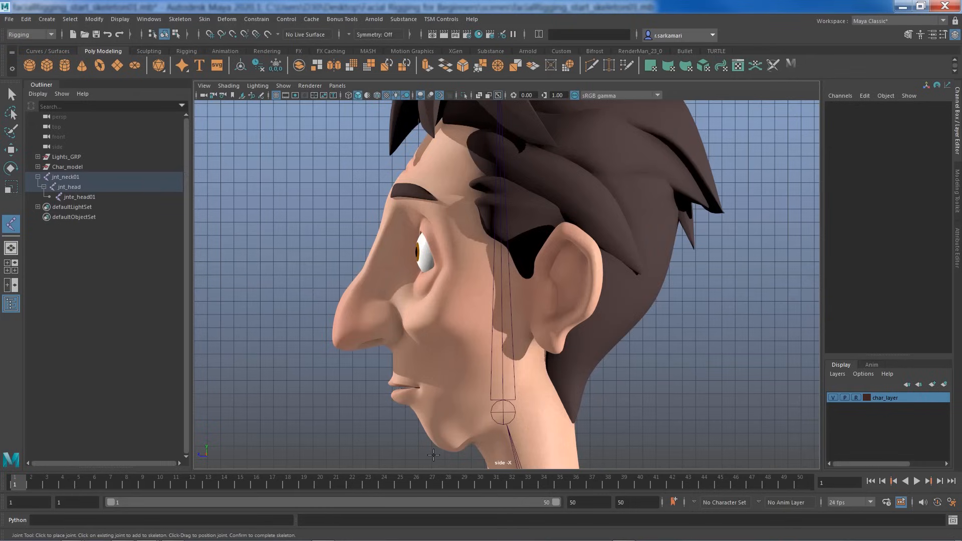
# Place a separate jaw chain from below the ear to the chin and finish it
pyautogui.click(527, 308)
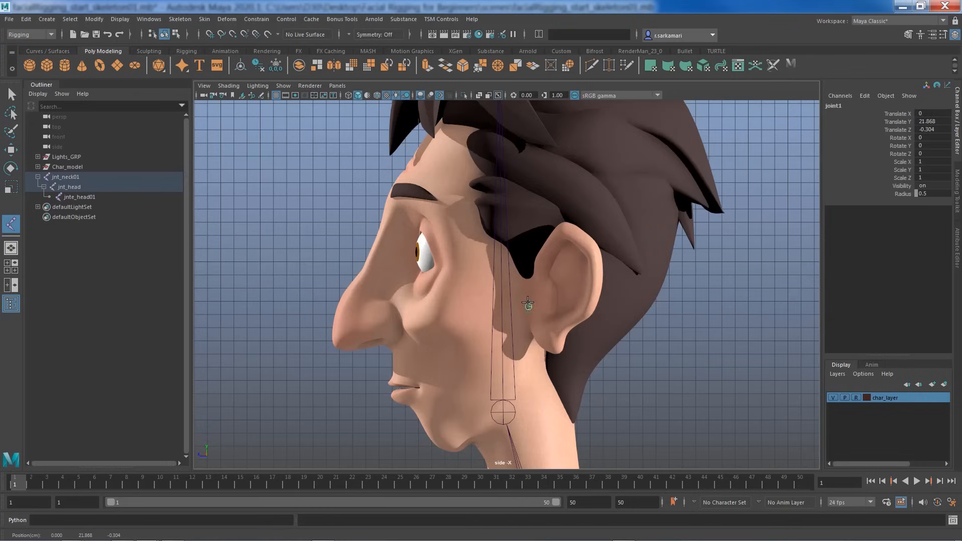
pyautogui.click(529, 309)
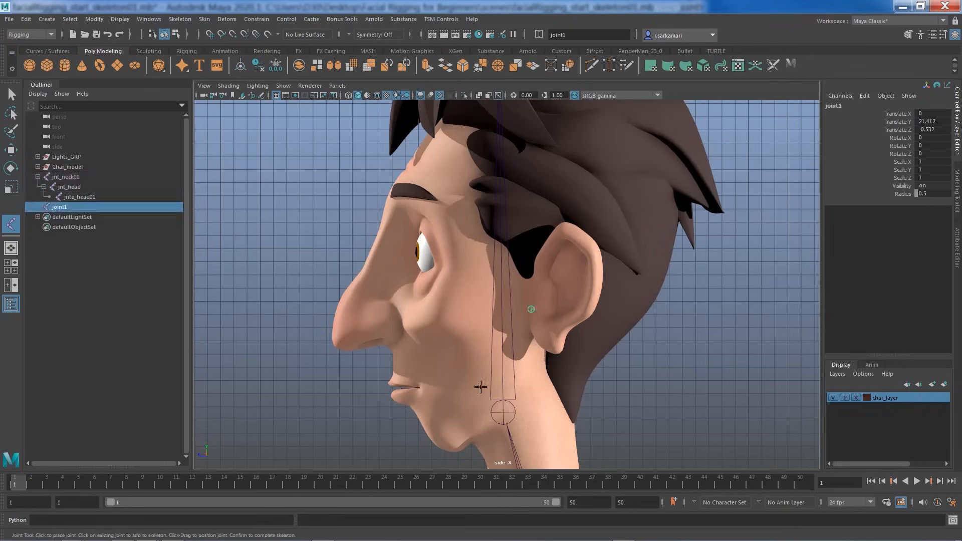
pyautogui.click(433, 455)
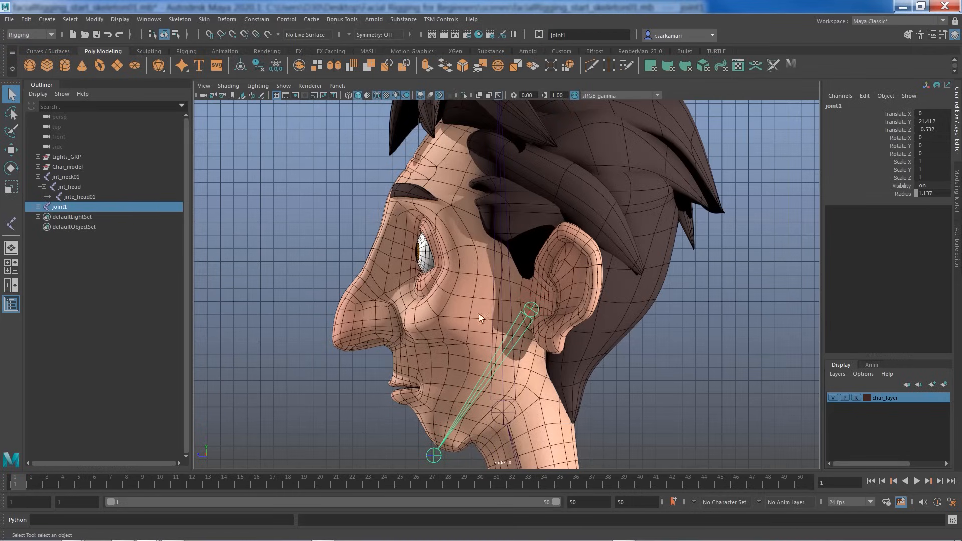
pyautogui.moveTo(506, 351)
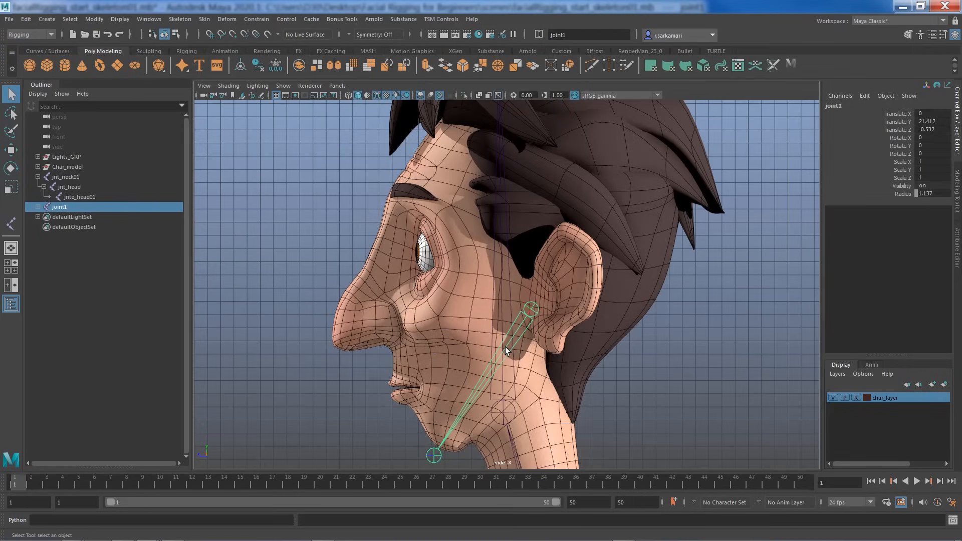
# Duplicate the jaw chain with Ctrl+D and move the copy's tip up to the mouth corner
pyautogui.press('Ctrl+D')
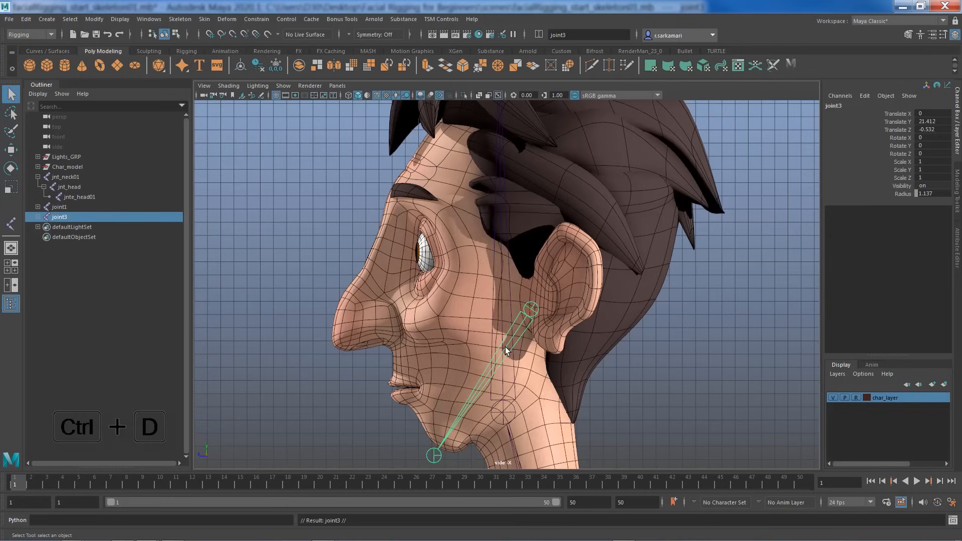
pyautogui.press('e')
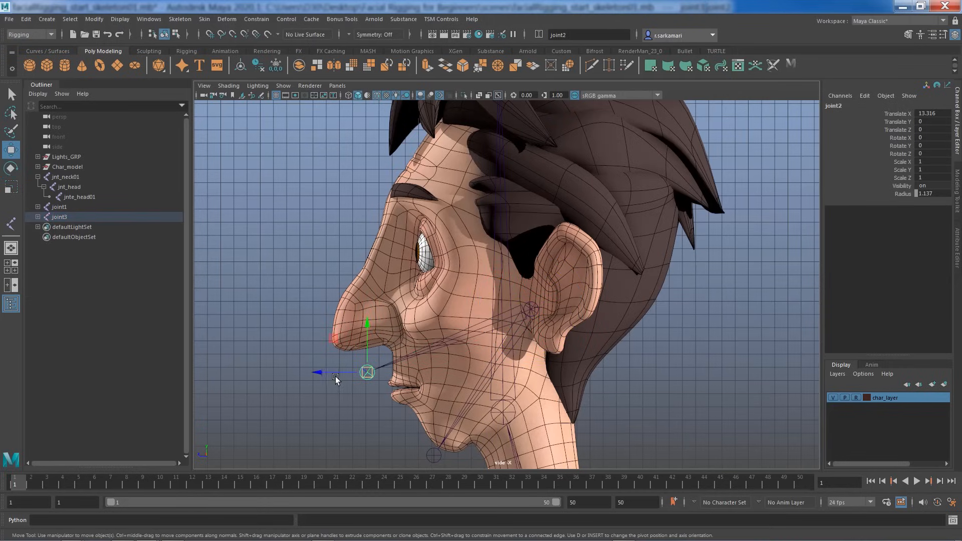
pyautogui.moveTo(366, 373); pyautogui.dragTo(382, 371)
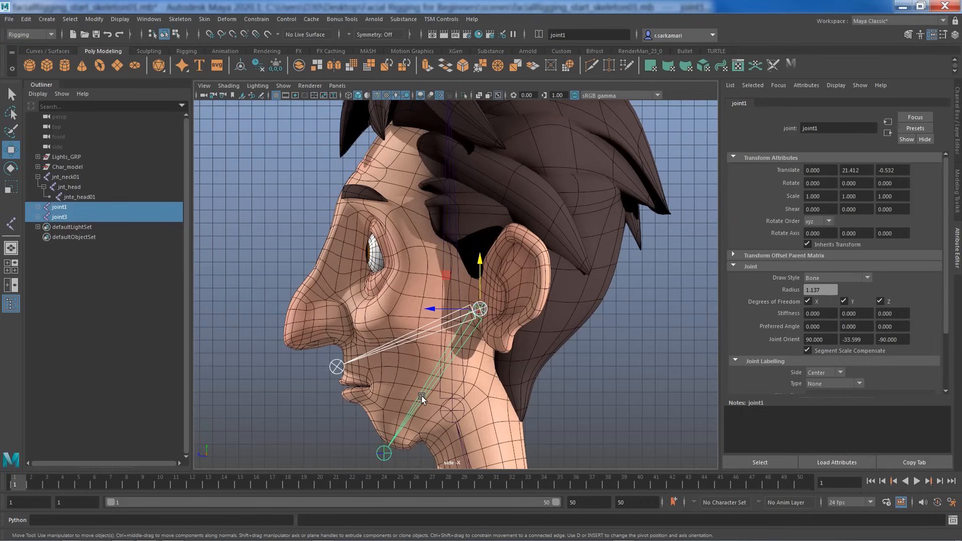
# Parent joint1 and joint3 under jnt_head and verify the hierarchy in the Outliner
pyautogui.click(69, 186)
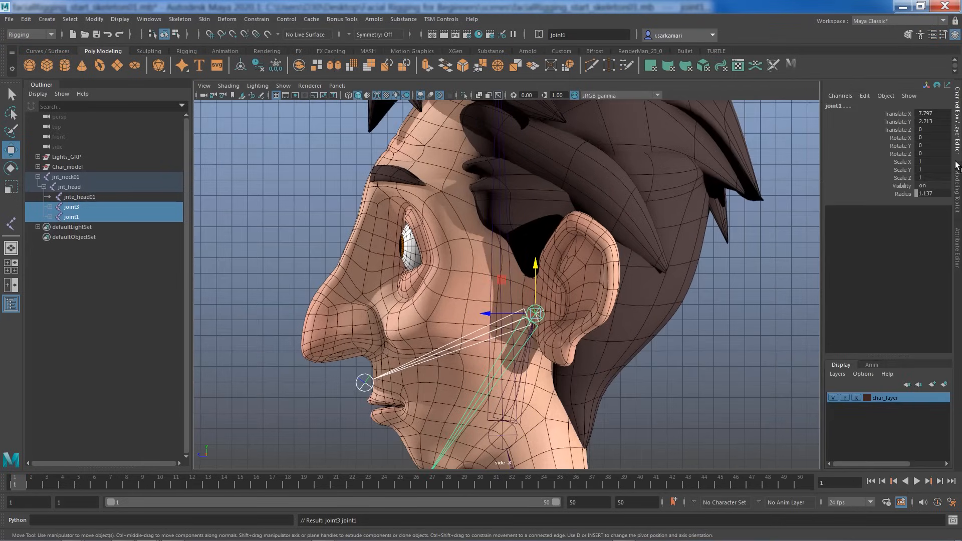
pyautogui.click(931, 193)
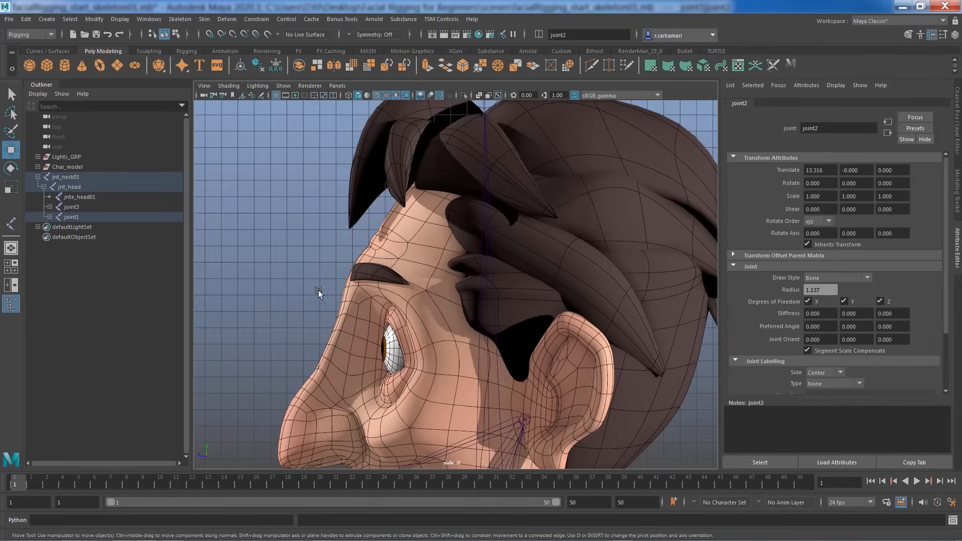
pyautogui.click(79, 197)
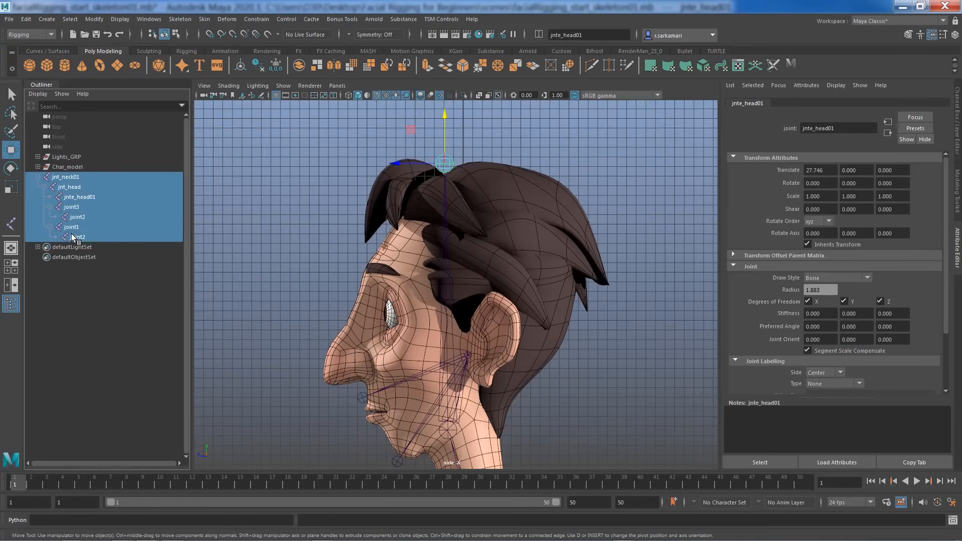
# Freeze rotate and scale on the neck-jaw hierarchy, then inspect joint3's attribute values
pyautogui.click(120, 19)
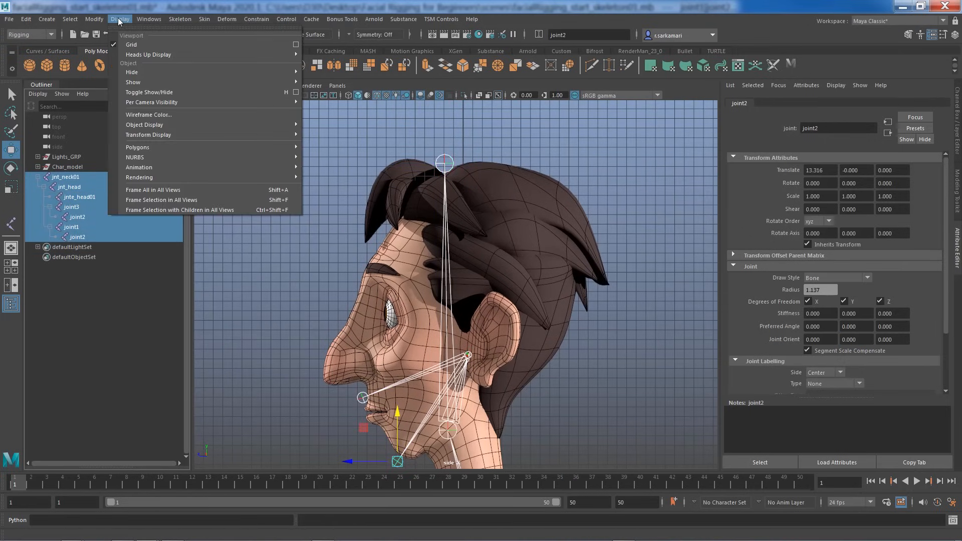
pyautogui.click(94, 19)
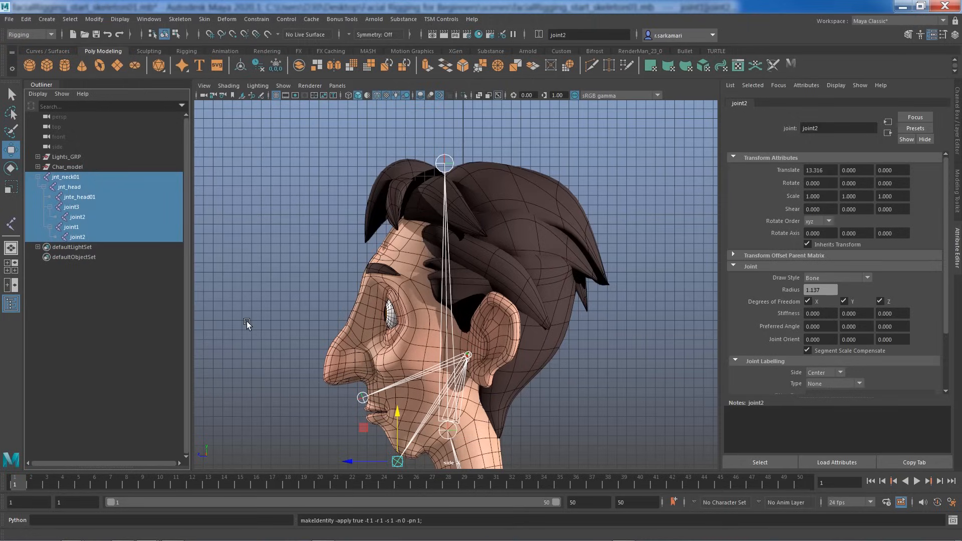
pyautogui.click(71, 206)
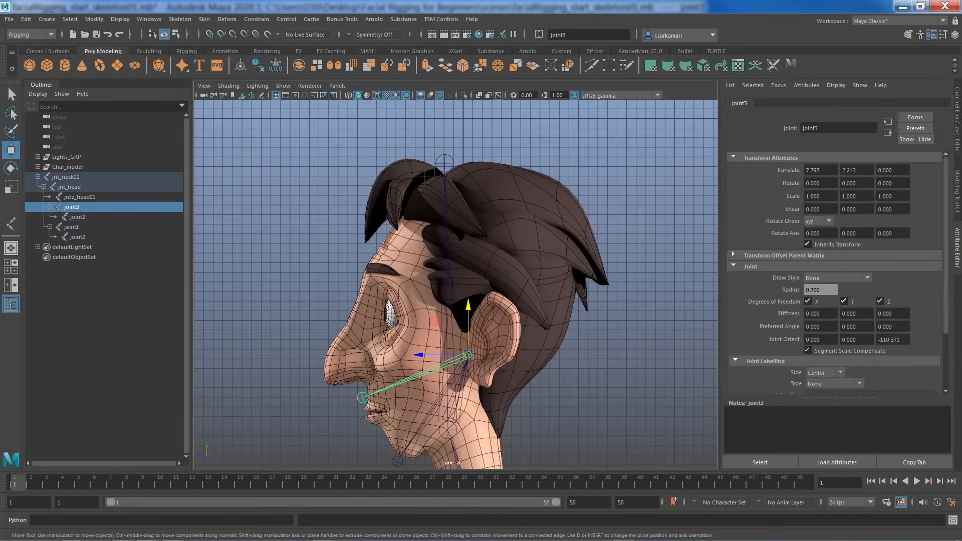
pyautogui.moveTo(292, 343)
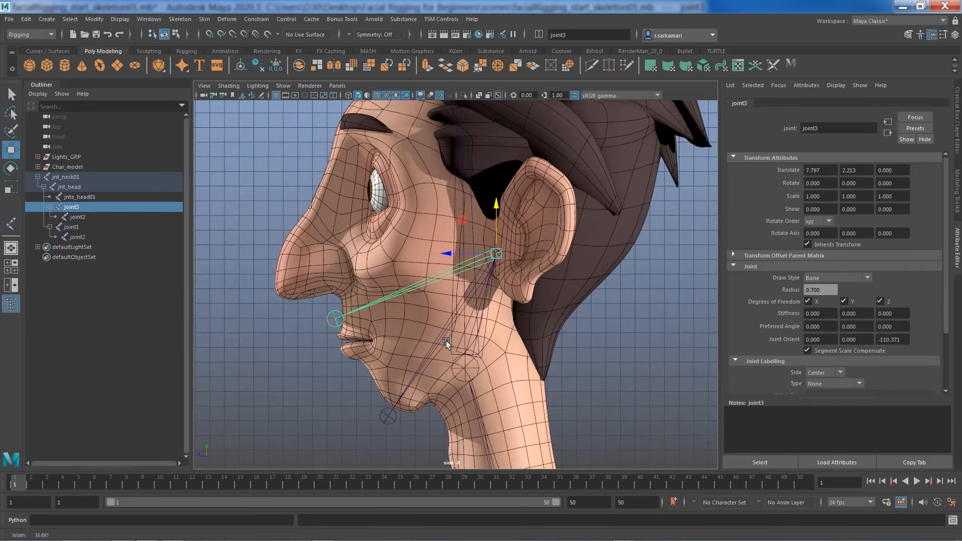
pyautogui.moveTo(434, 457)
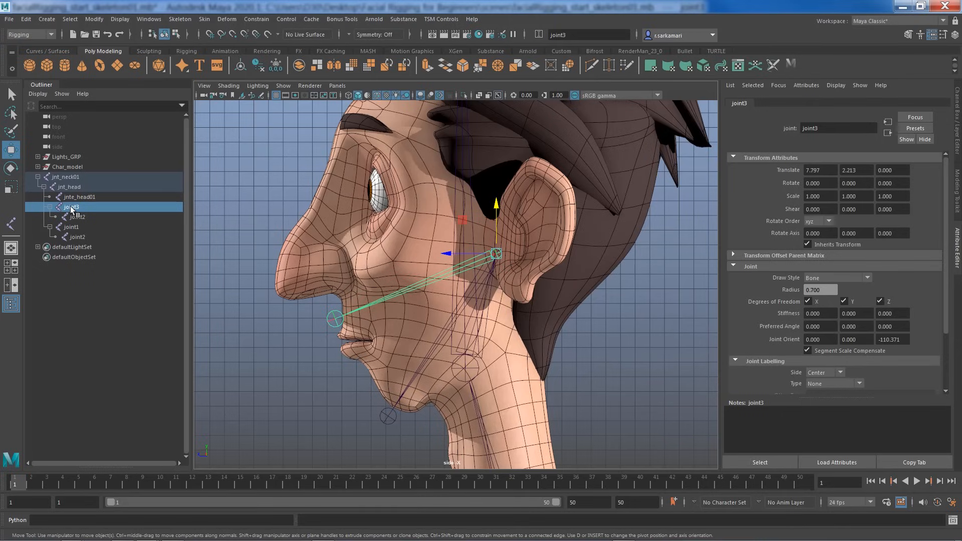
# Rename the upper jaw joint to jnt_upperjaw01
pyautogui.doubleClick(72, 206)
pyautogui.write('jnt_upperja')
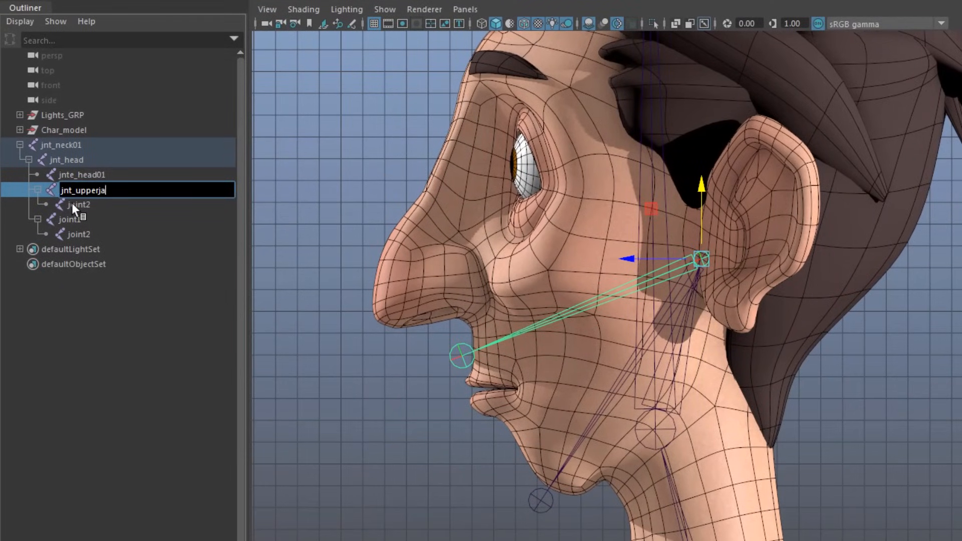
pyautogui.write('w01')
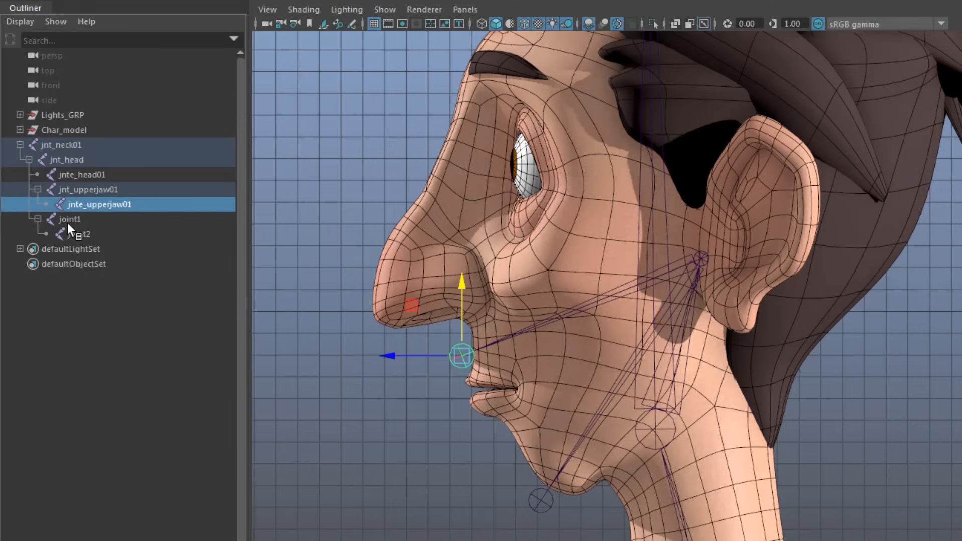
# Rename the lower jaw joint to jnt_lowerjaw01 and start renaming its end joint
pyautogui.click(69, 220)
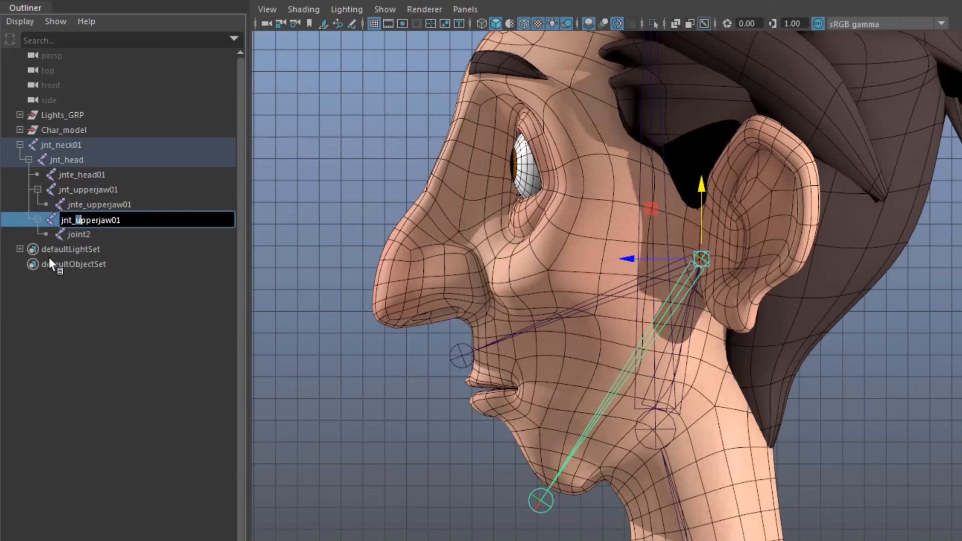
pyautogui.write('jnt_lowerjaw01')
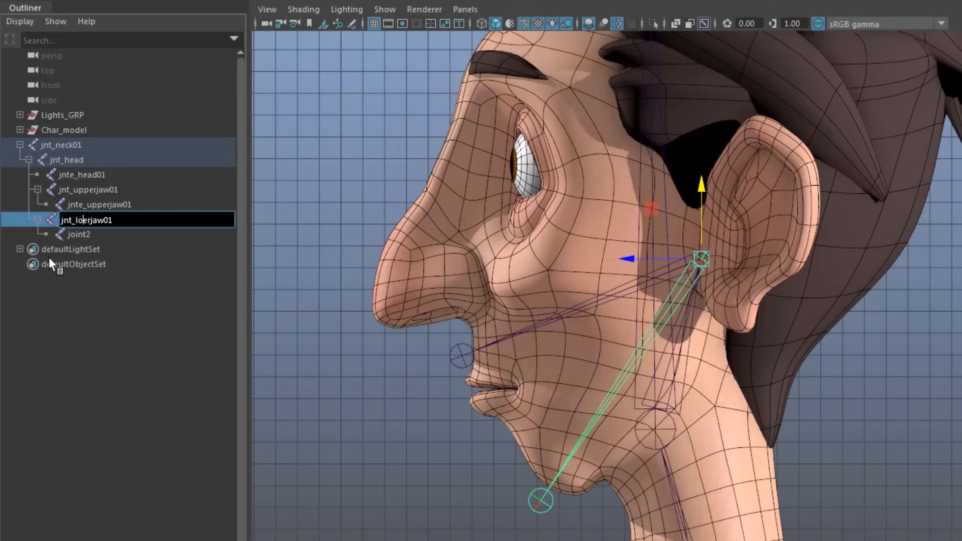
pyautogui.doubleClick(84, 219)
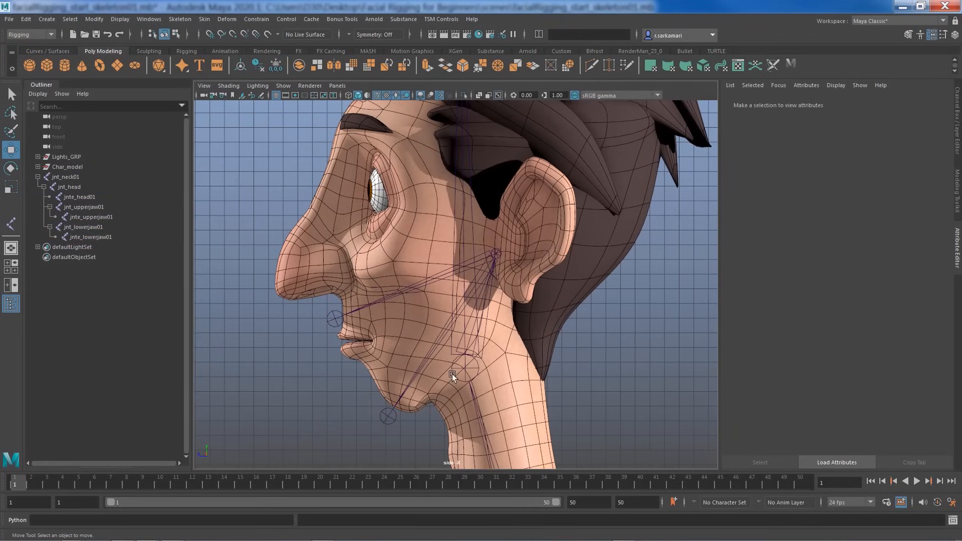
pyautogui.moveTo(396, 191)
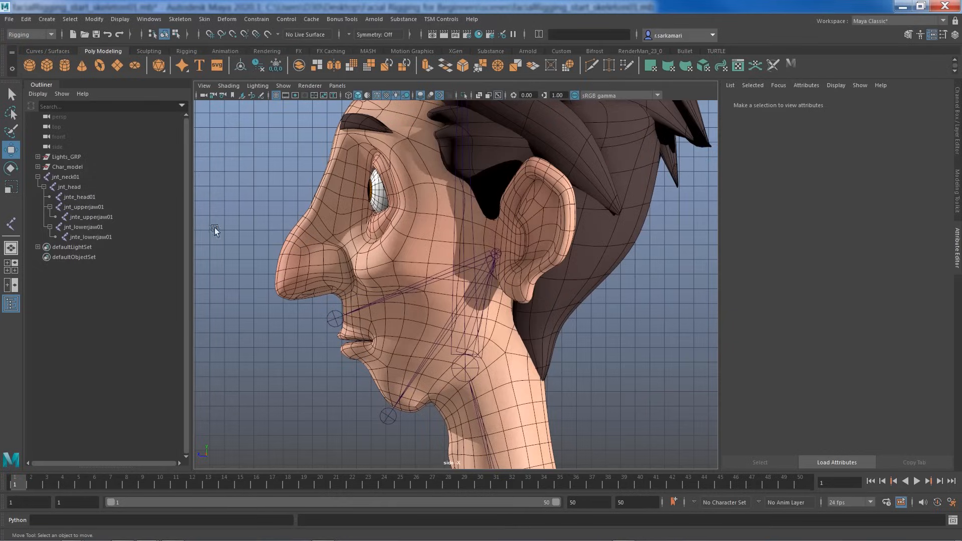
# Select the Face mesh under Char_model and hide it with H, exposing eyes and teeth
pyautogui.click(66, 166)
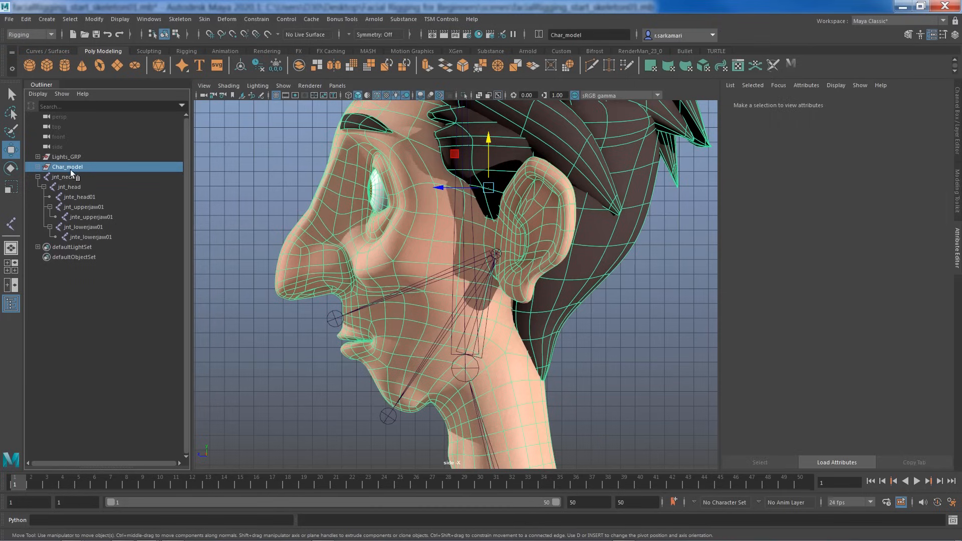
pyautogui.click(67, 166)
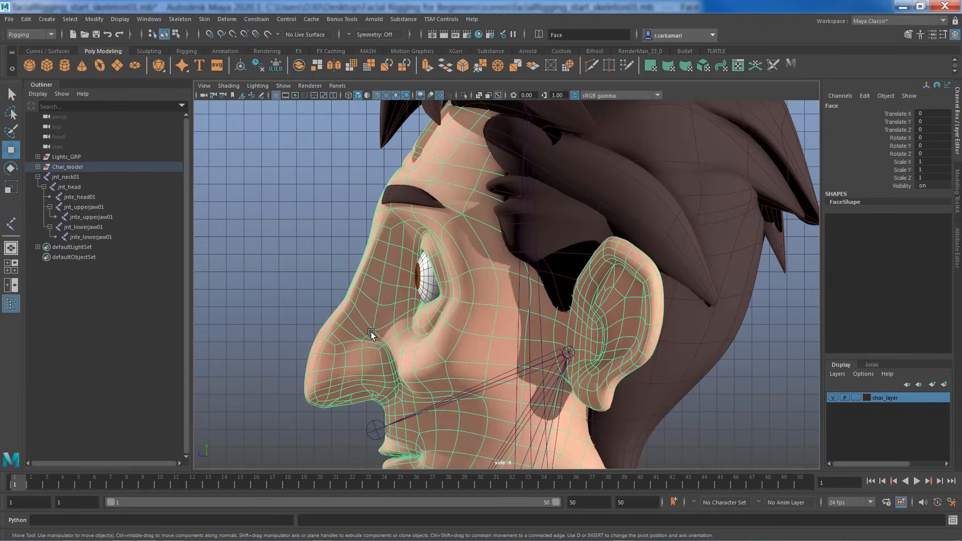
pyautogui.press('h')
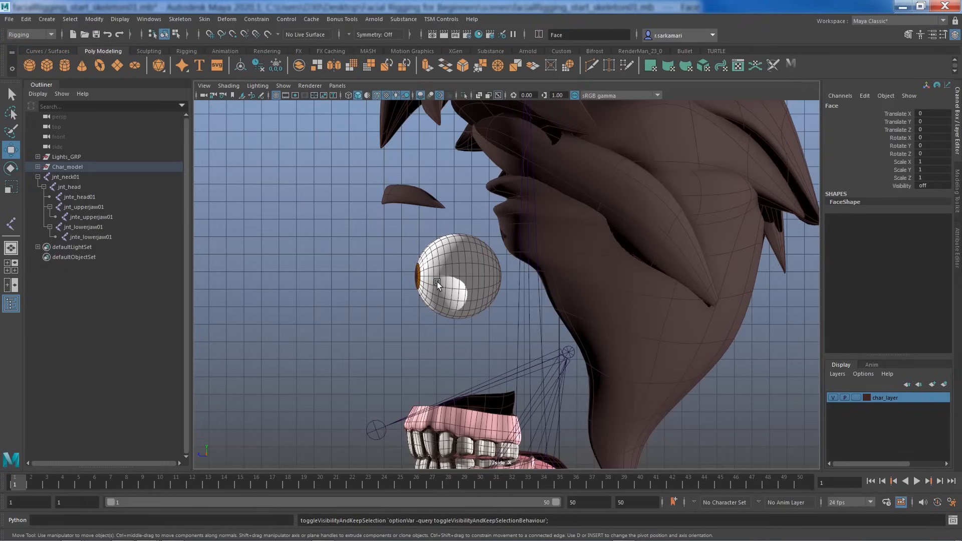
pyautogui.moveTo(437, 274)
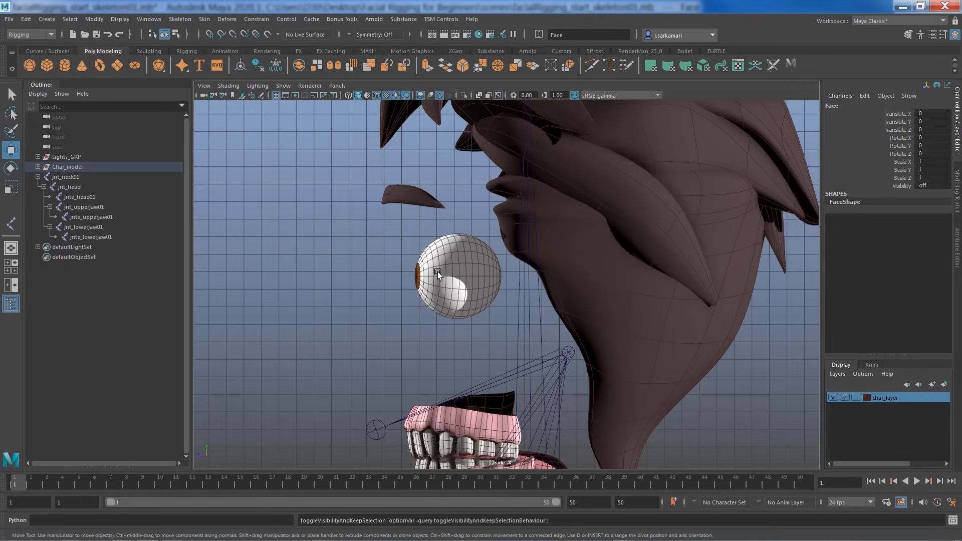
# Centre the eyeball's pivot via Modify > Center Pivot, then deselect
pyautogui.click(441, 277)
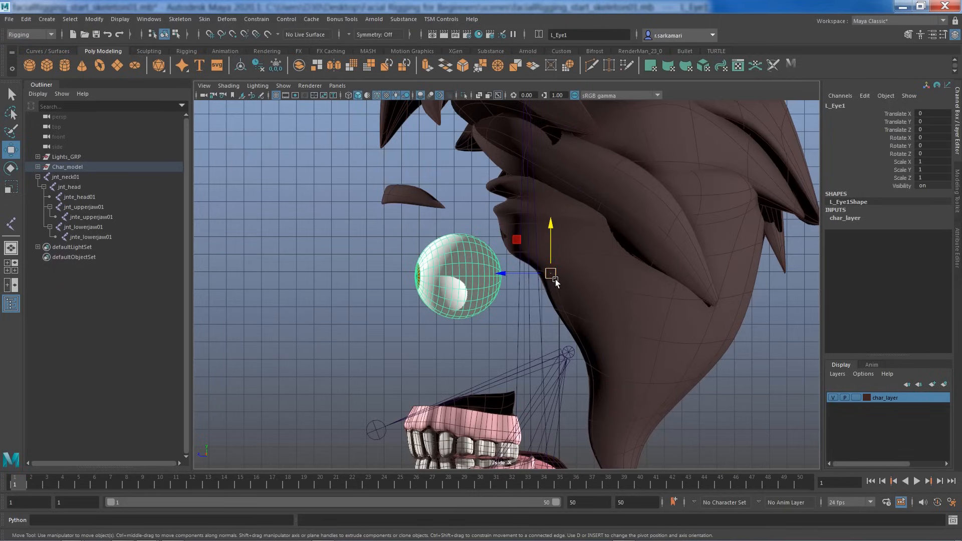
pyautogui.click(94, 19)
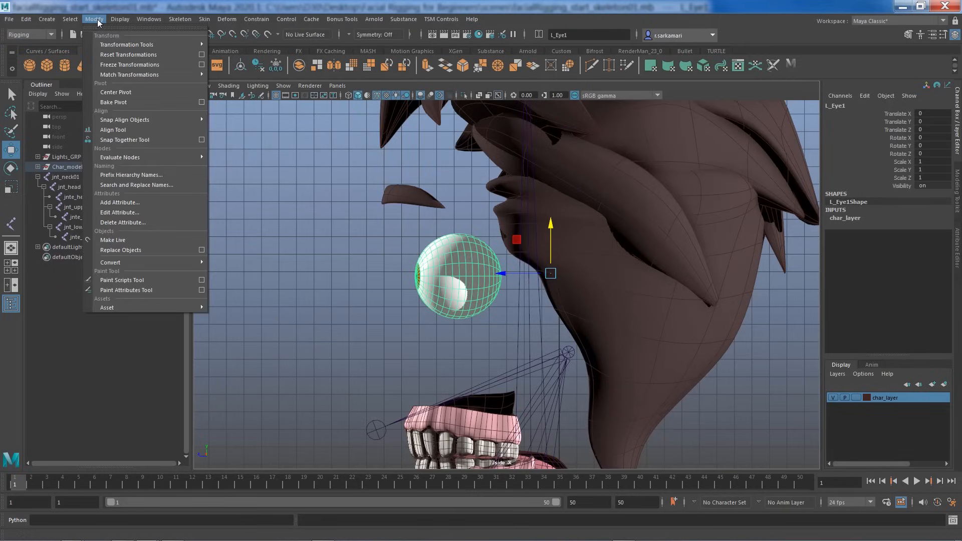
pyautogui.moveTo(116, 92)
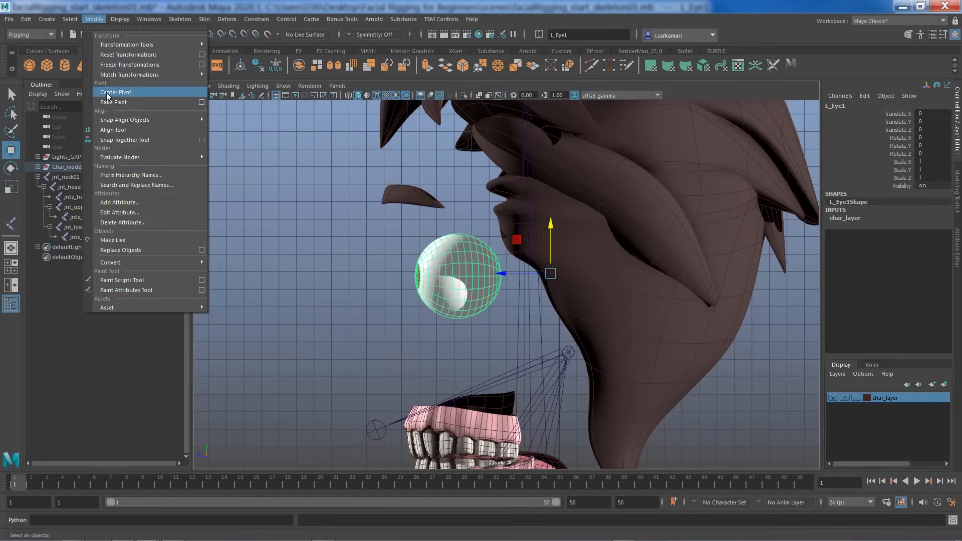
pyautogui.click(114, 93)
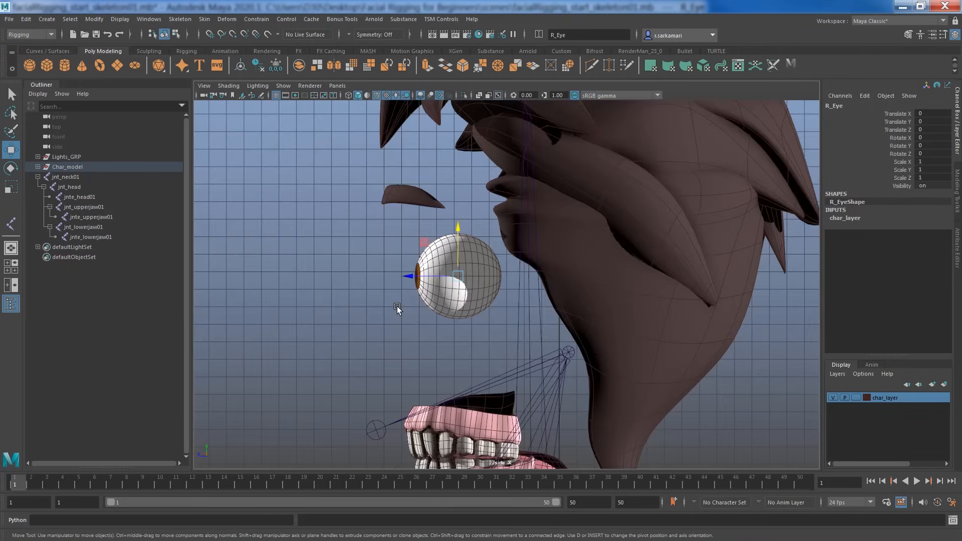
pyautogui.click(457, 276)
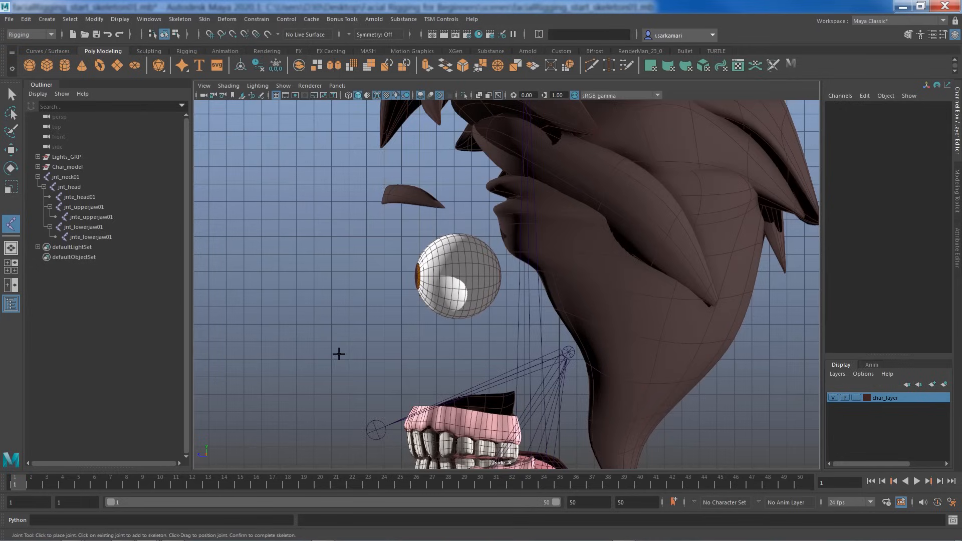
pyautogui.moveTo(401, 271)
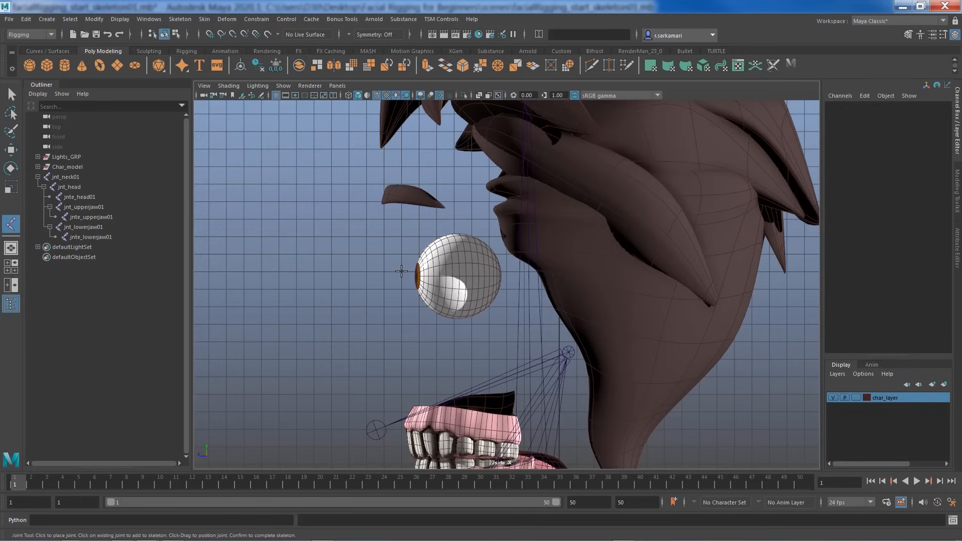
# Place a two-joint chain from the eyeball front outward and select its root joint
pyautogui.click(401, 272)
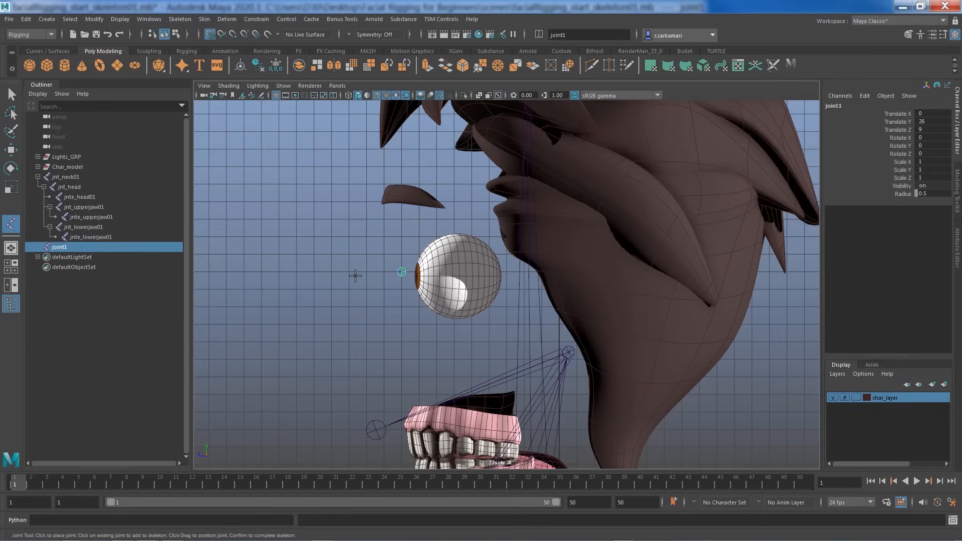
pyautogui.click(349, 271)
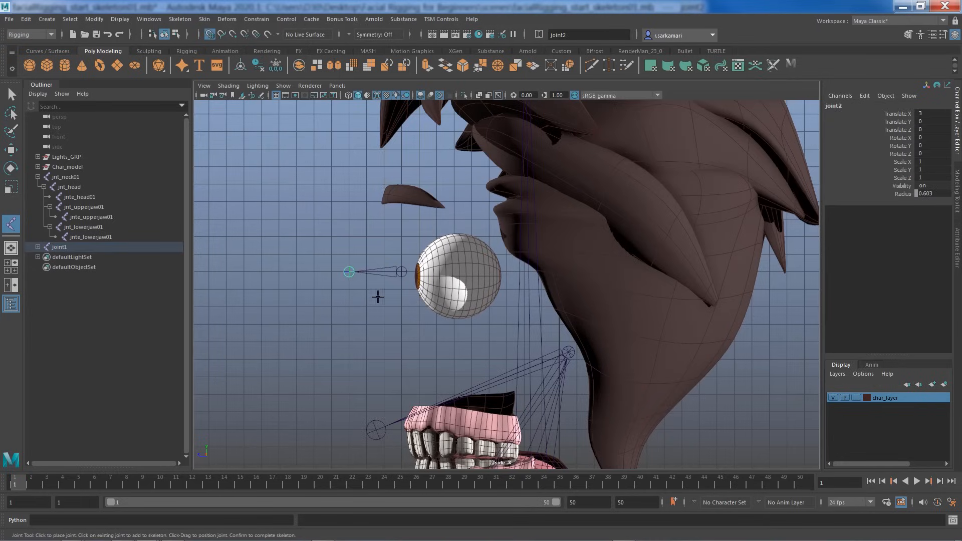
pyautogui.click(11, 151)
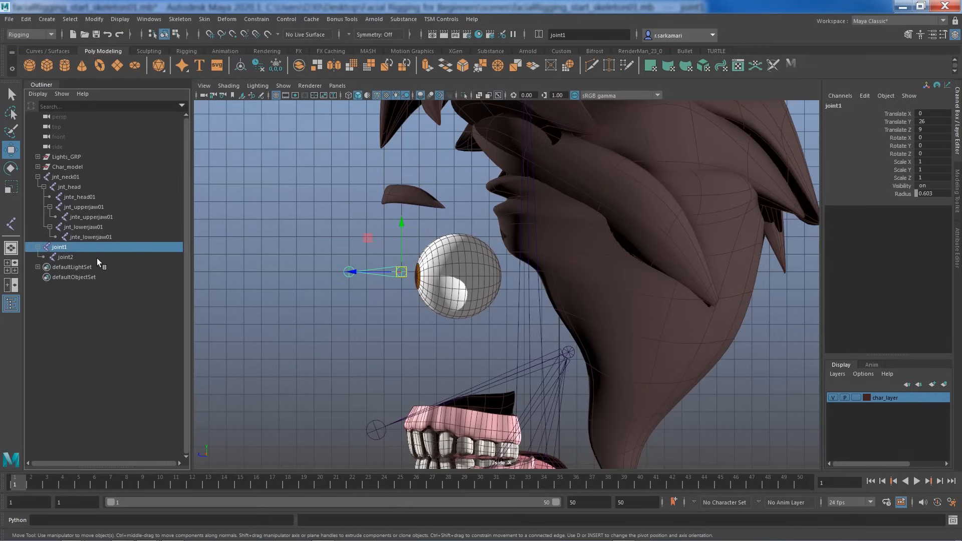
pyautogui.moveTo(65, 256)
pyautogui.write('_l_eye0')
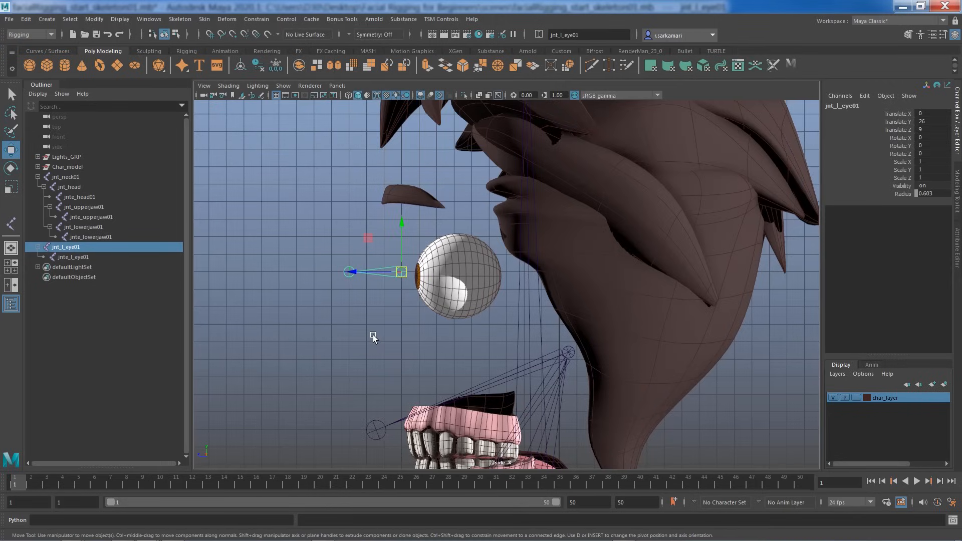
pyautogui.moveTo(405, 266)
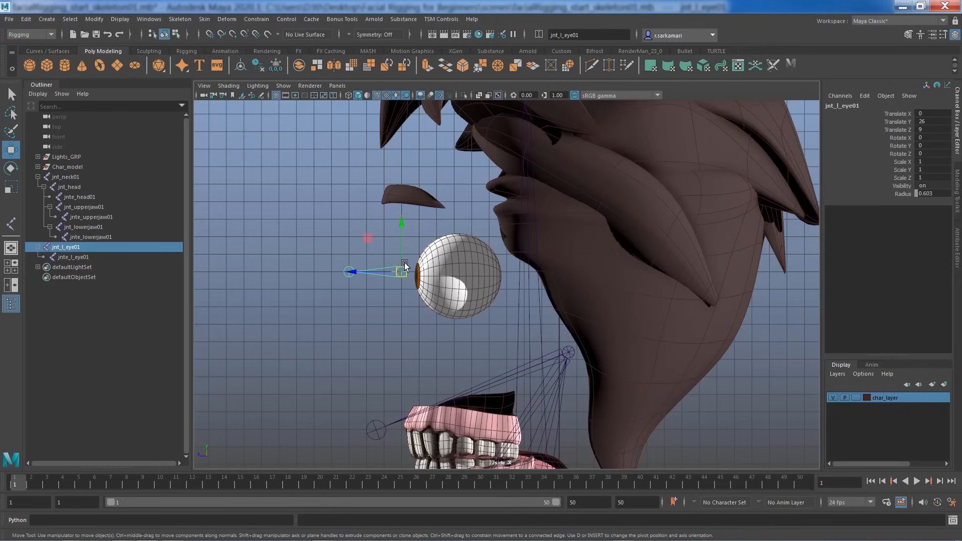
pyautogui.moveTo(471, 276)
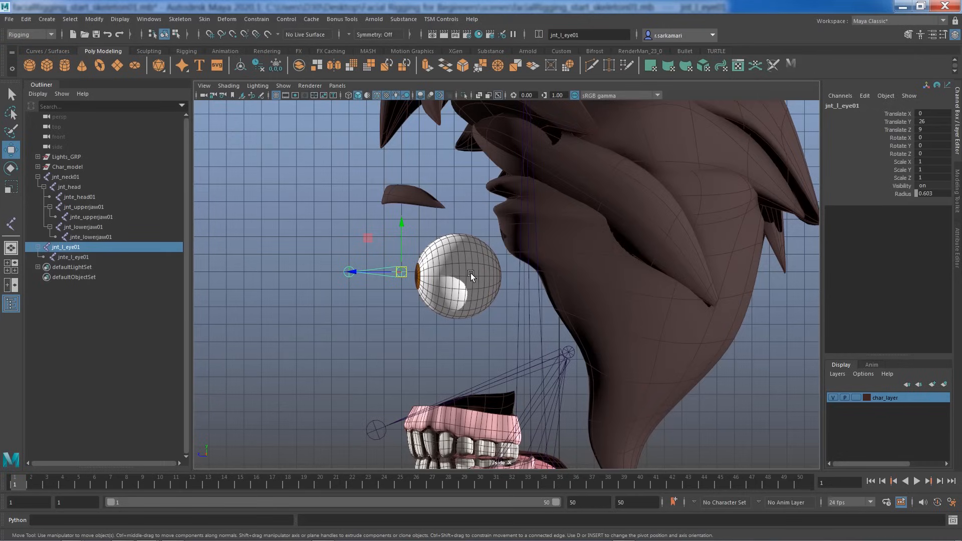
# Point-constrain jnt_l_eye01 to the eyeball centre, then delete jnt_l_eye01_pointConstraint1
pyautogui.click(471, 276)
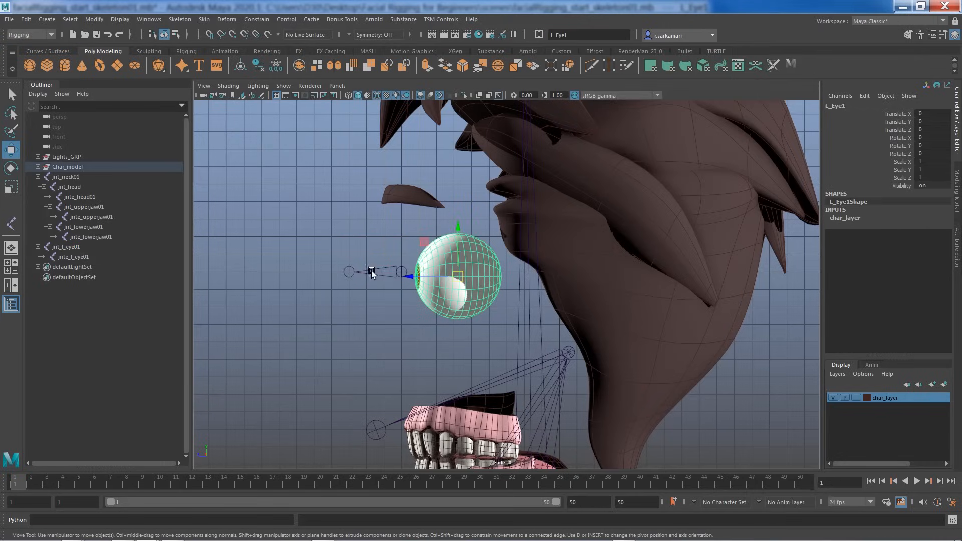
pyautogui.click(66, 246)
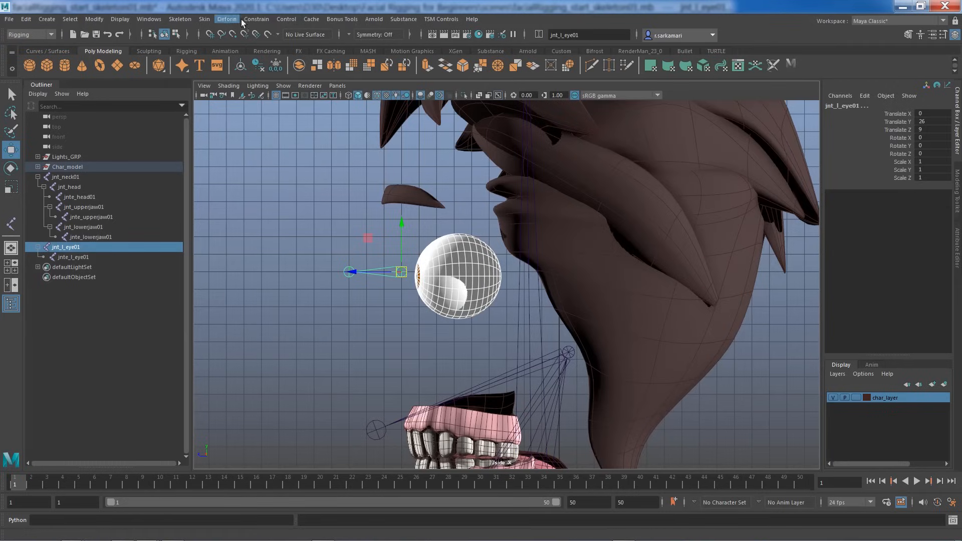
pyautogui.click(255, 18)
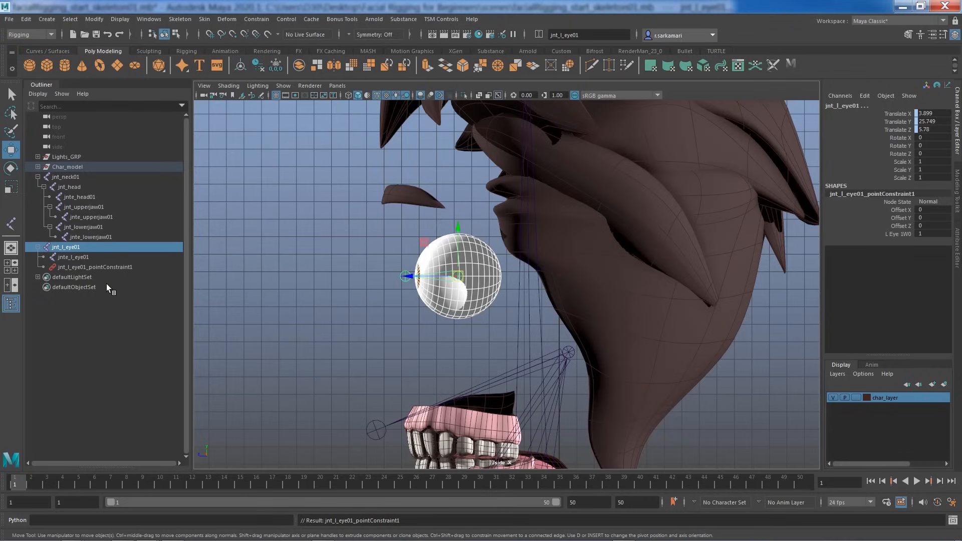
pyautogui.click(94, 266)
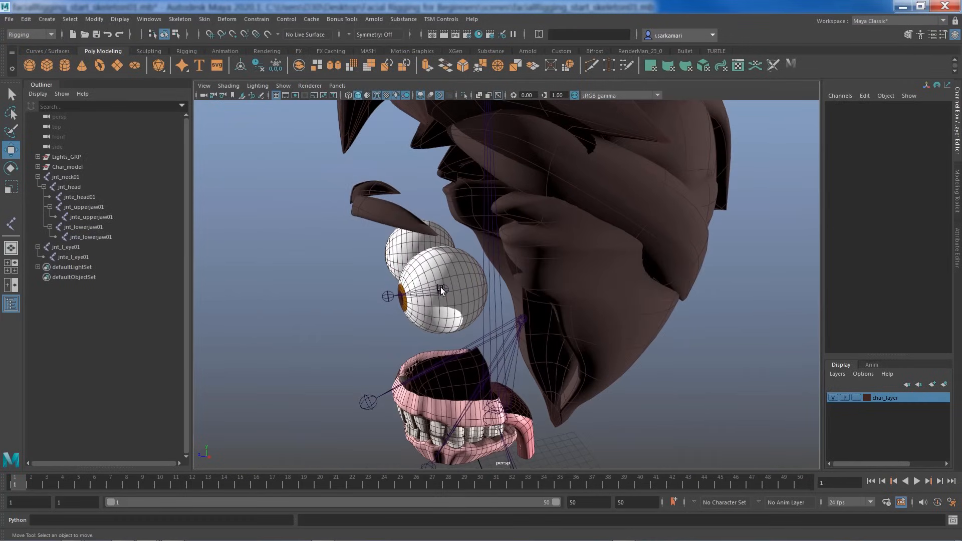
# Move jnte_l_eye01 forward onto the pupil at the eyeball's front, checking from the side
pyautogui.click(65, 246)
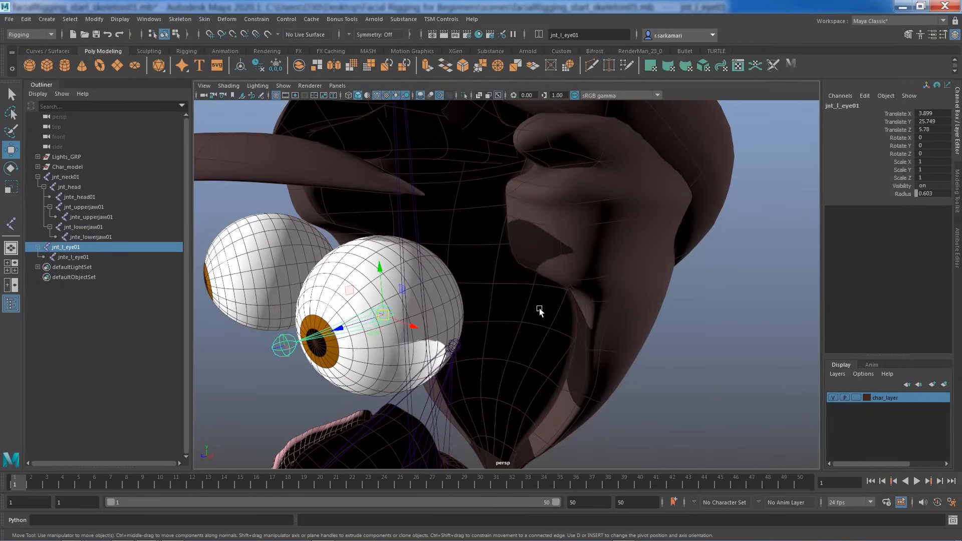
pyautogui.moveTo(363, 360)
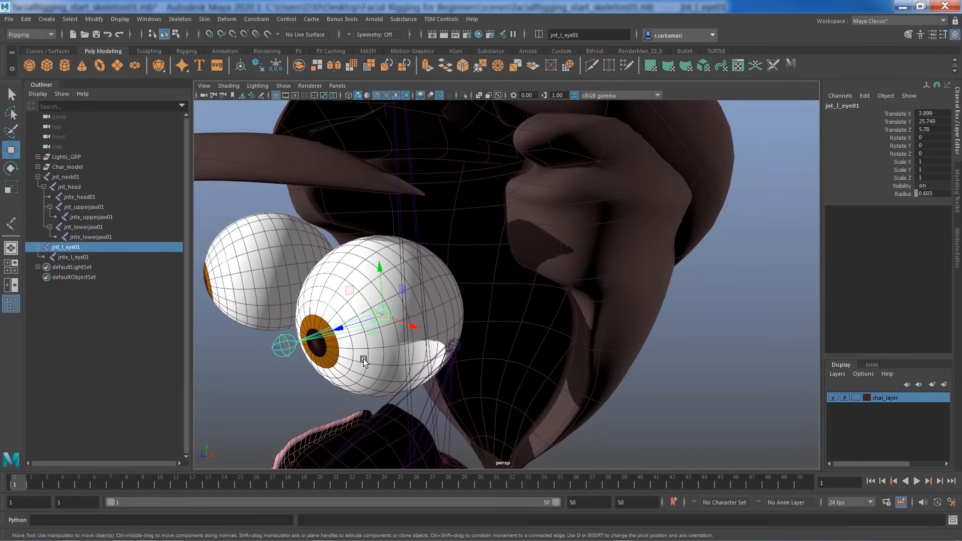
pyautogui.moveTo(364, 362); pyautogui.dragTo(460, 316)
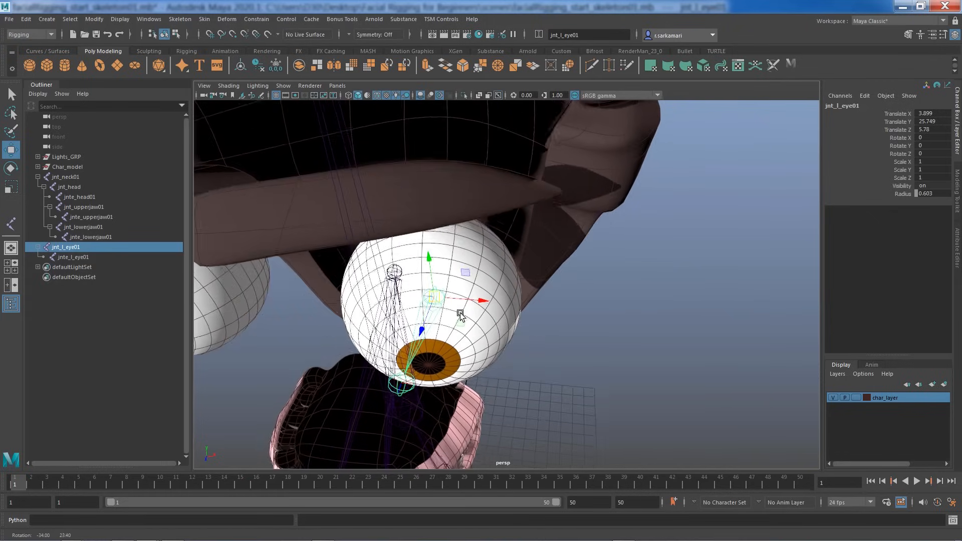
pyautogui.click(72, 256)
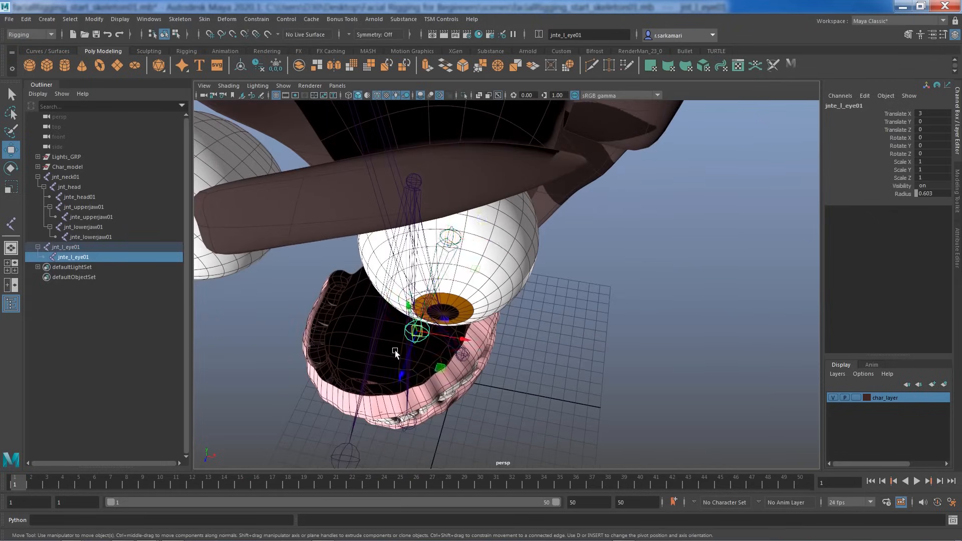
pyautogui.moveTo(396, 352); pyautogui.dragTo(294, 295)
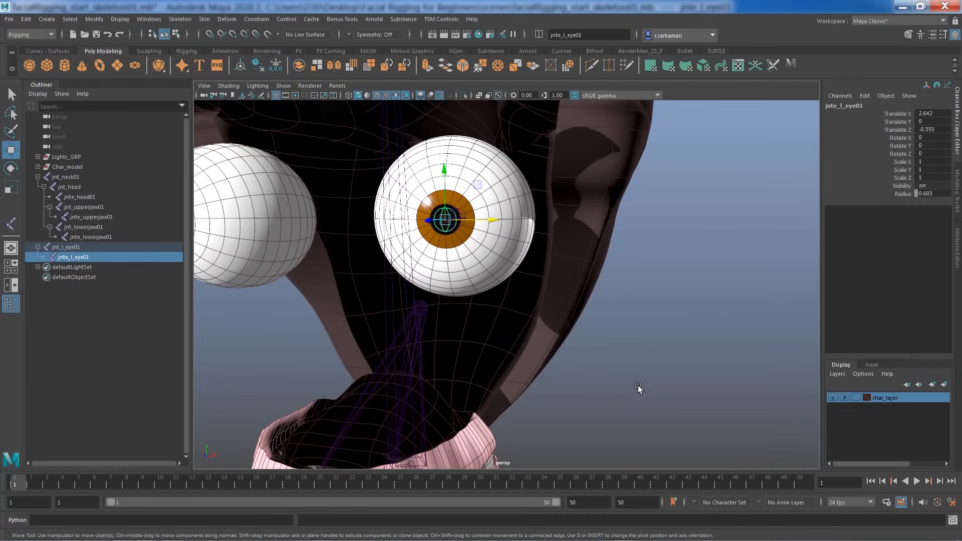
pyautogui.moveTo(638, 388); pyautogui.dragTo(387, 275)
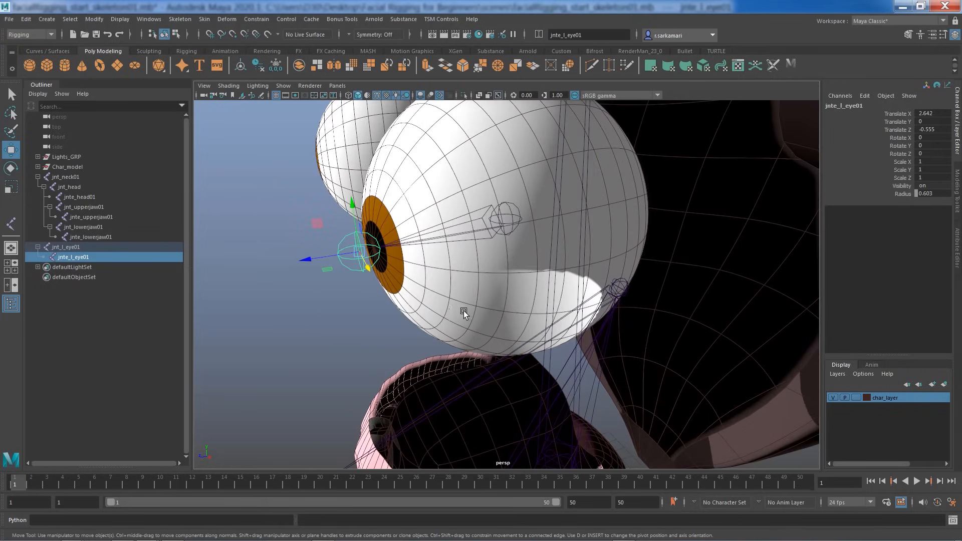
pyautogui.moveTo(52, 177)
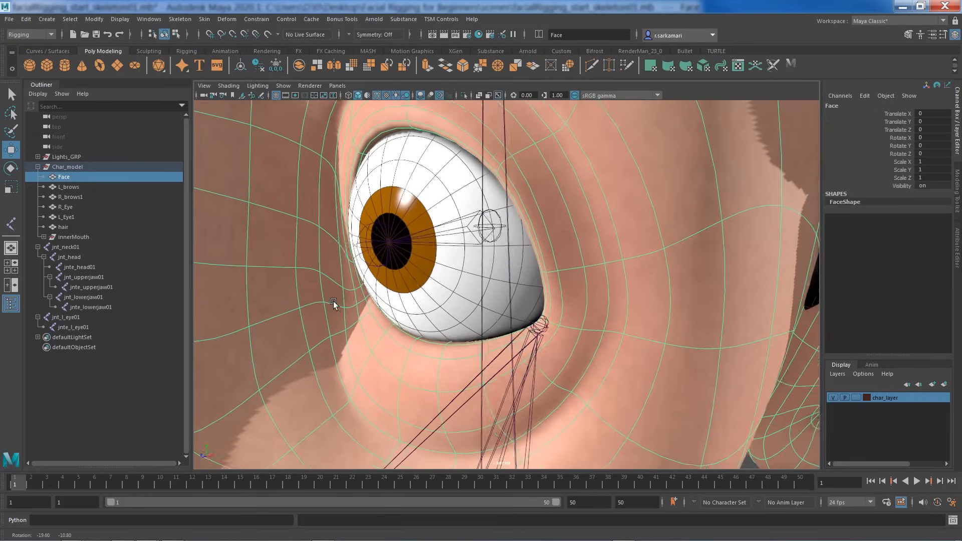
# Set char_layer to Reference so the model is unselectable, then select jnt_l_eye01
pyautogui.click(64, 317)
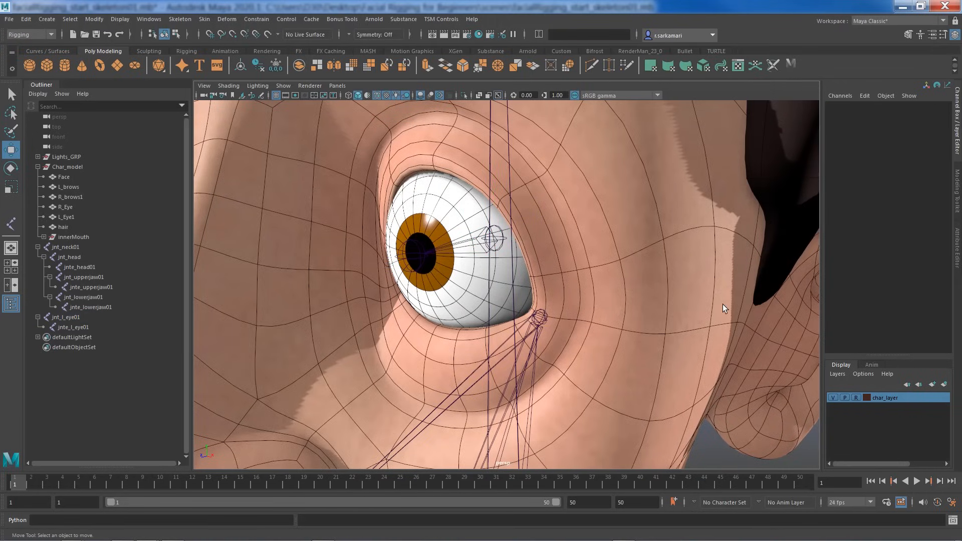
pyautogui.click(66, 316)
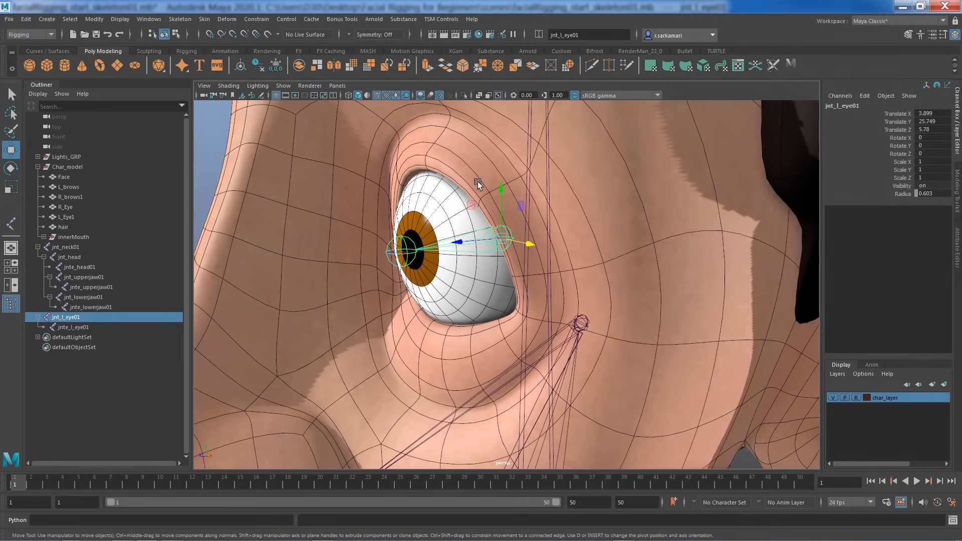
pyautogui.moveTo(451, 318)
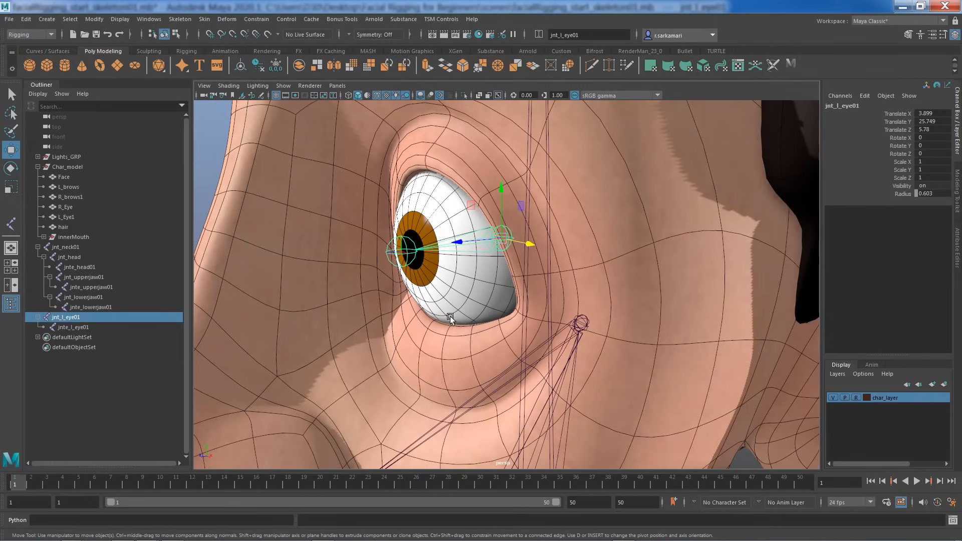
pyautogui.moveTo(472, 252)
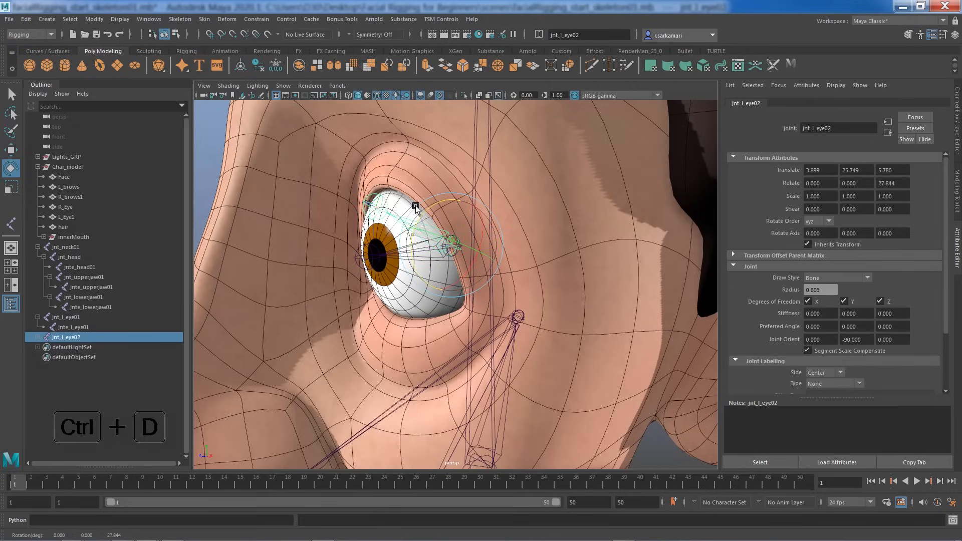
# Rotate the duplicated joints jnt_l_eye02 up and jnt_l_eye03 down toward the eyelids
pyautogui.moveTo(413, 206); pyautogui.dragTo(526, 272)
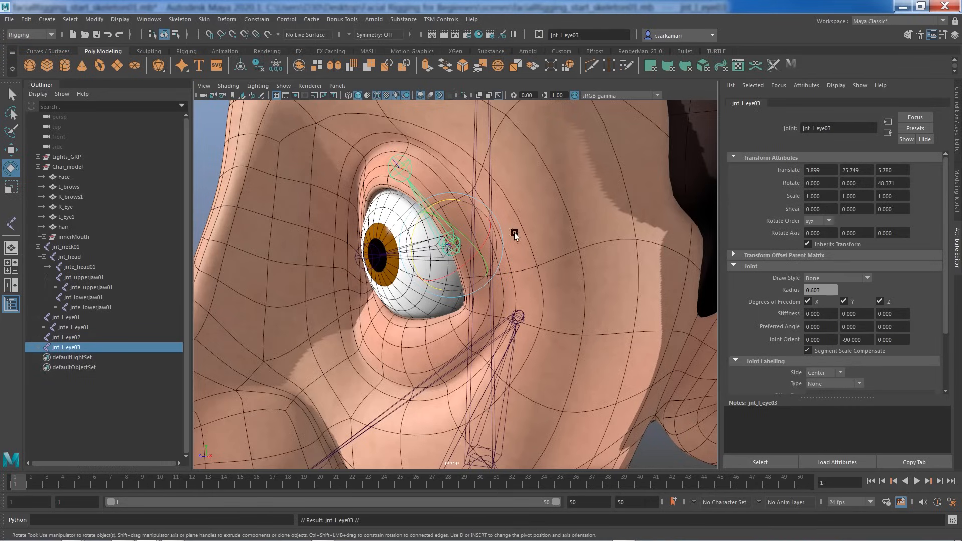
pyautogui.moveTo(515, 236); pyautogui.dragTo(409, 300)
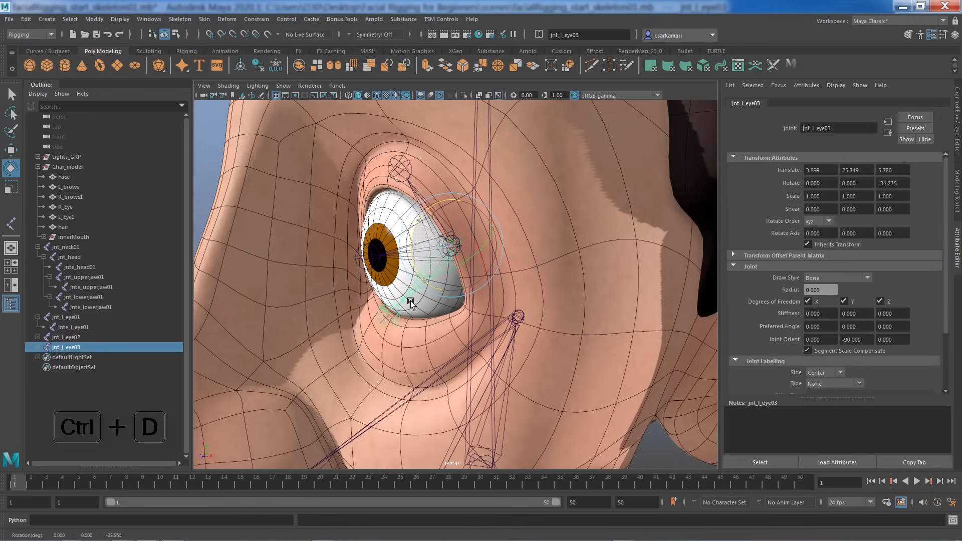
pyautogui.moveTo(411, 302); pyautogui.dragTo(411, 334)
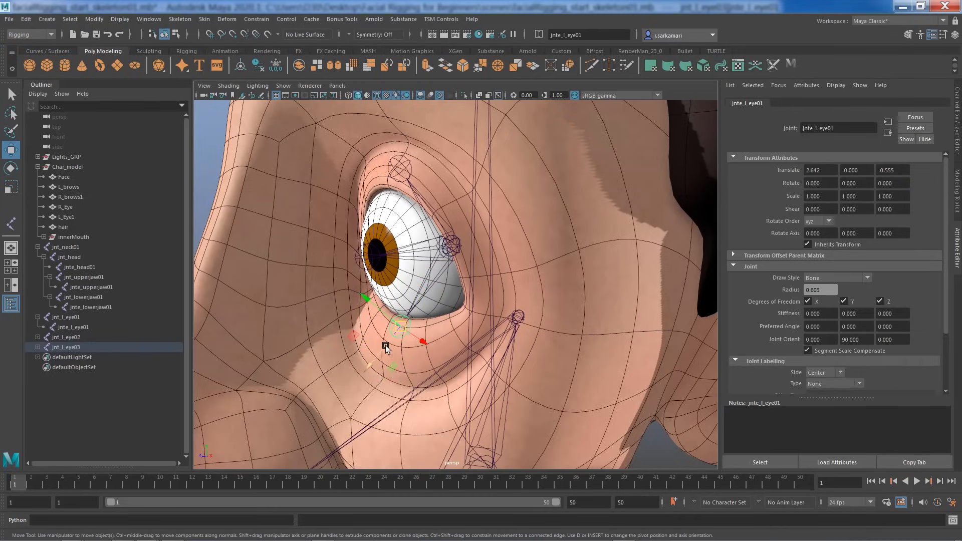
# Move the eyelid chains' end joints onto the upper and lower lid edges
pyautogui.moveTo(386, 344); pyautogui.dragTo(362, 378)
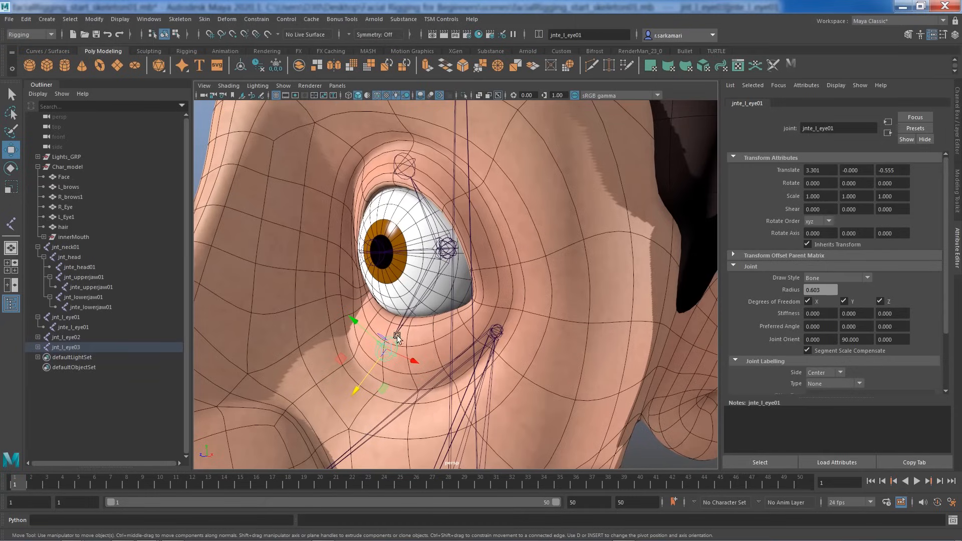
pyautogui.moveTo(396, 339); pyautogui.dragTo(392, 223)
pyautogui.write('0.000')
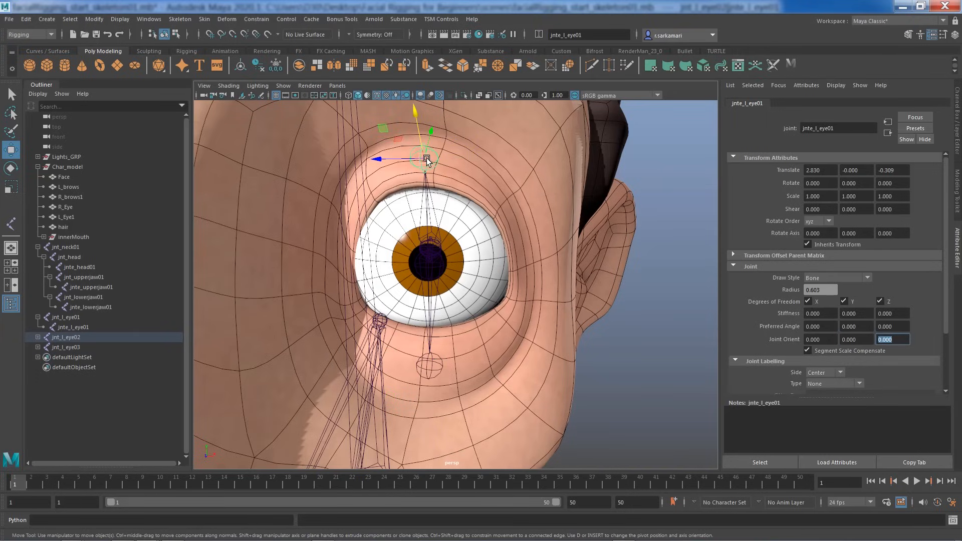
pyautogui.moveTo(501, 320)
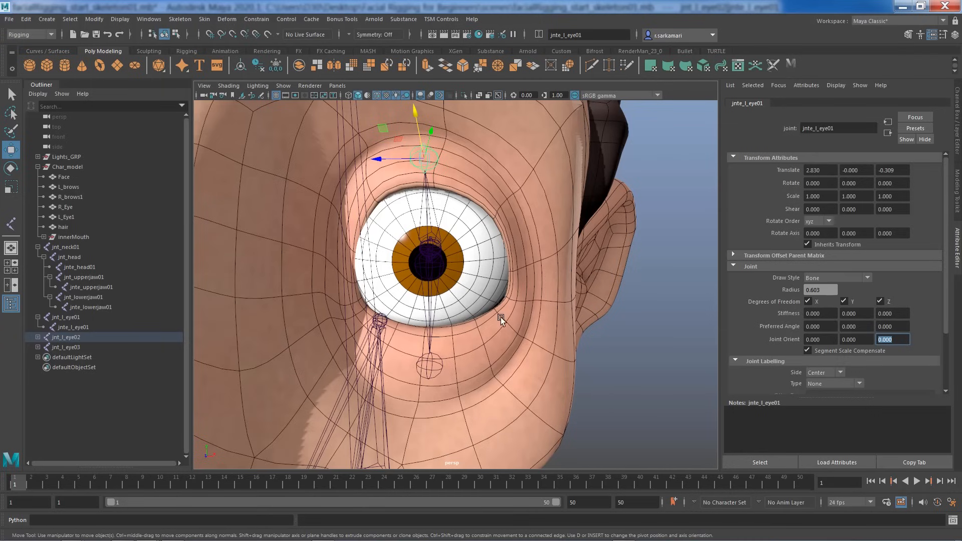
pyautogui.moveTo(500, 319); pyautogui.dragTo(301, 292)
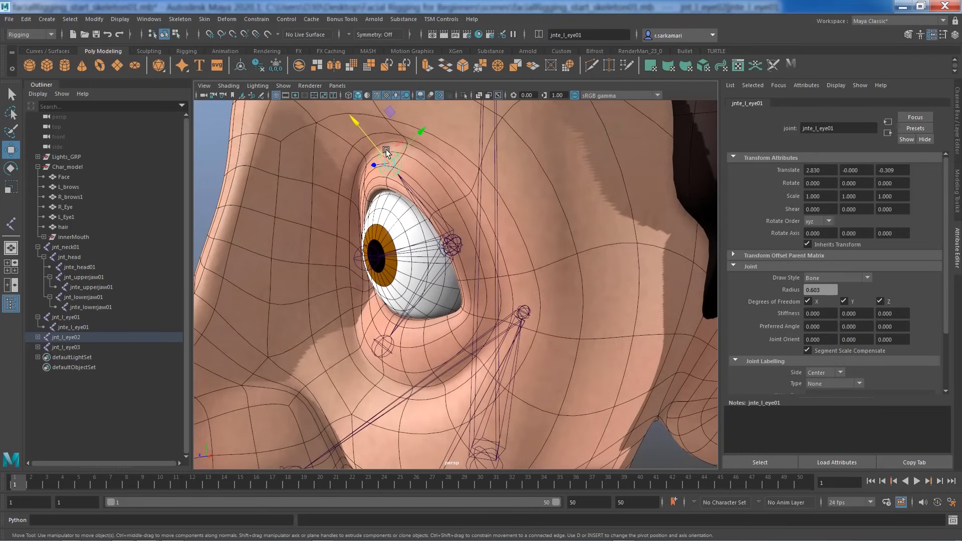
pyautogui.click(66, 337)
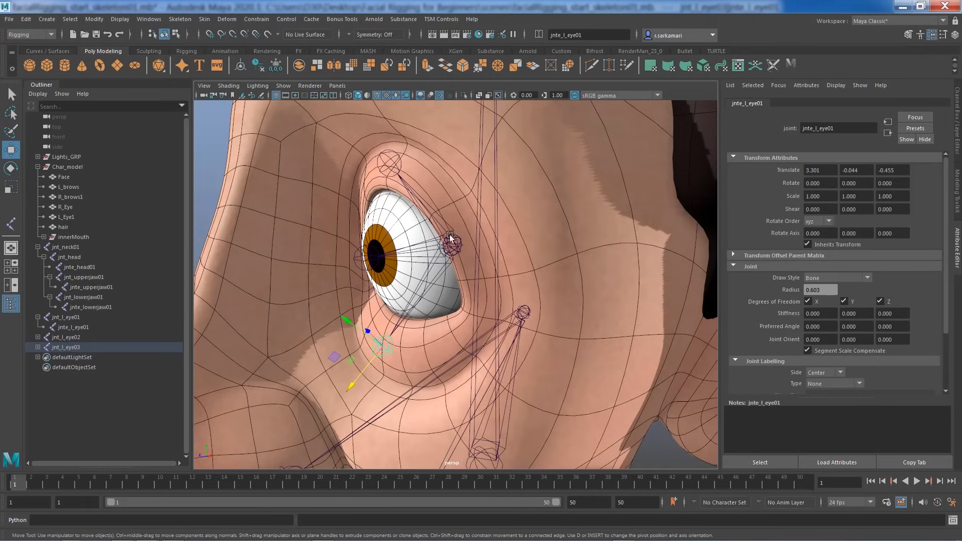
# Set the Radius of jnt_l_eye02 and jnt_l_eye03 to 0.4 in the Channel Box
pyautogui.click(66, 337)
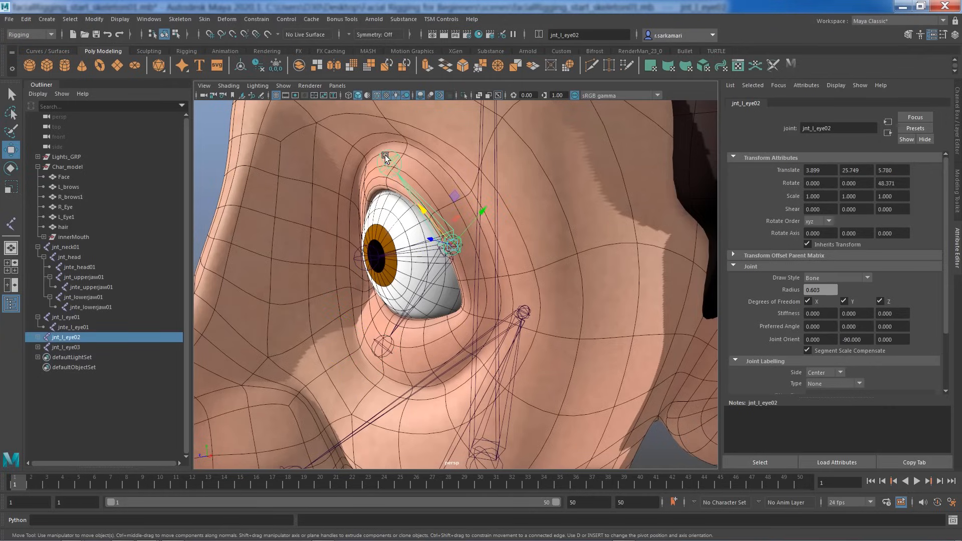
pyautogui.click(66, 347)
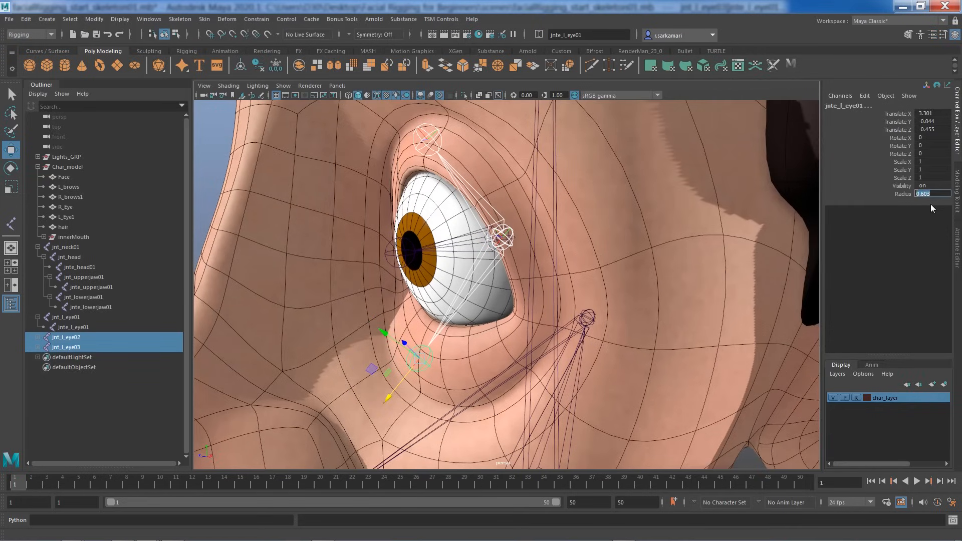
pyautogui.write('0.4')
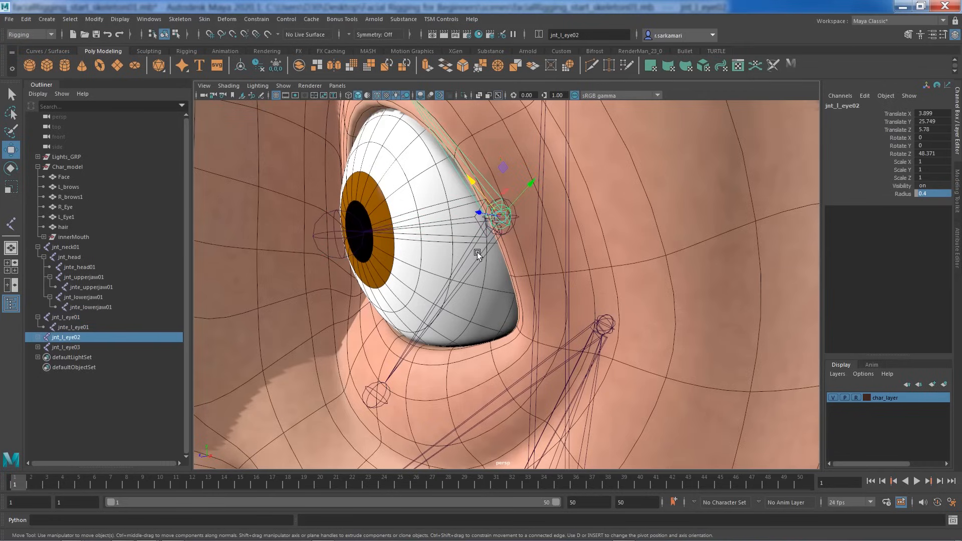
pyautogui.click(66, 346)
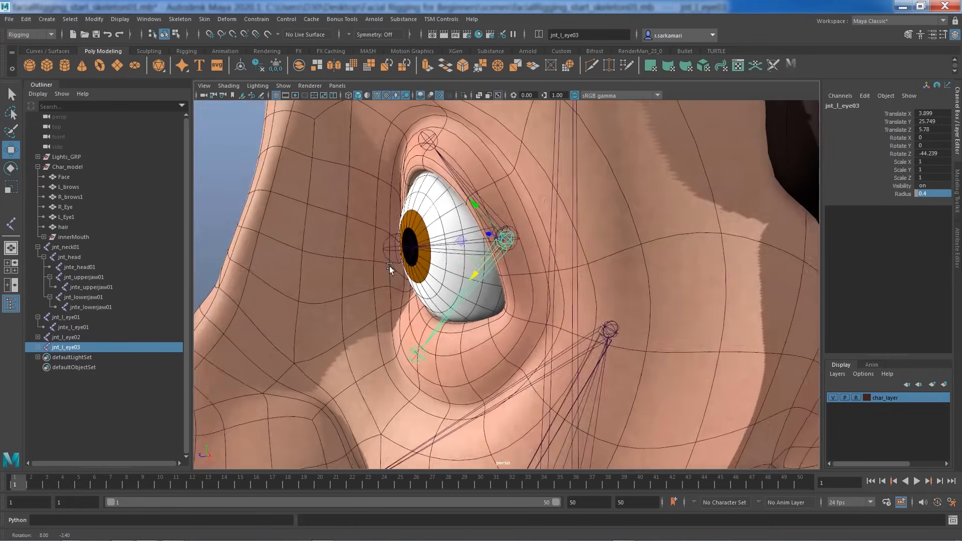
pyautogui.click(66, 337)
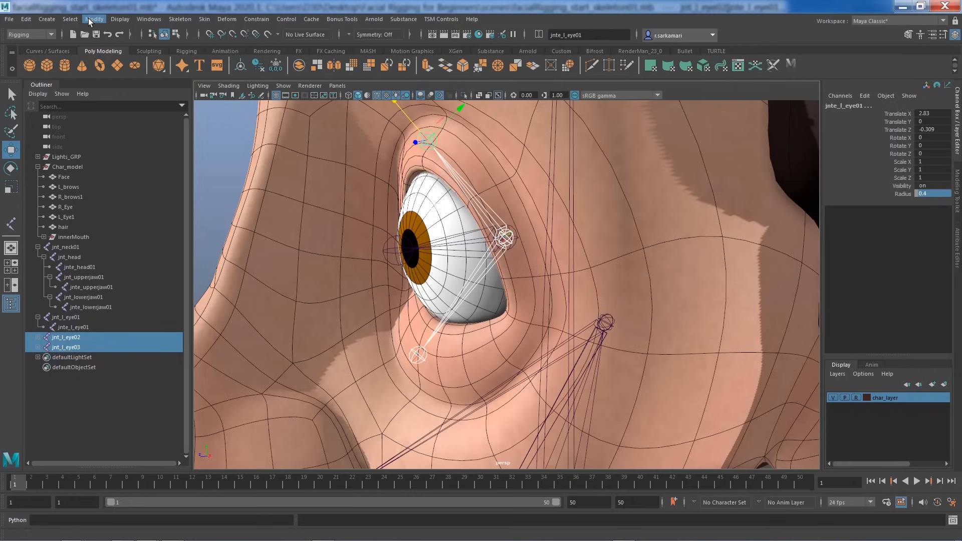
# Apply Modify > Freeze Transformations to both eyelid joints
pyautogui.click(94, 19)
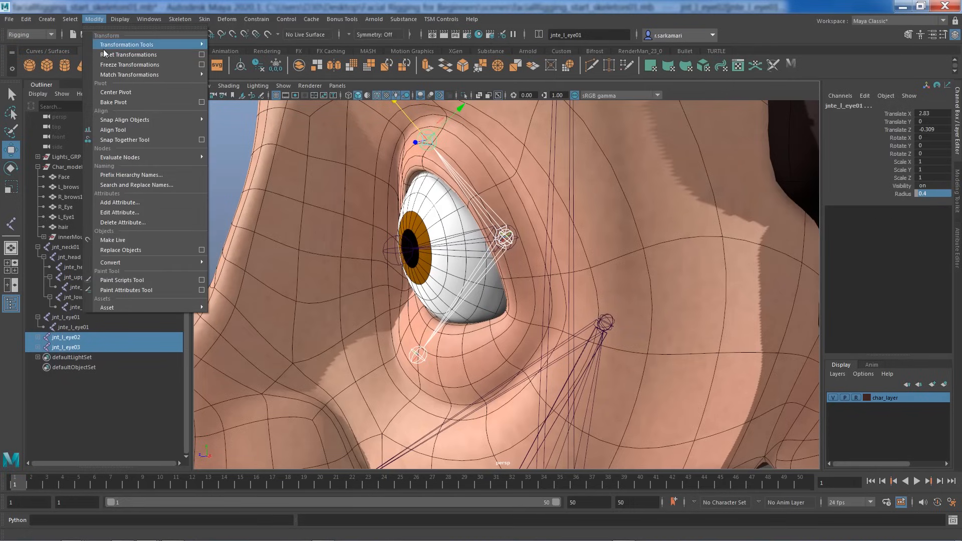
pyautogui.click(130, 65)
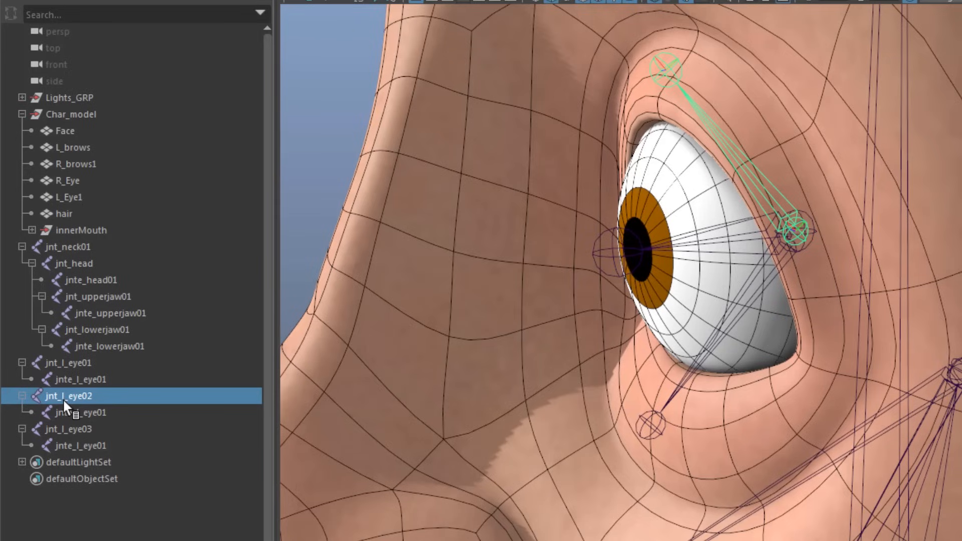
# Rename the upper eyelid chain to jntbase_l_upperlid01 and jnt_l_upperlid01
pyautogui.doubleClick(69, 396)
pyautogui.write('base')
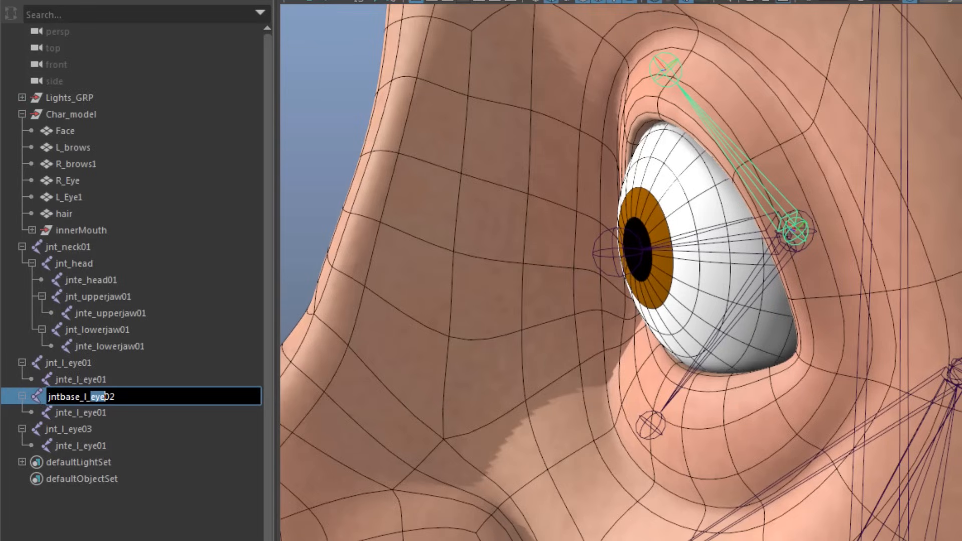
pyautogui.write('jntbase_l_upperlip')
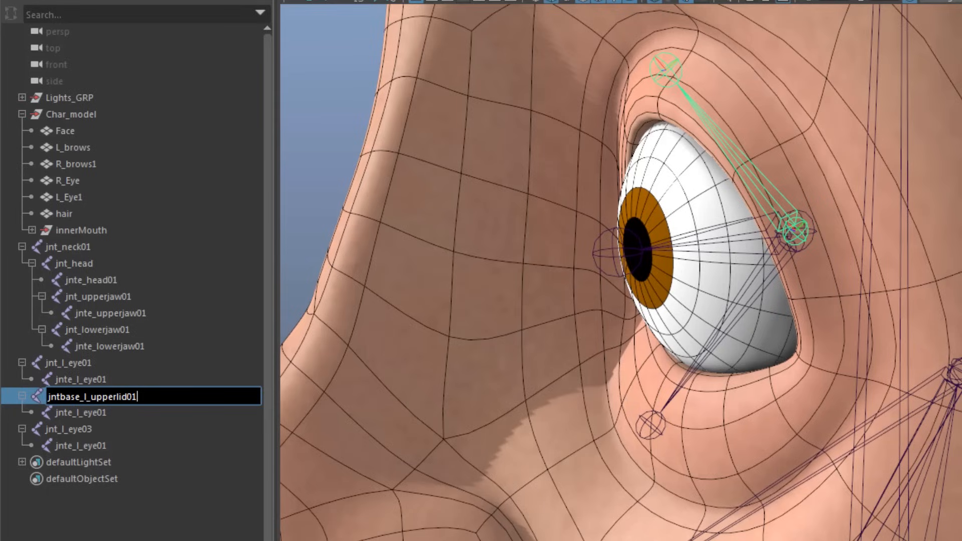
pyautogui.tripleClick(92, 396)
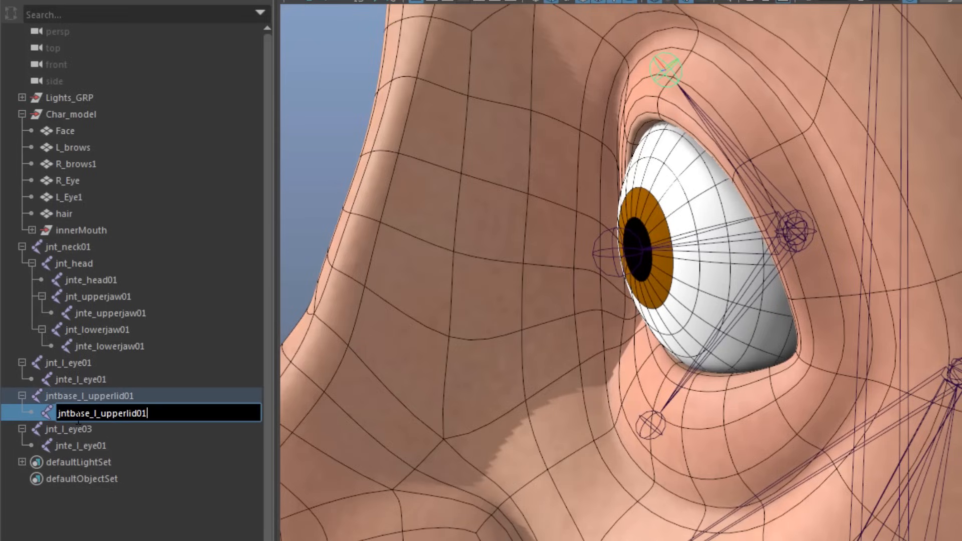
pyautogui.write('jnte_l_upperlid01')
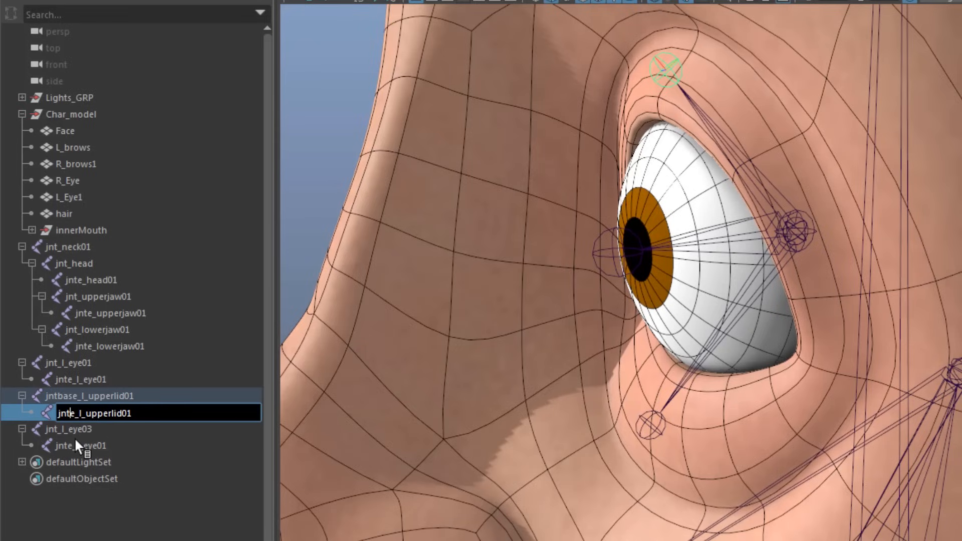
pyautogui.write('jnt_l_upperlid01')
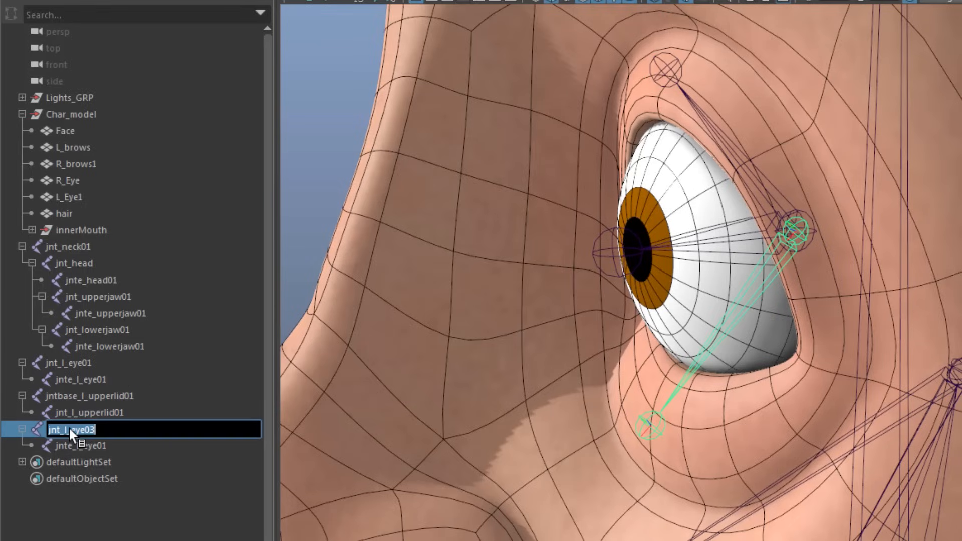
pyautogui.write('jntbase_l_upperlid01')
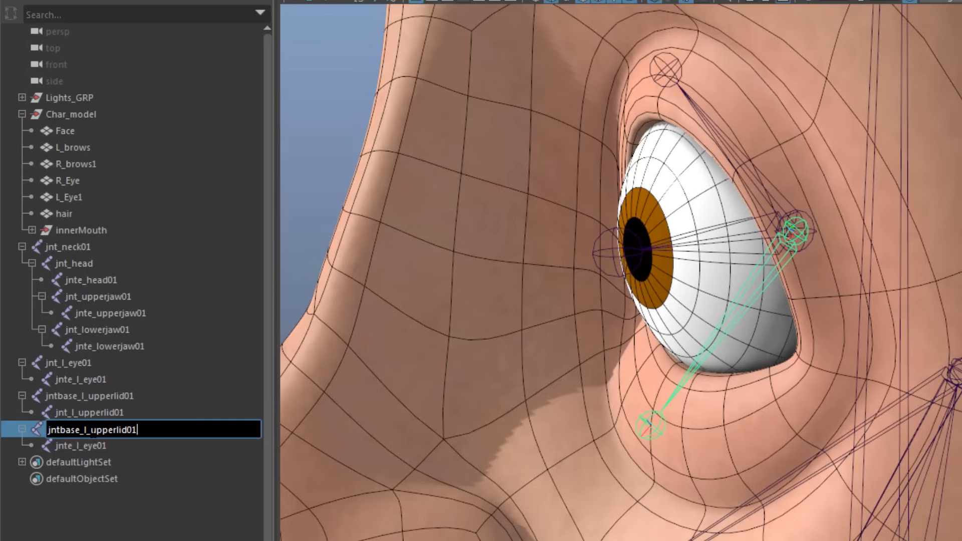
# Rename the lower eyelid chain to jntbase_l_lowerlid01 and jnt_l_lowerlid01
pyautogui.doubleClick(96, 443)
pyautogui.write('low')
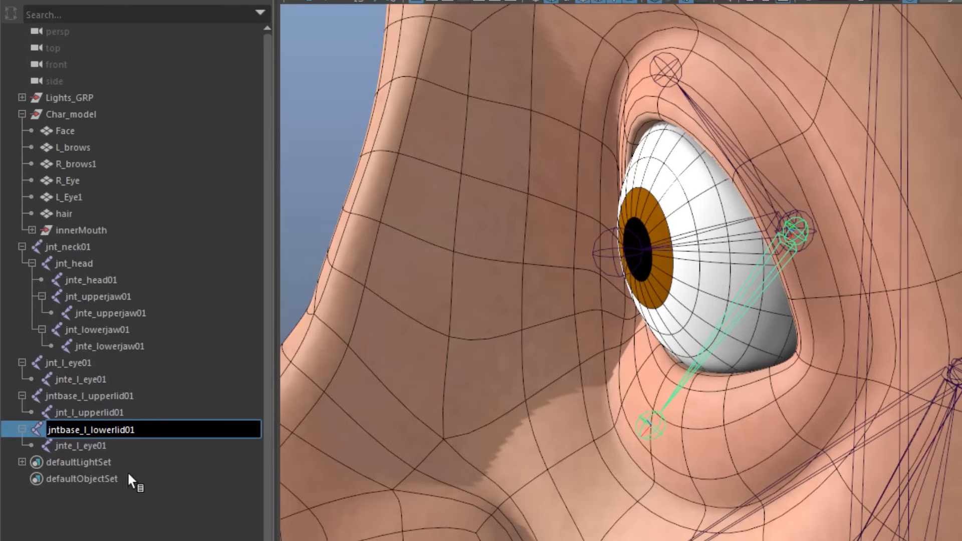
pyautogui.doubleClick(92, 430)
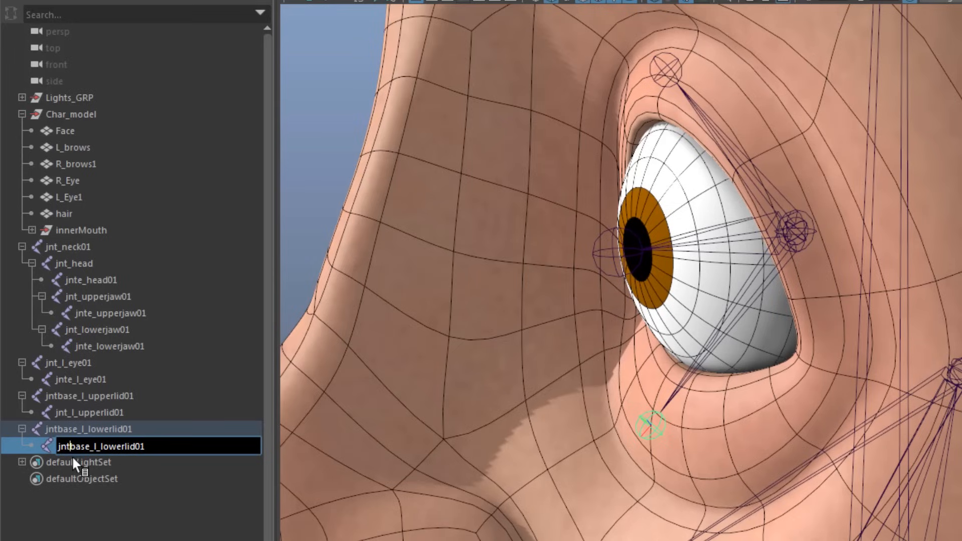
pyautogui.write('jnt_l_lowerlid01')
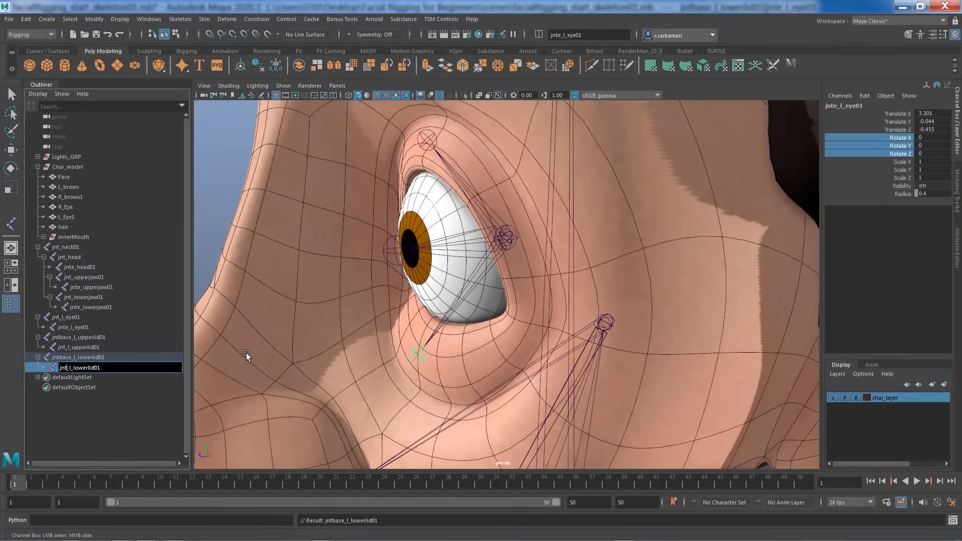
pyautogui.click(79, 367)
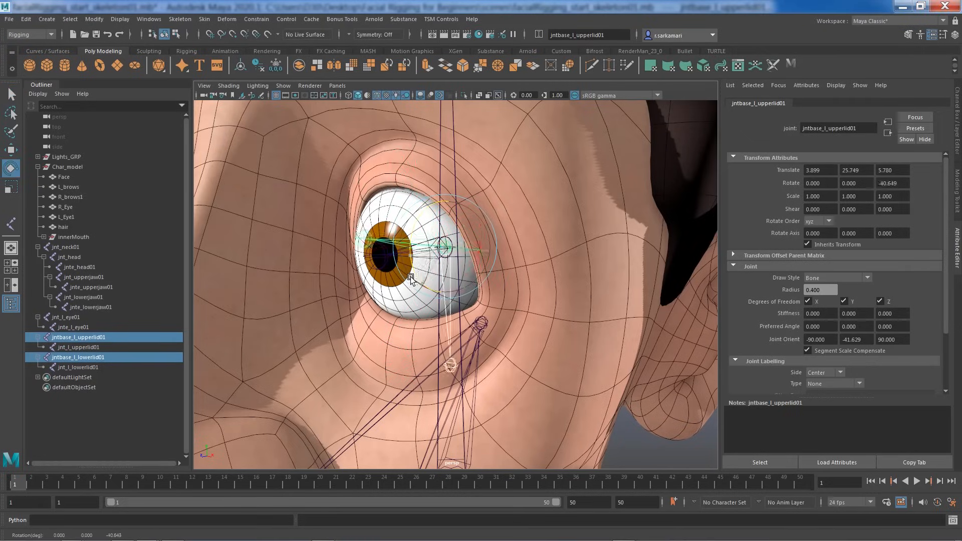
# Swing the eyelid base joints over the eye and edit the lower lid's Rotate value
pyautogui.moveTo(410, 276); pyautogui.dragTo(378, 242)
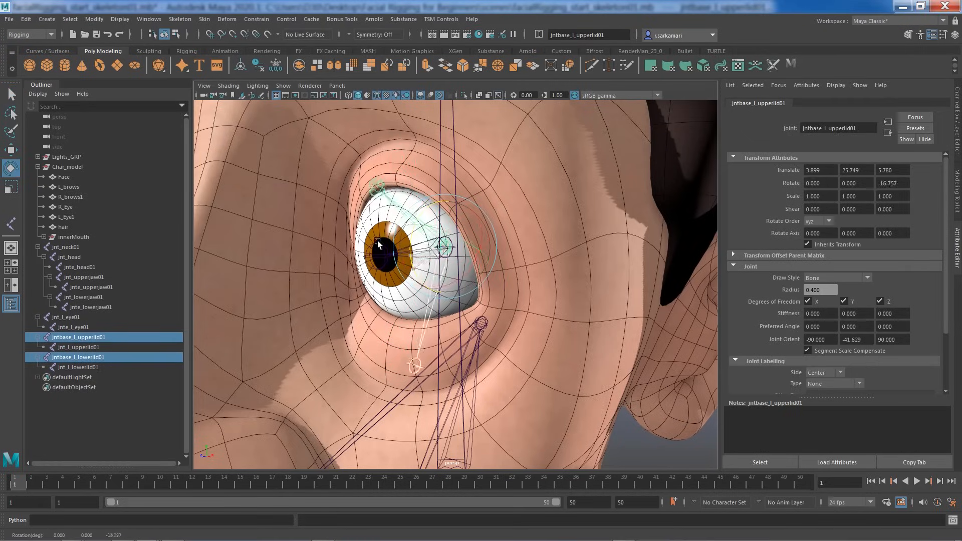
pyautogui.moveTo(377, 244); pyautogui.dragTo(382, 285)
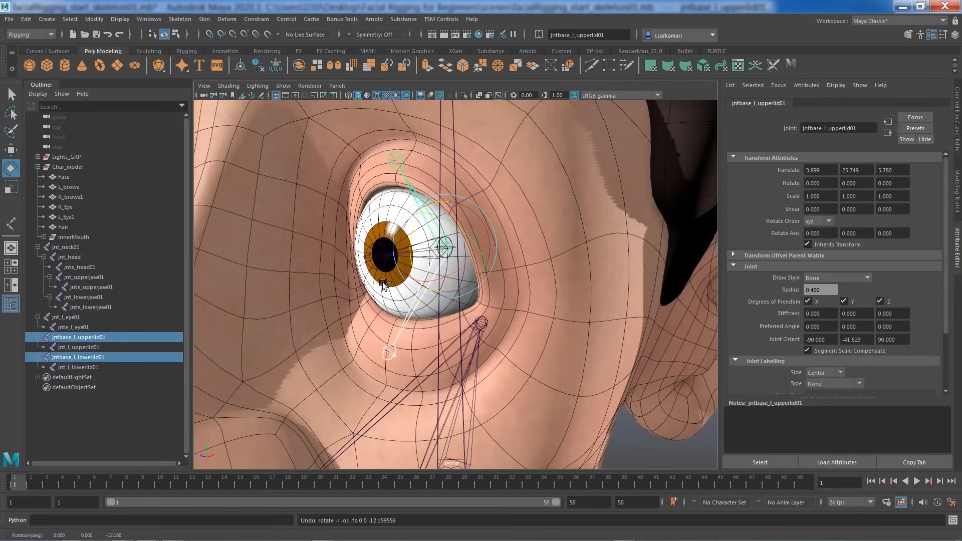
pyautogui.click(77, 356)
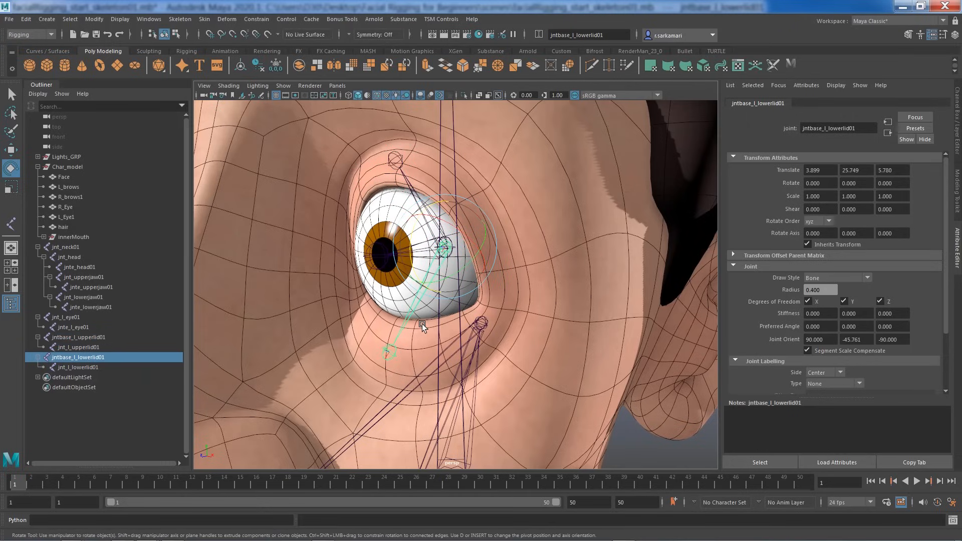
pyautogui.click(819, 182)
pyautogui.write('180.000')
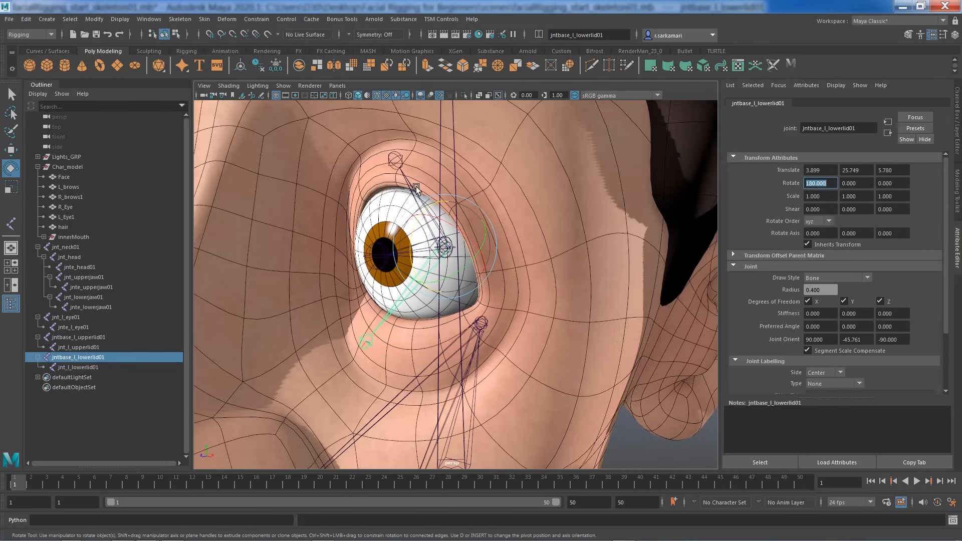
# Rotate both eyelid base joints closed and back open to test the lid swing
pyautogui.click(78, 336)
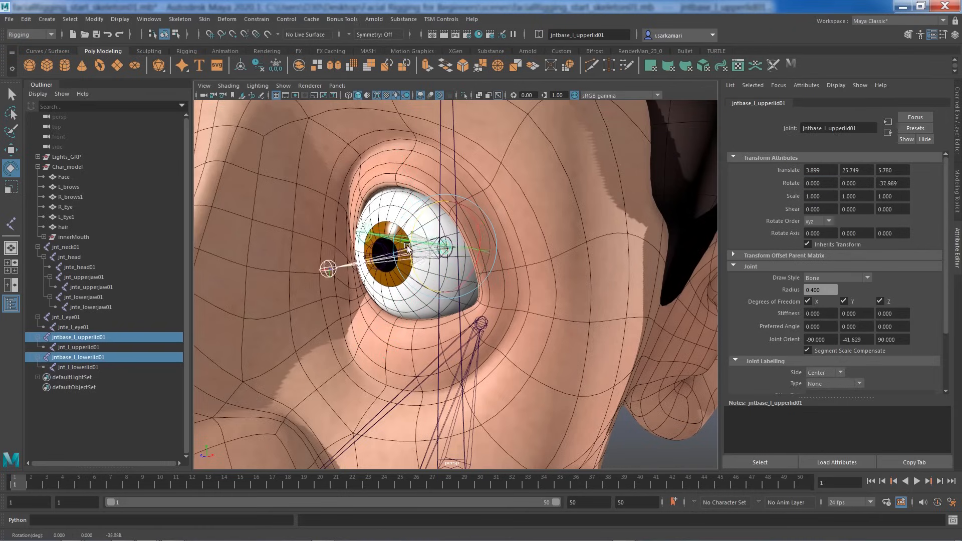
pyautogui.moveTo(407, 249); pyautogui.dragTo(398, 270)
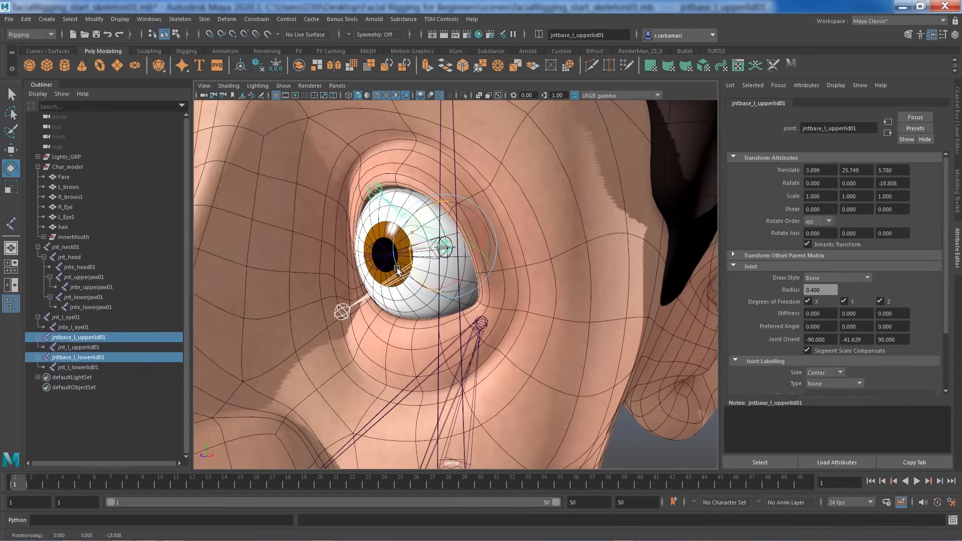
pyautogui.moveTo(398, 269); pyautogui.dragTo(397, 239)
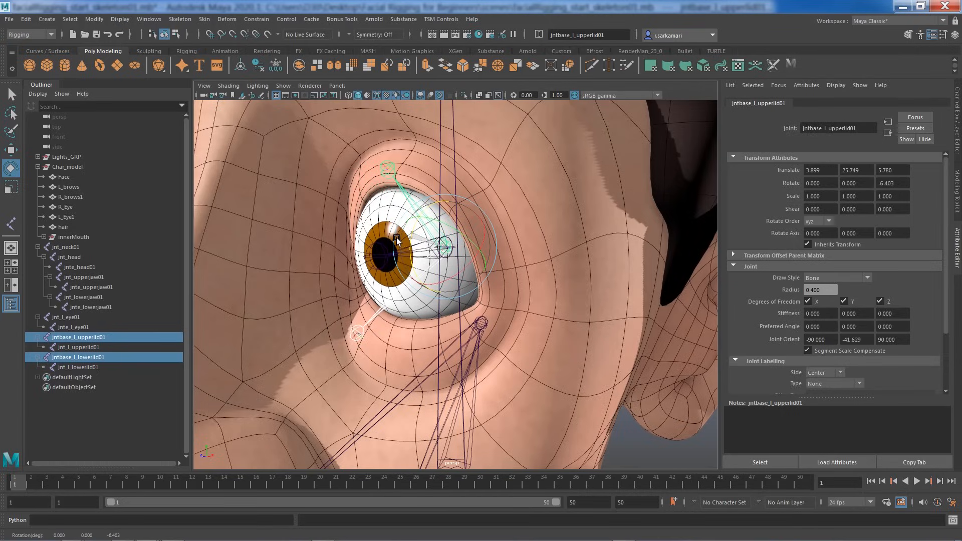
pyautogui.moveTo(392, 240); pyautogui.dragTo(389, 272)
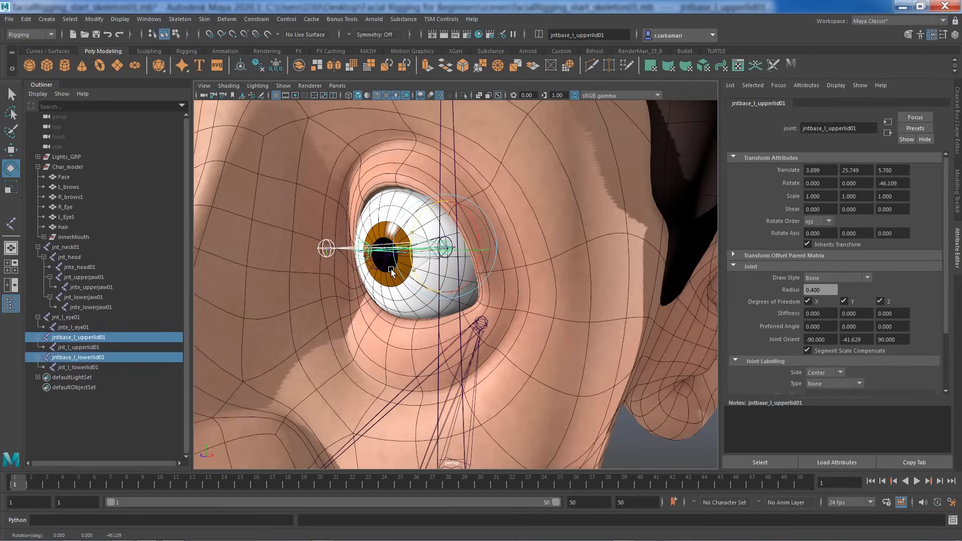
pyautogui.moveTo(392, 269); pyautogui.dragTo(332, 322)
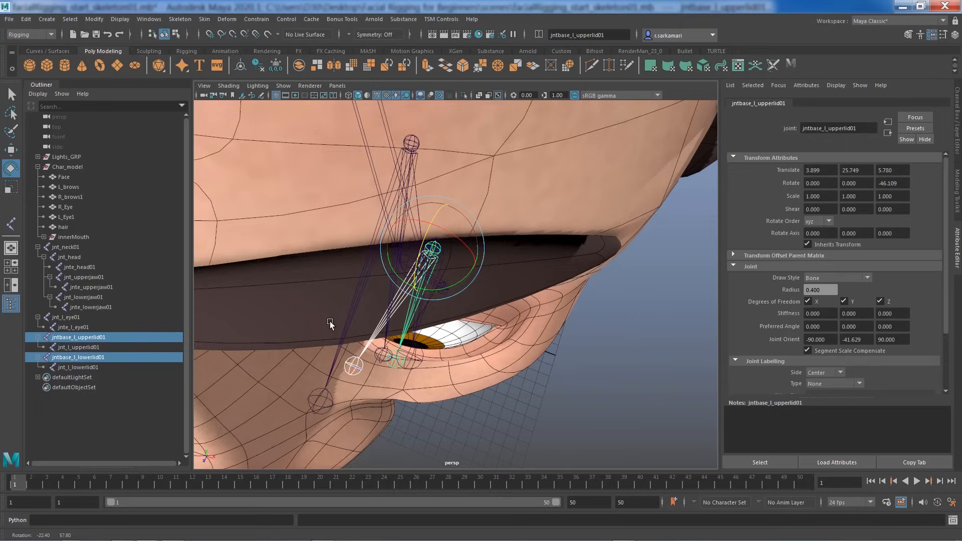
# Move jnt_l_upperlid01 to the front of the eyeball, then select its base joint
pyautogui.click(78, 356)
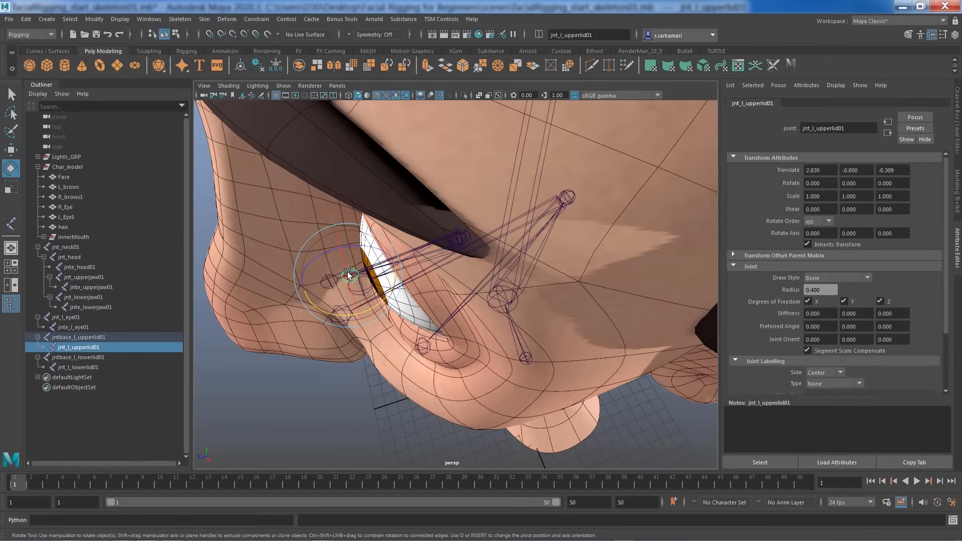
pyautogui.click(78, 366)
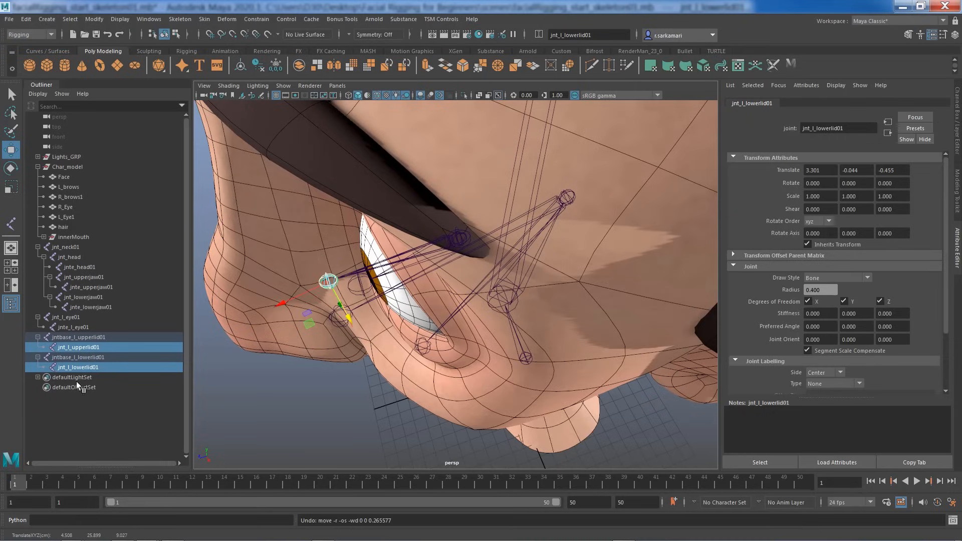
pyautogui.click(78, 347)
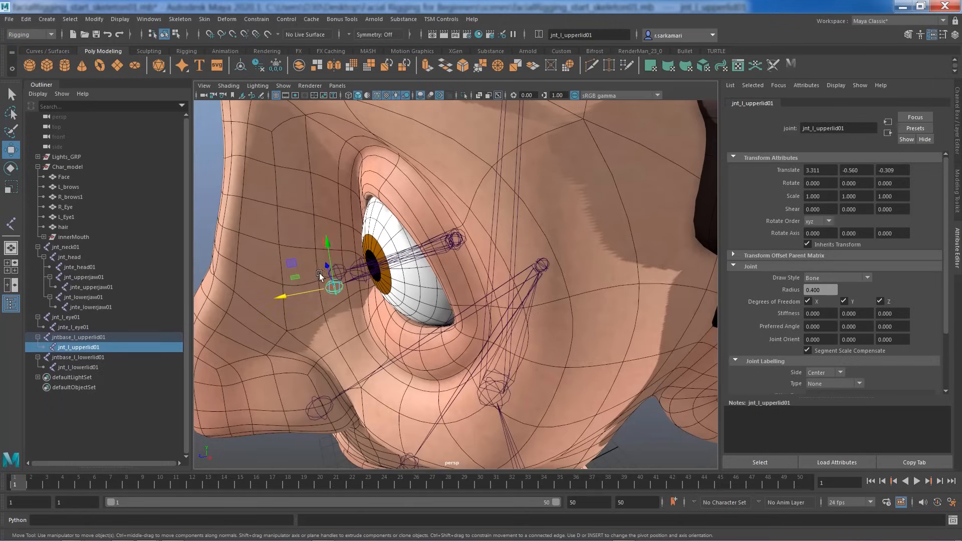
pyautogui.moveTo(326, 276); pyautogui.dragTo(335, 240)
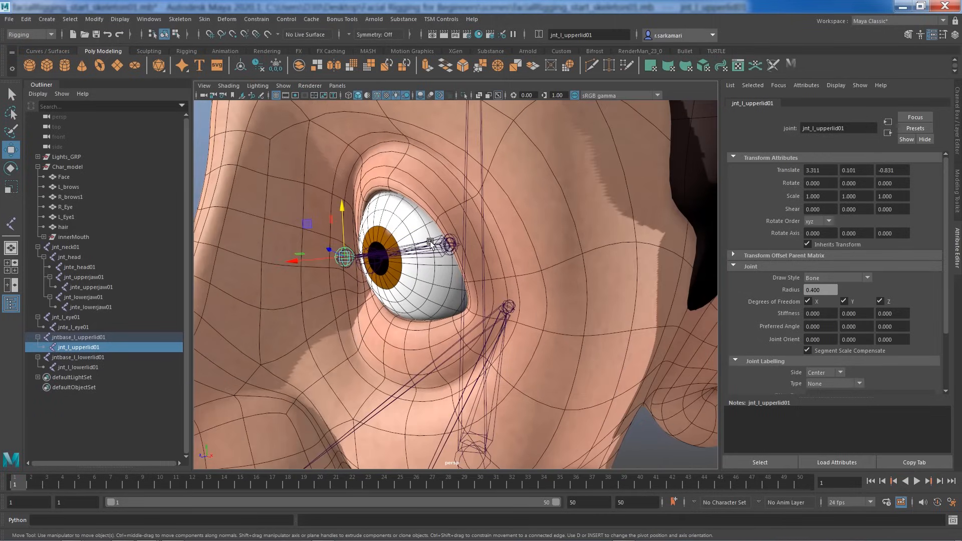
pyautogui.click(78, 337)
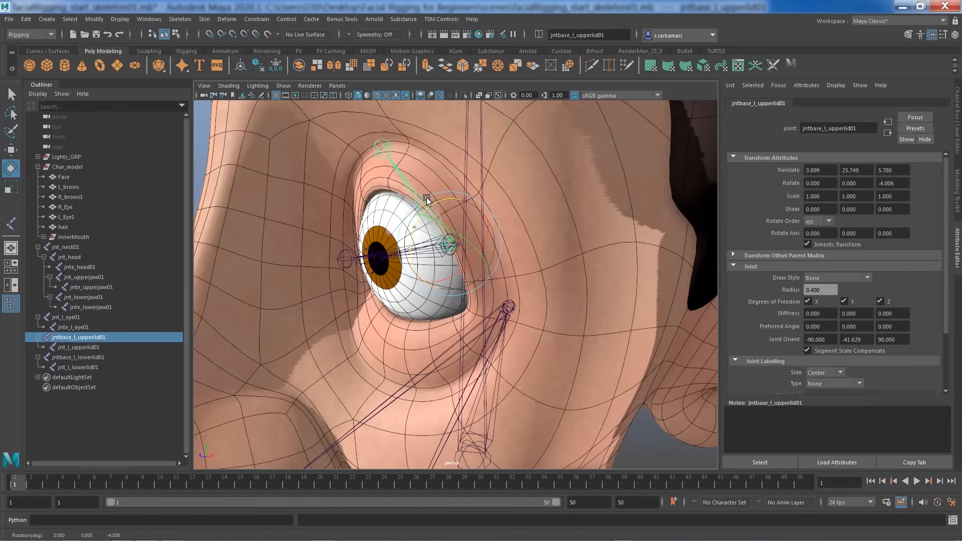
# Swing the lower eyelid base joint around the eye, then select both eyelid base joints
pyautogui.click(77, 357)
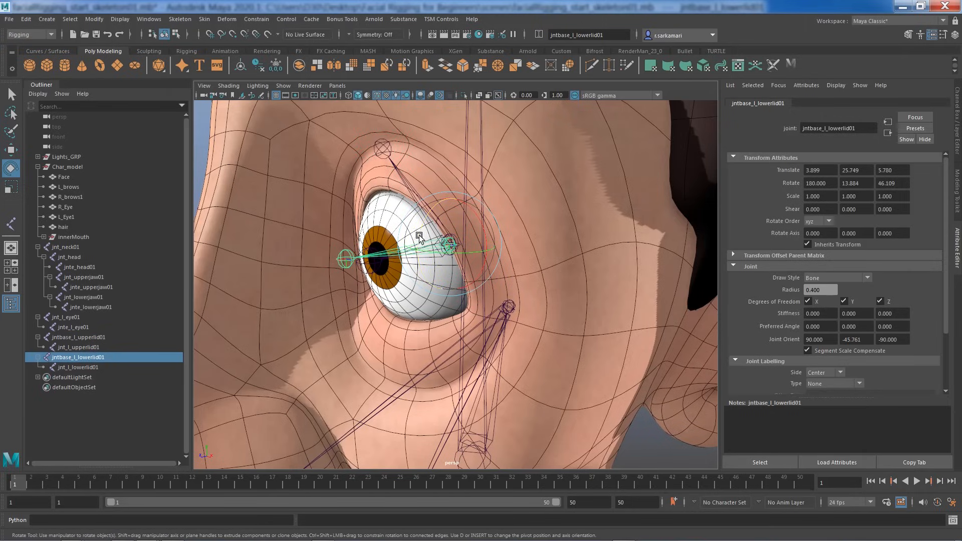
pyautogui.moveTo(418, 235); pyautogui.dragTo(436, 362)
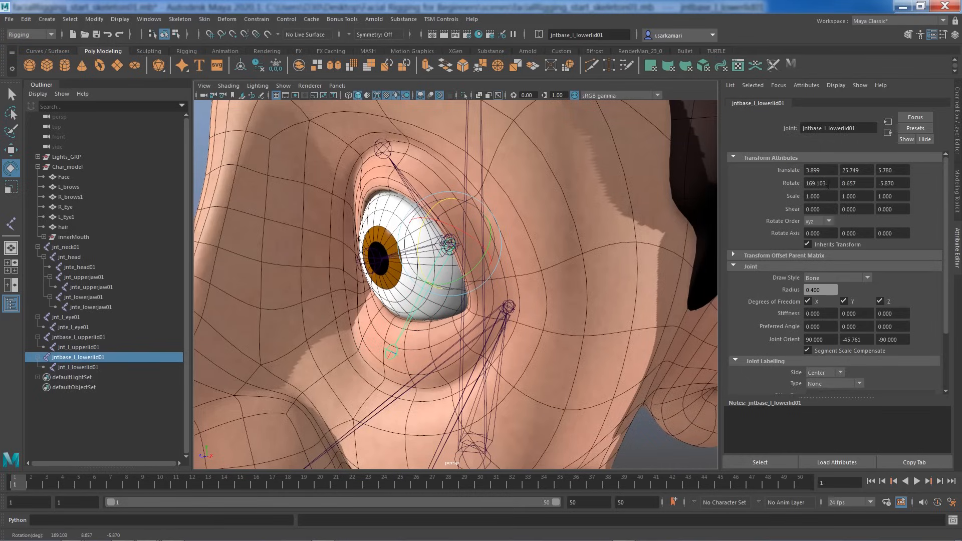
pyautogui.click(891, 183)
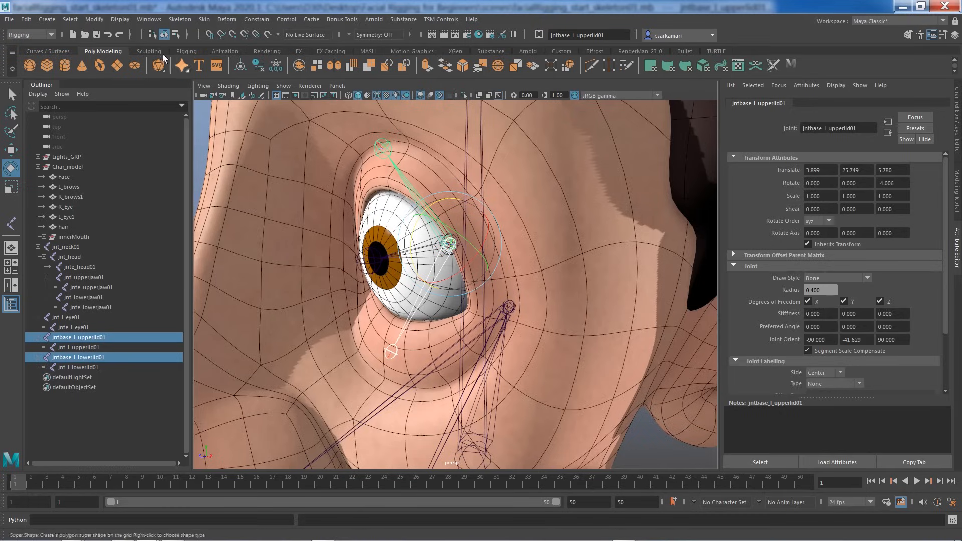
# Freeze transformations on both eyelid base joints and test-rotate them (joint orient ~-45.6°)
pyautogui.click(94, 18)
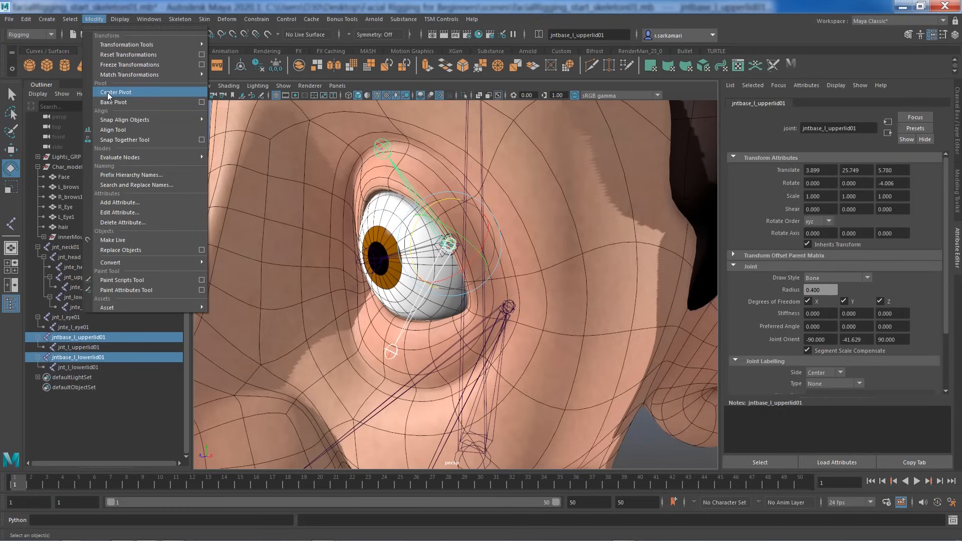
pyautogui.moveTo(129, 64)
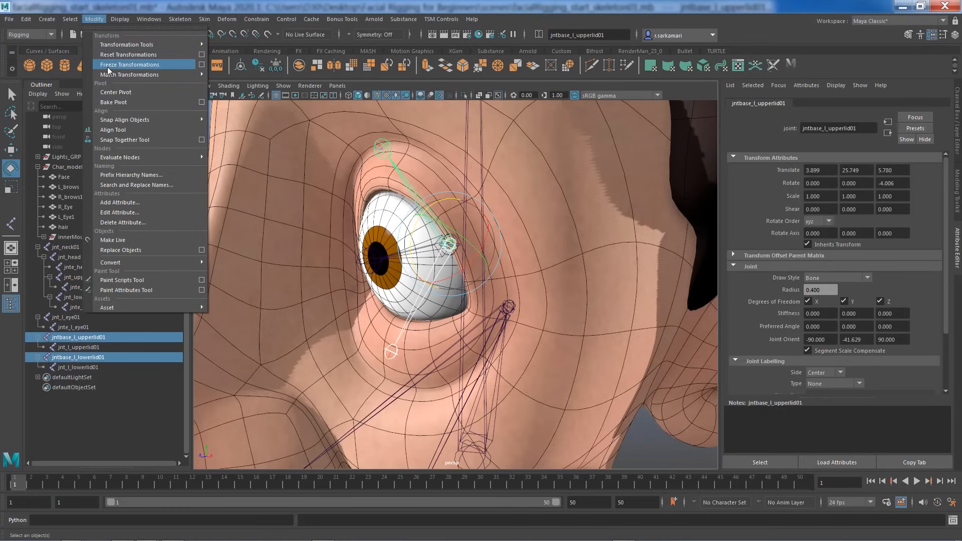
pyautogui.click(129, 64)
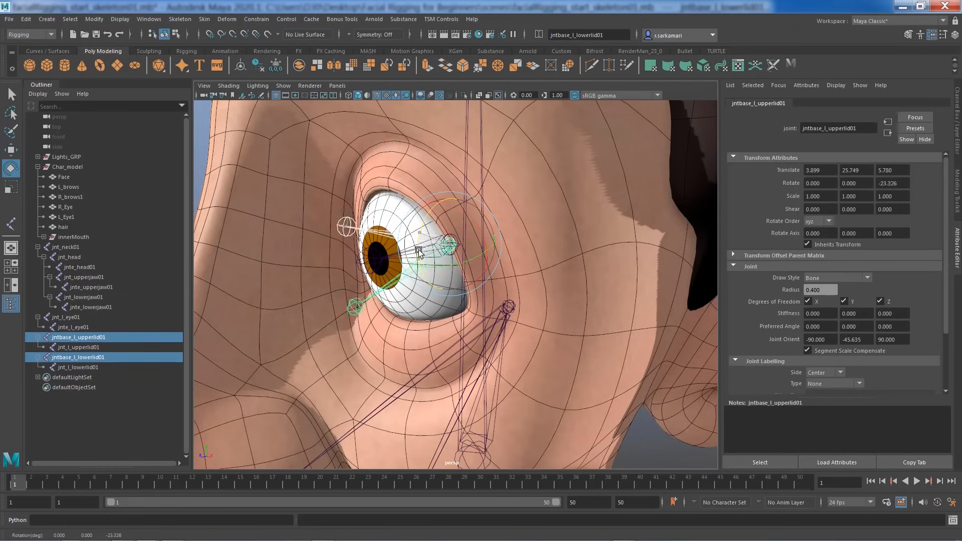
pyautogui.moveTo(417, 251); pyautogui.dragTo(408, 248)
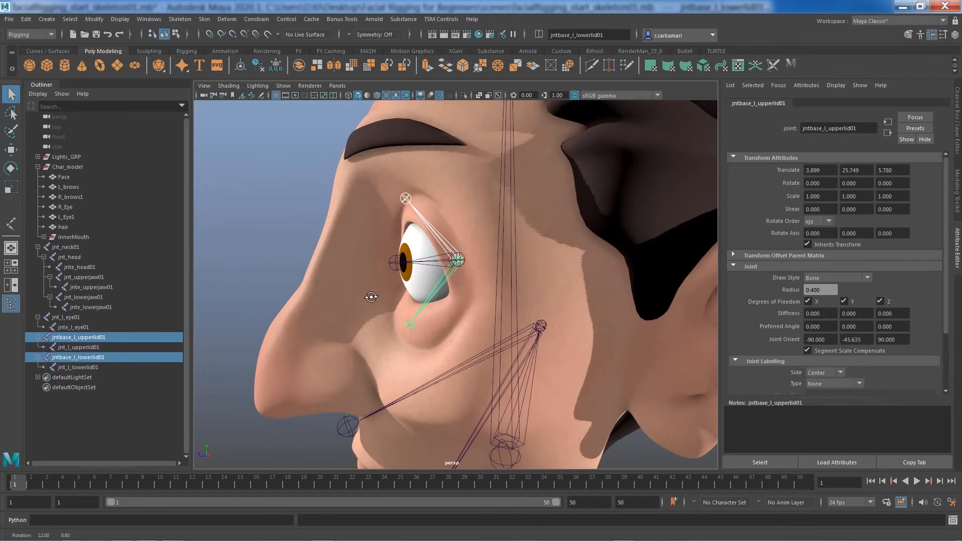
# Parent jnt_l_eye01 under jnt_upperjaw01 and rotate the jaw to confirm the eye follows
pyautogui.click(65, 316)
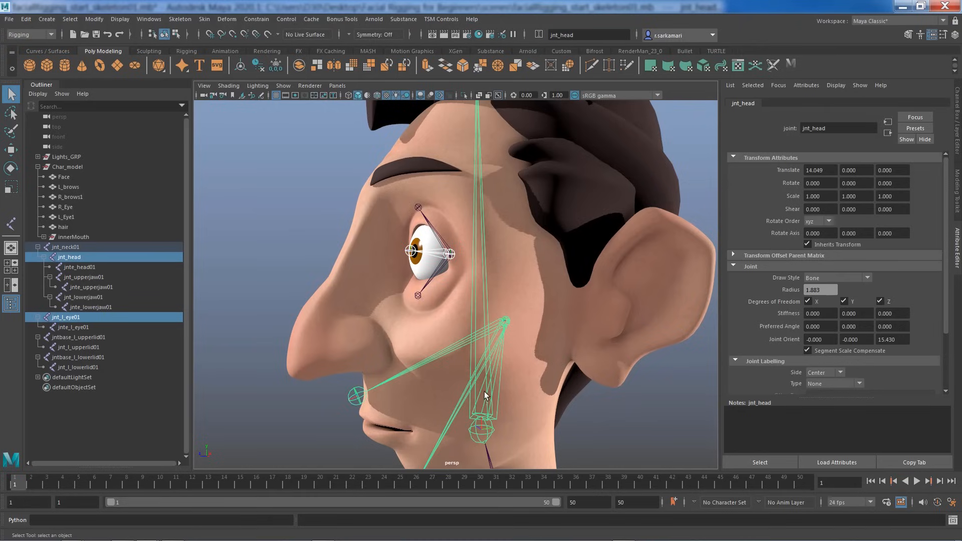
pyautogui.moveTo(389, 331)
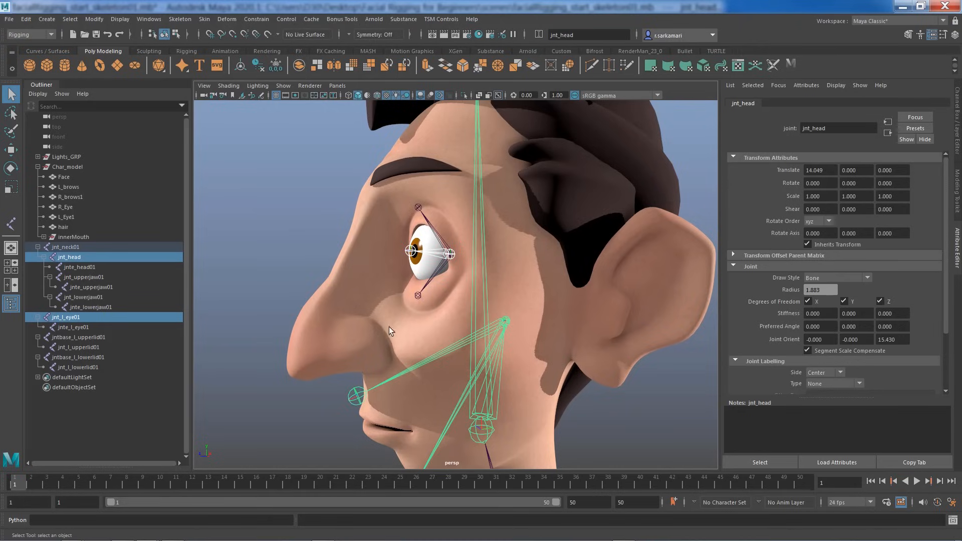
pyautogui.moveTo(425, 288)
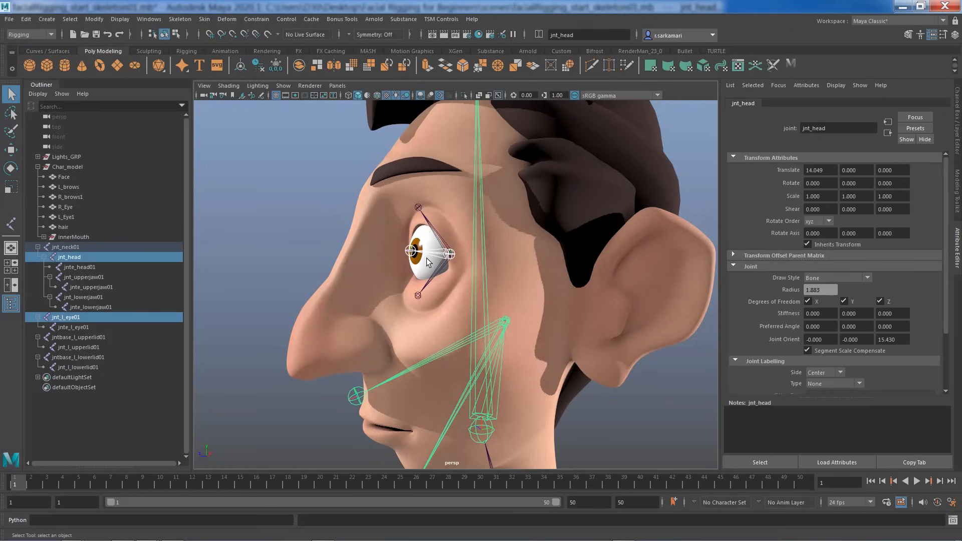
pyautogui.click(66, 316)
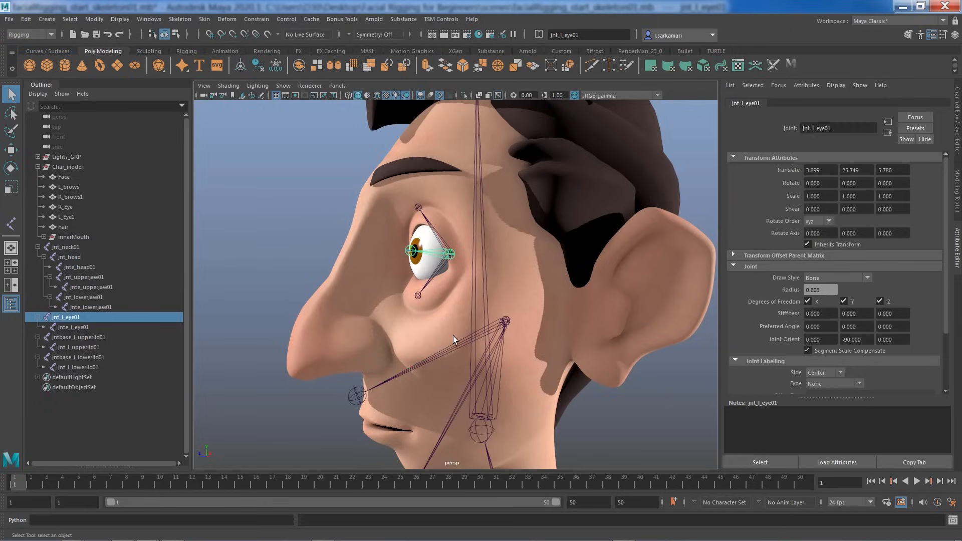
pyautogui.click(84, 277)
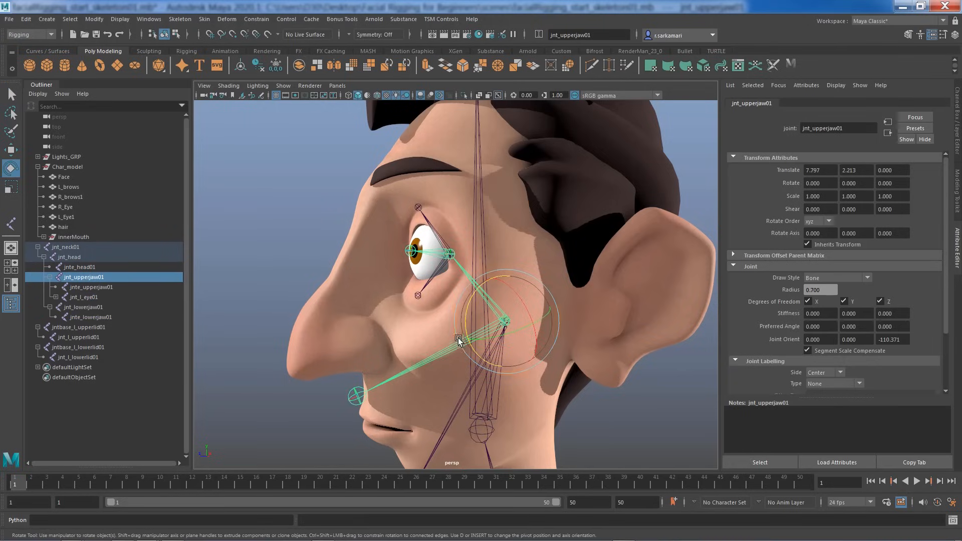
pyautogui.moveTo(457, 341); pyautogui.dragTo(466, 309)
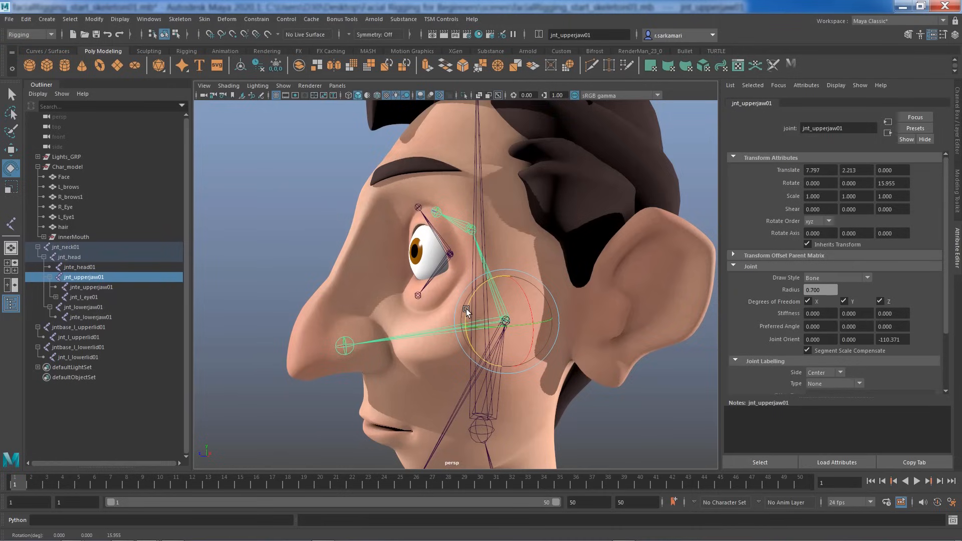
# Parent both left eyelid base joints under jnt_upperjaw01 and verify they follow the jaw
pyautogui.click(78, 327)
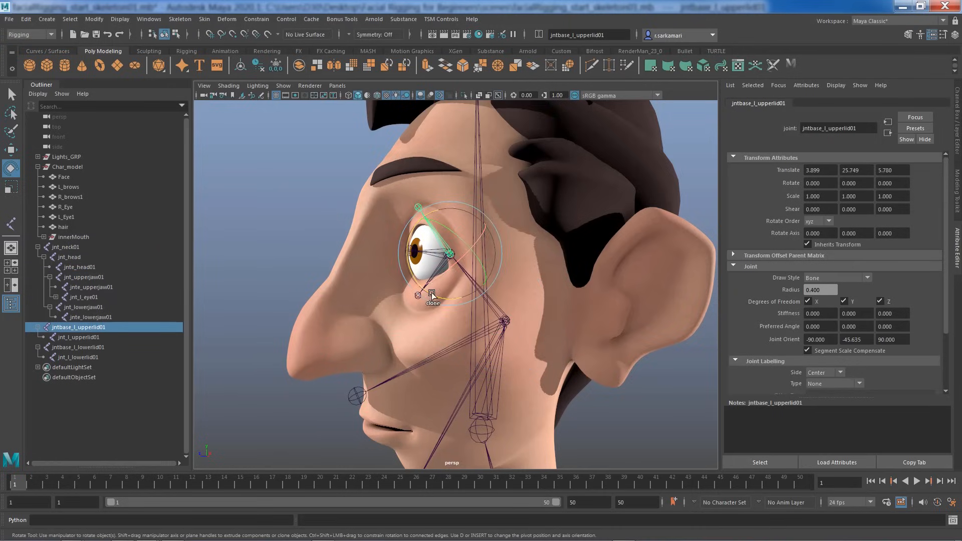
pyautogui.click(78, 346)
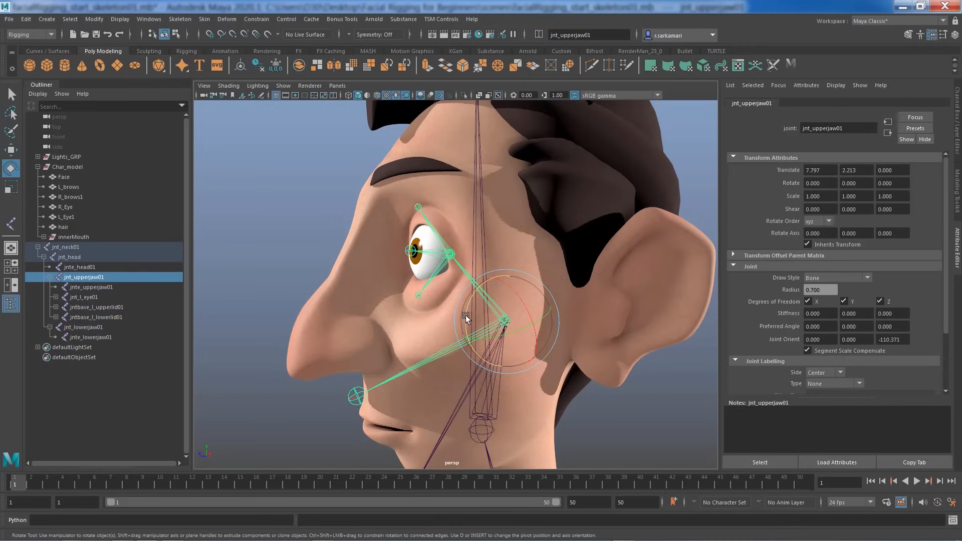
pyautogui.moveTo(465, 317); pyautogui.dragTo(459, 324)
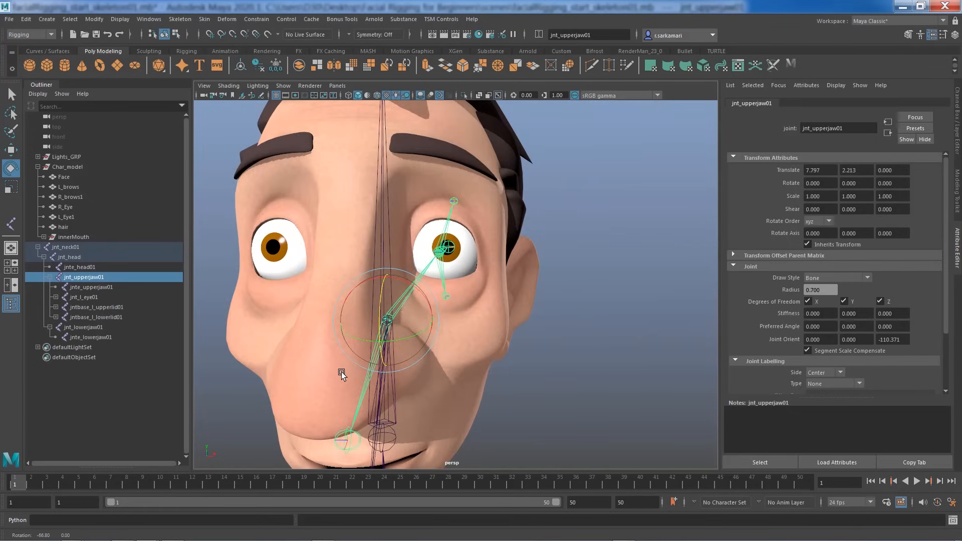
pyautogui.moveTo(343, 374); pyautogui.dragTo(362, 300)
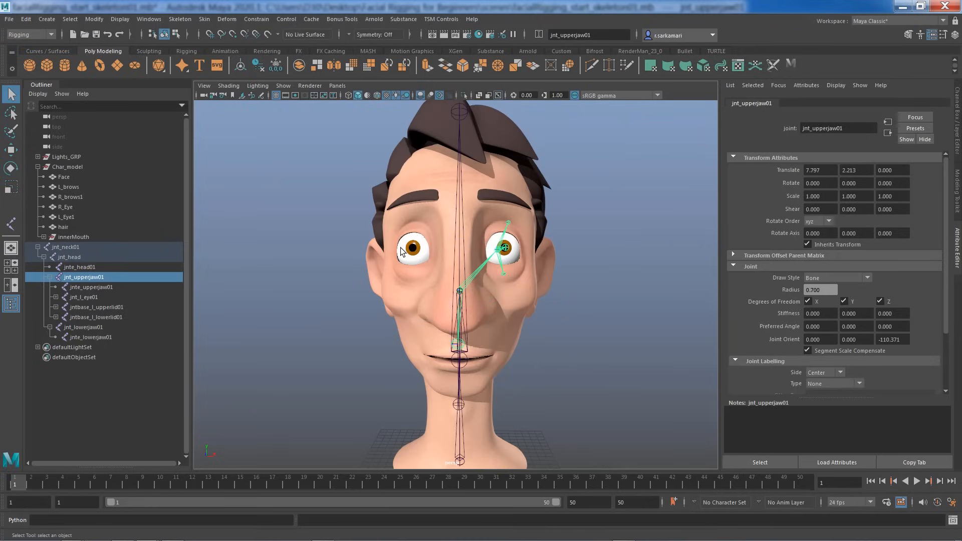
pyautogui.moveTo(491, 232)
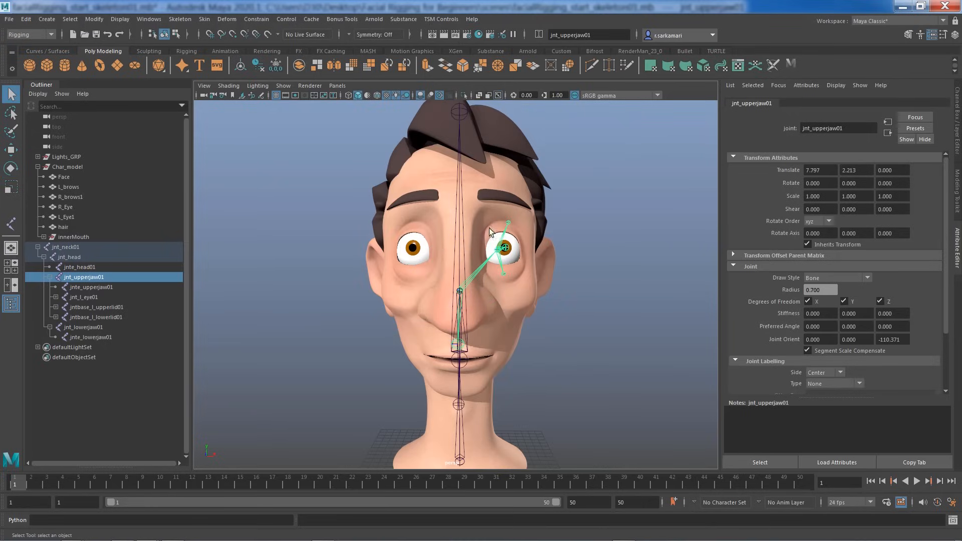
# Set Mirror Joints to mirror across YZ replacing _l_ with _r_ for the upper eyelid base joint
pyautogui.click(96, 308)
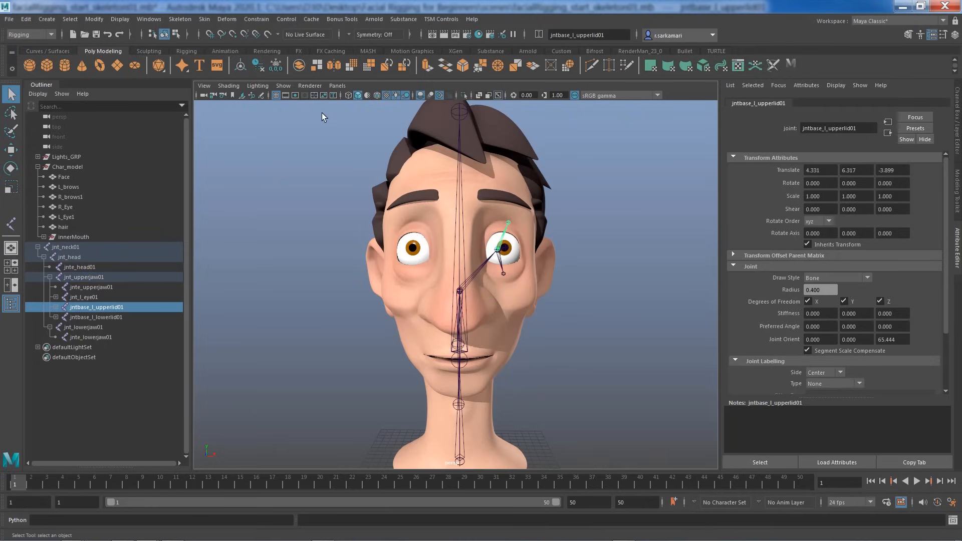
pyautogui.click(180, 19)
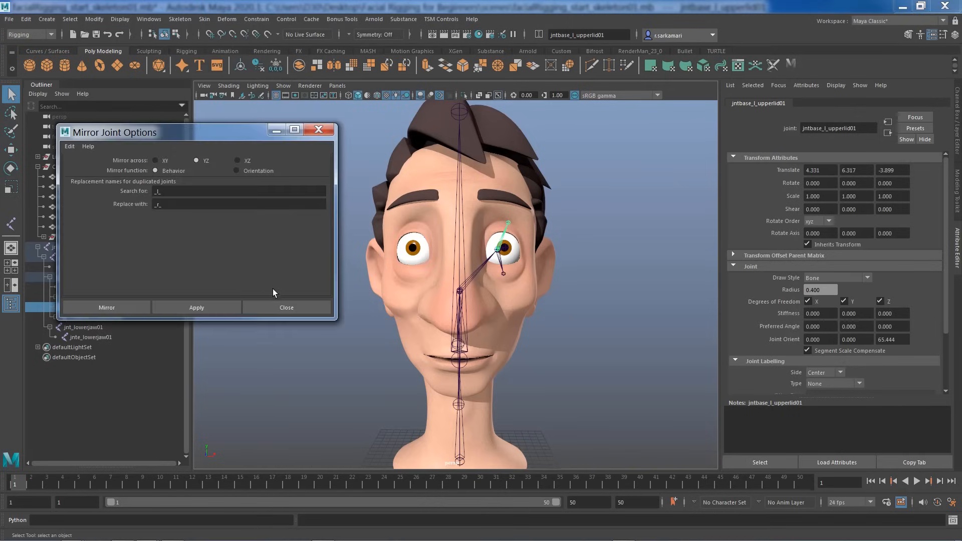
pyautogui.click(239, 204)
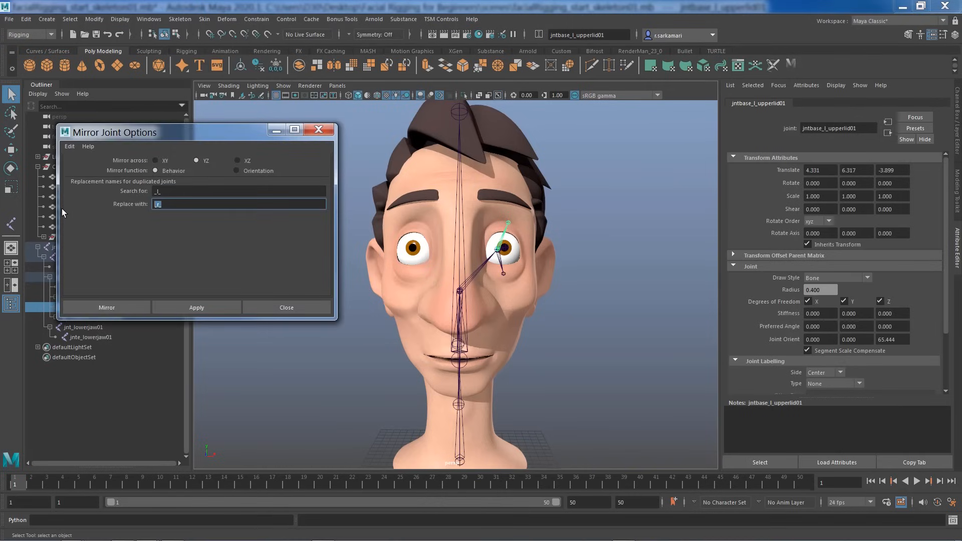
pyautogui.moveTo(254, 403)
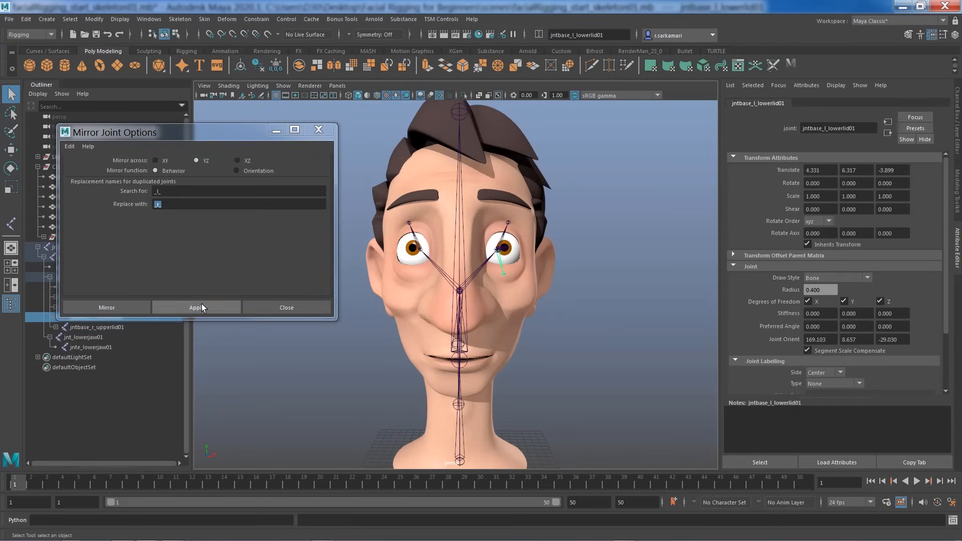
# Mirror the lower eyelid base joint and left eye joint to create jntbase_r_lowerlid01 and jnt_r_eye01
pyautogui.click(197, 307)
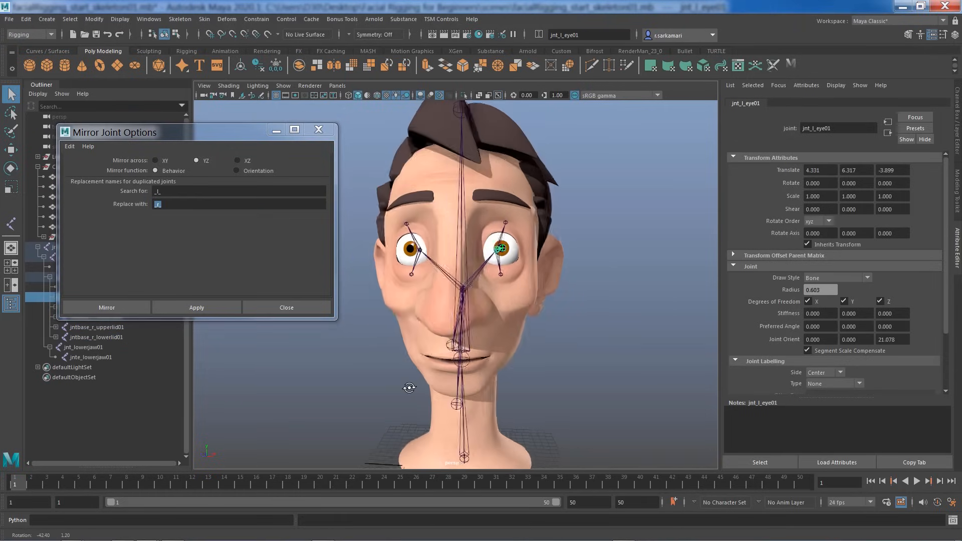
pyautogui.click(106, 308)
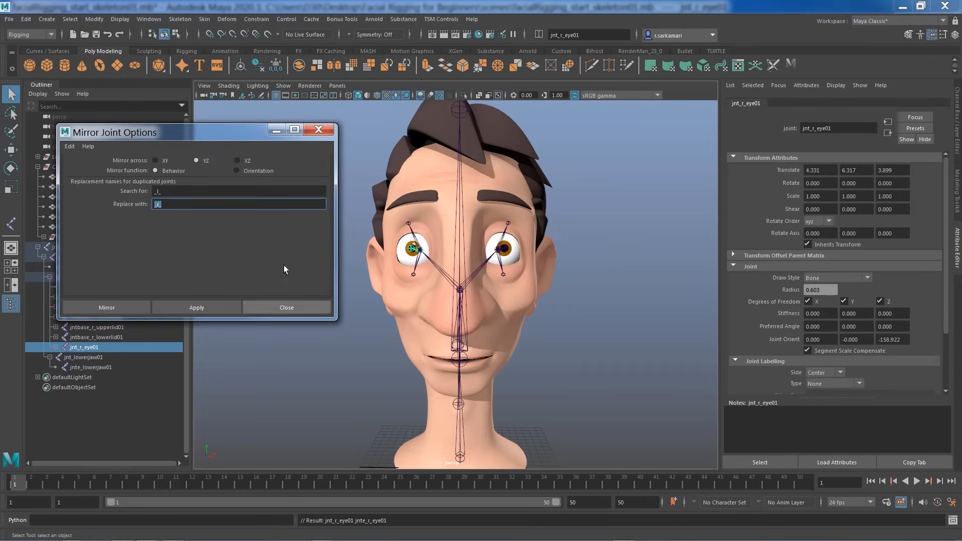
pyautogui.click(287, 308)
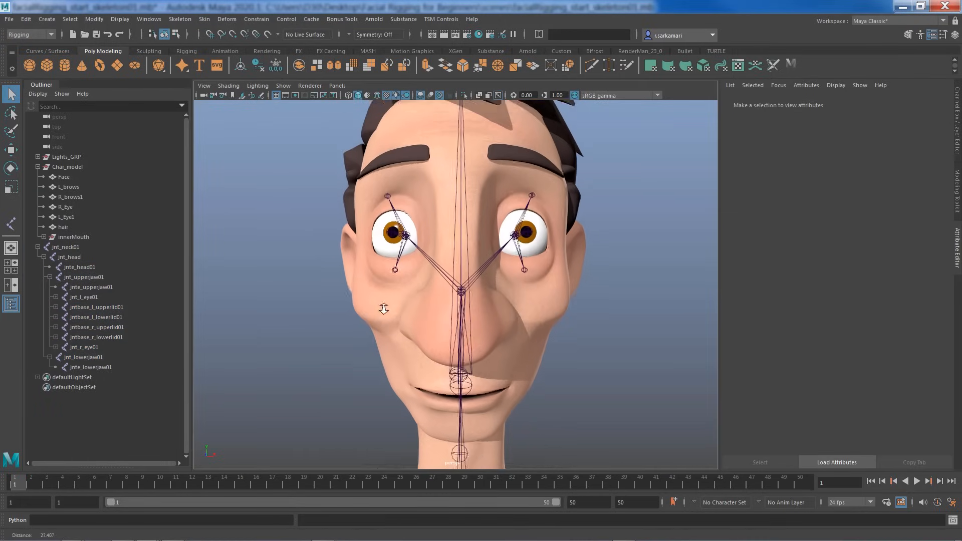
pyautogui.click(96, 326)
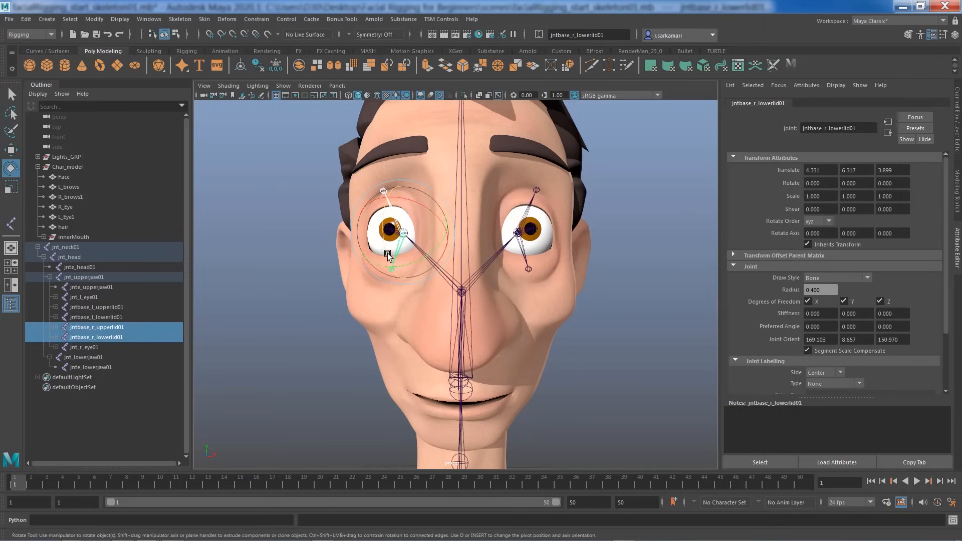
pyautogui.moveTo(399, 202); pyautogui.dragTo(380, 254)
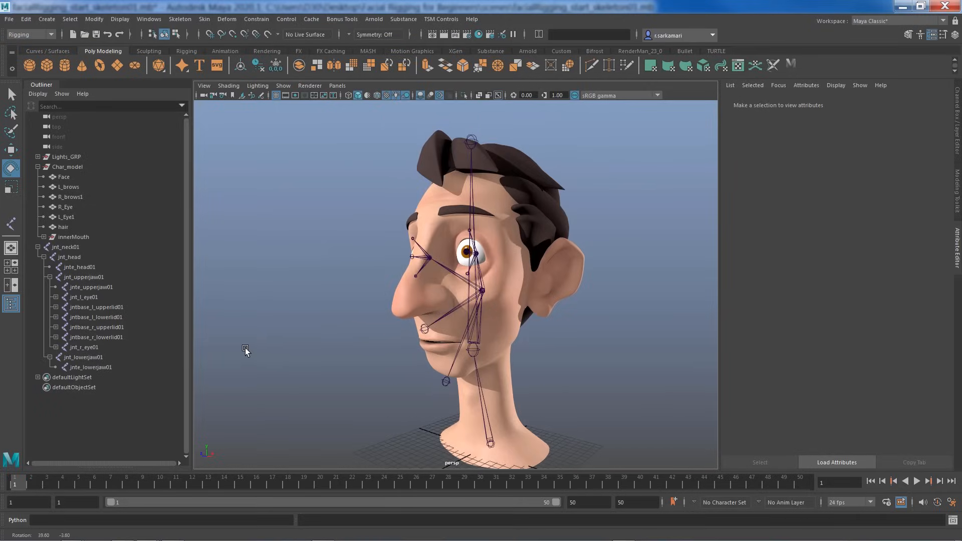
pyautogui.click(38, 246)
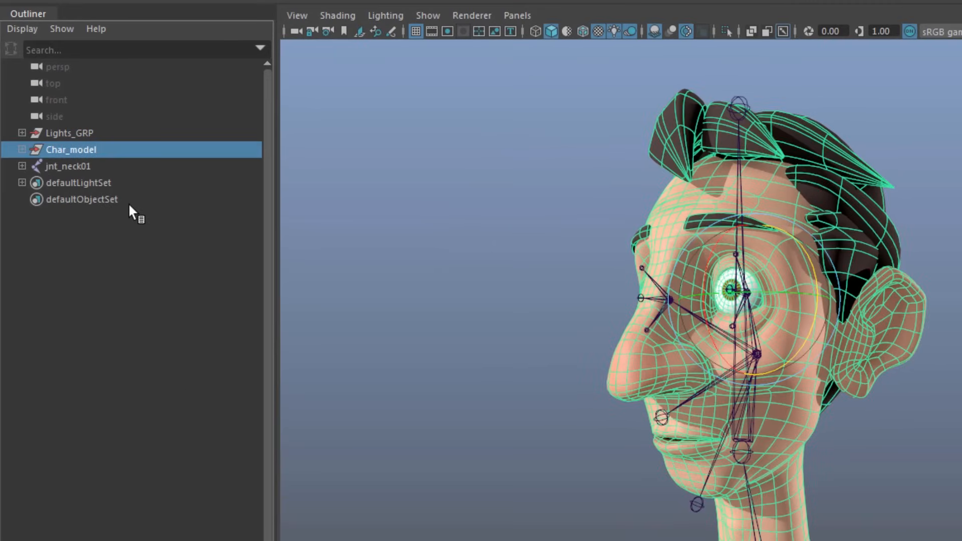
# Group the character model into a new top group and rename it Billy_Rig
pyautogui.press('Ctrl+g')
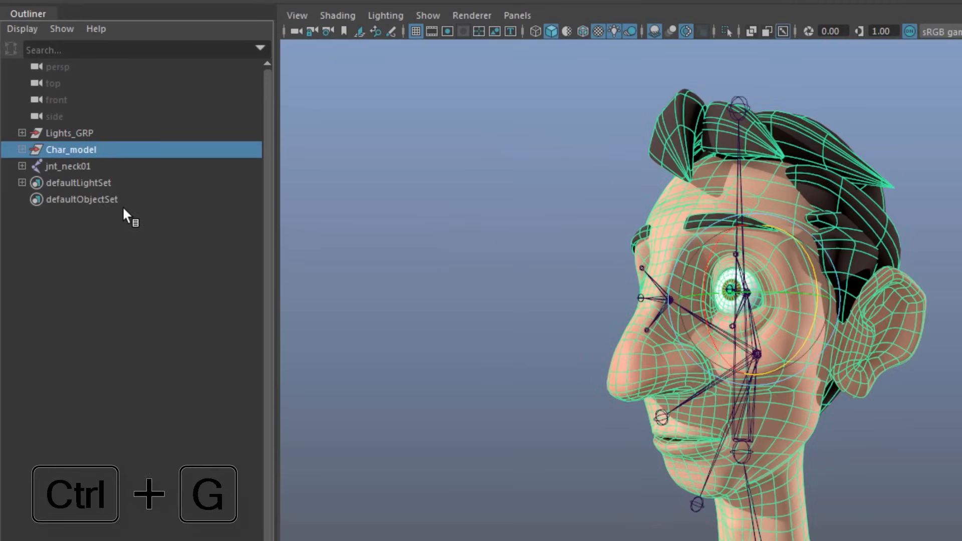
pyautogui.press('Ctrl+g')
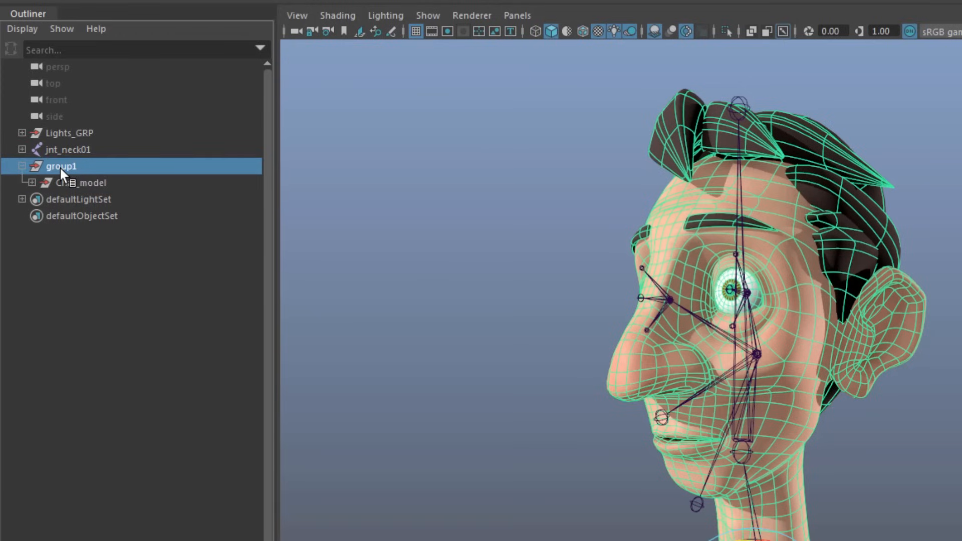
pyautogui.doubleClick(64, 167)
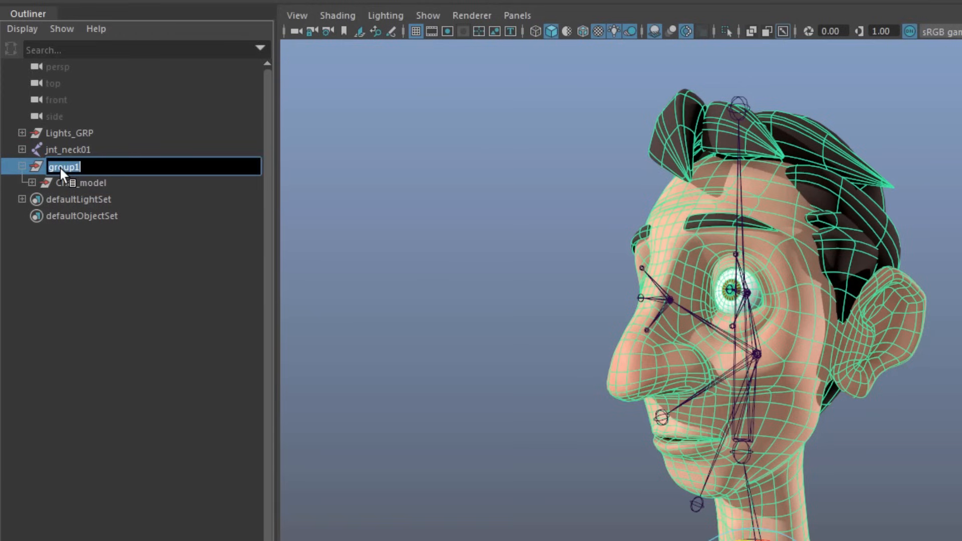
pyautogui.write('Billy_Rig')
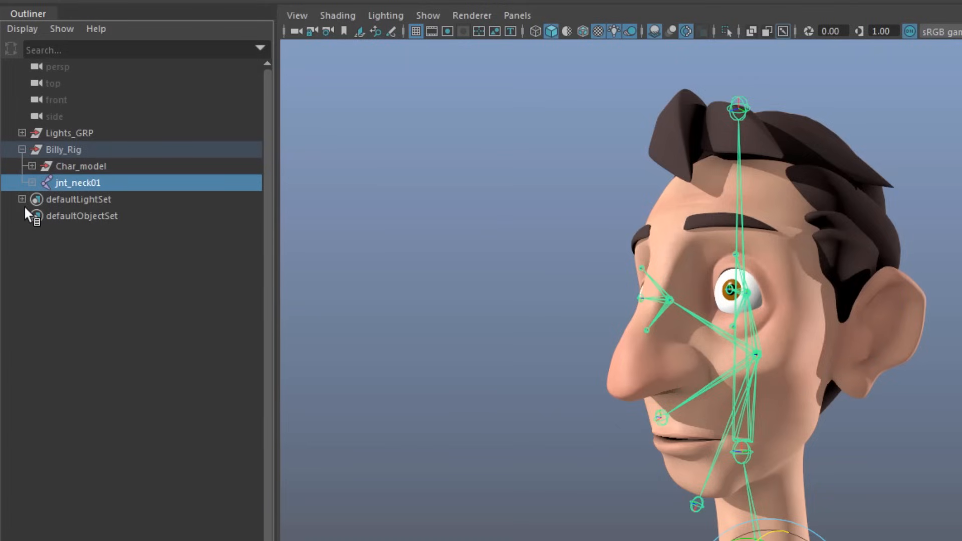
# Group the facial joints into a subgroup under Billy_Rig named skeleton
pyautogui.press('Ctrl+g')
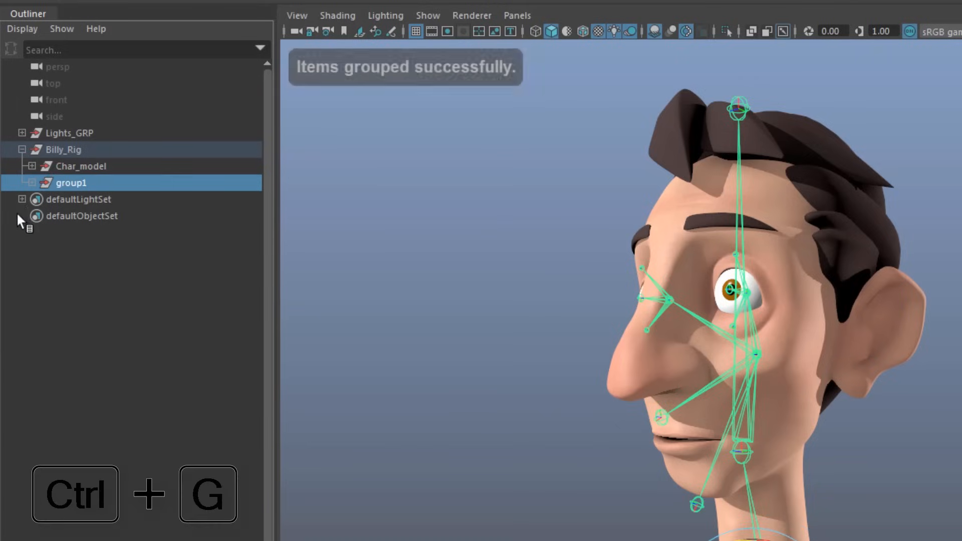
pyautogui.doubleClick(69, 183)
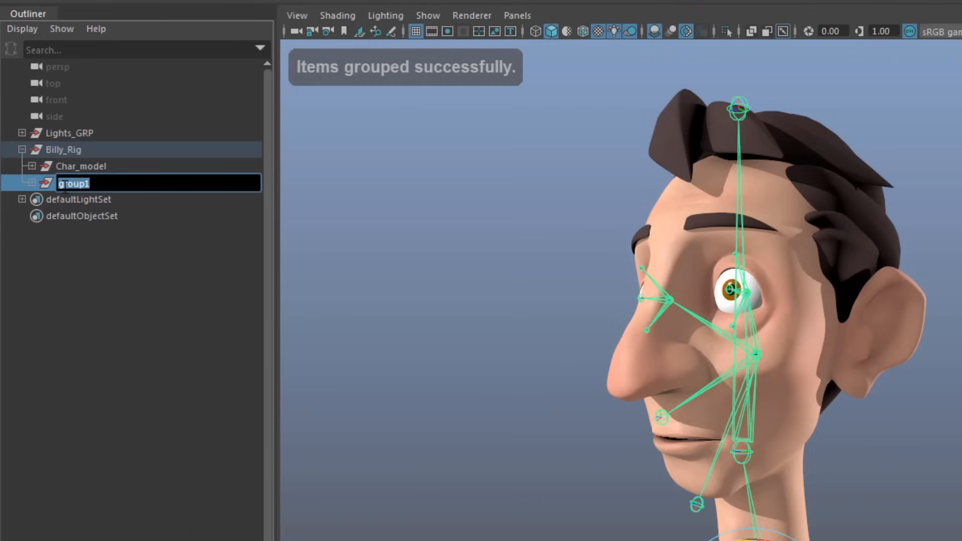
pyautogui.write('skeleton')
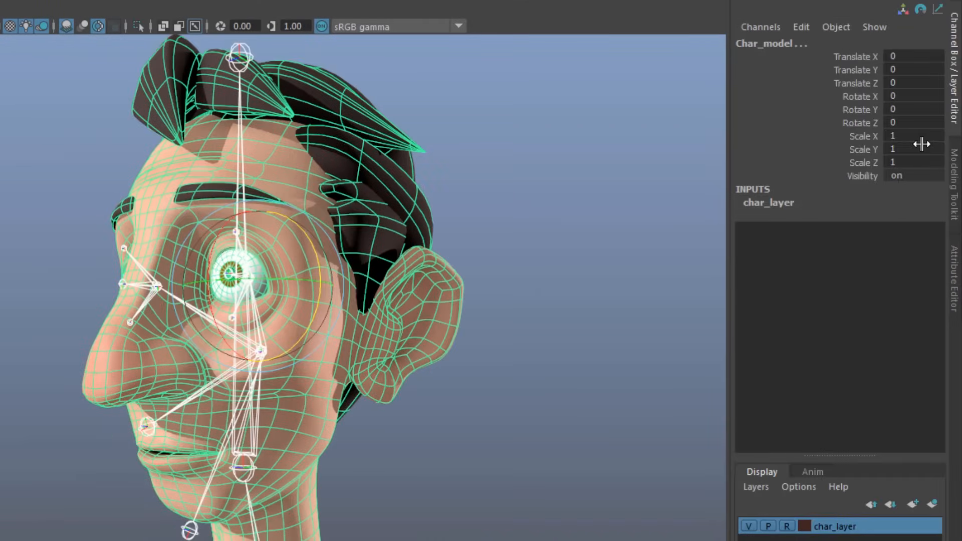
pyautogui.moveTo(878, 76)
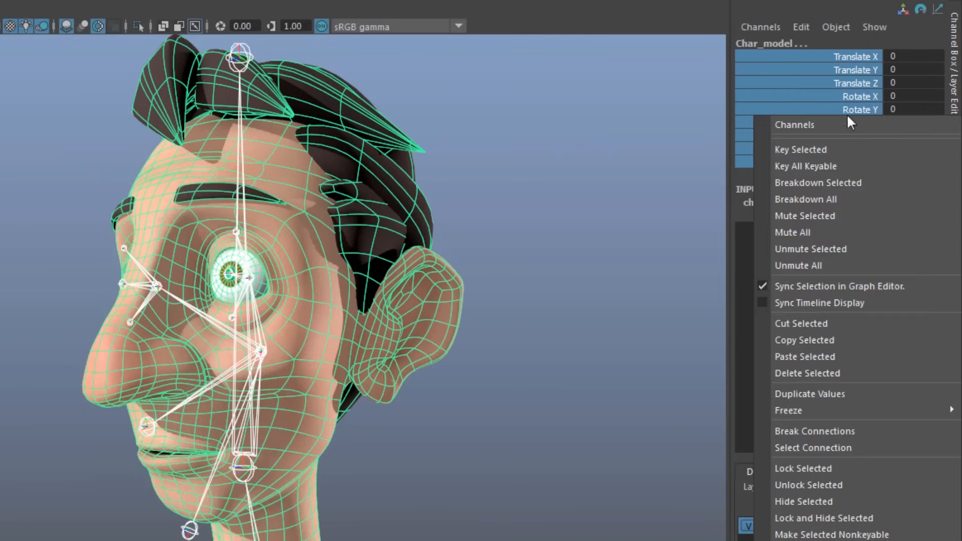
pyautogui.moveTo(835, 523)
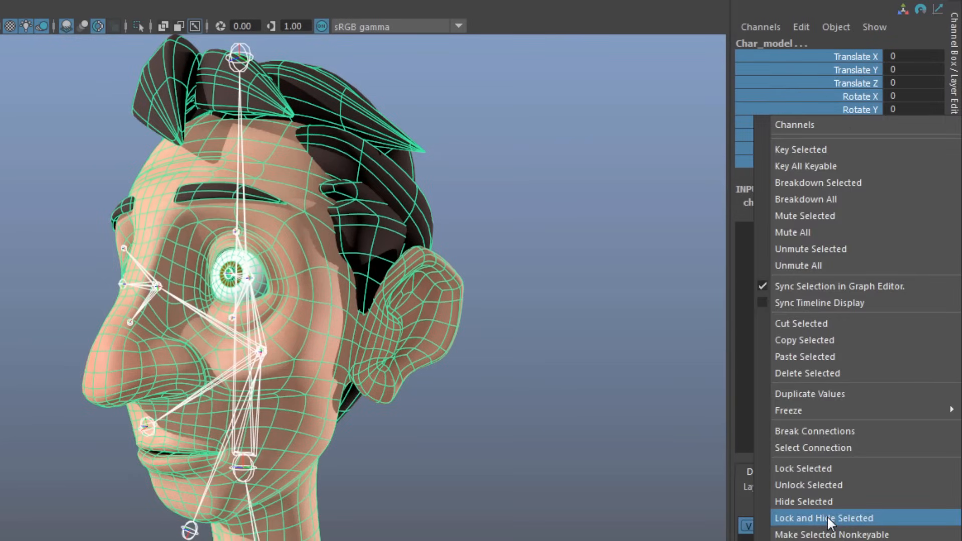
# Lock and hide Char_model's transform channels and Billy_Rig's visibility channel
pyautogui.click(817, 517)
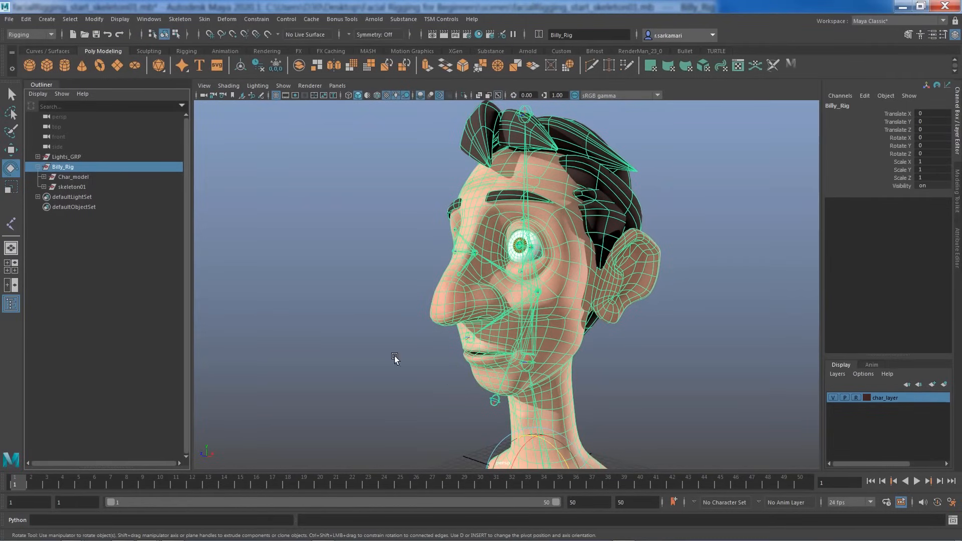
pyautogui.moveTo(899, 191)
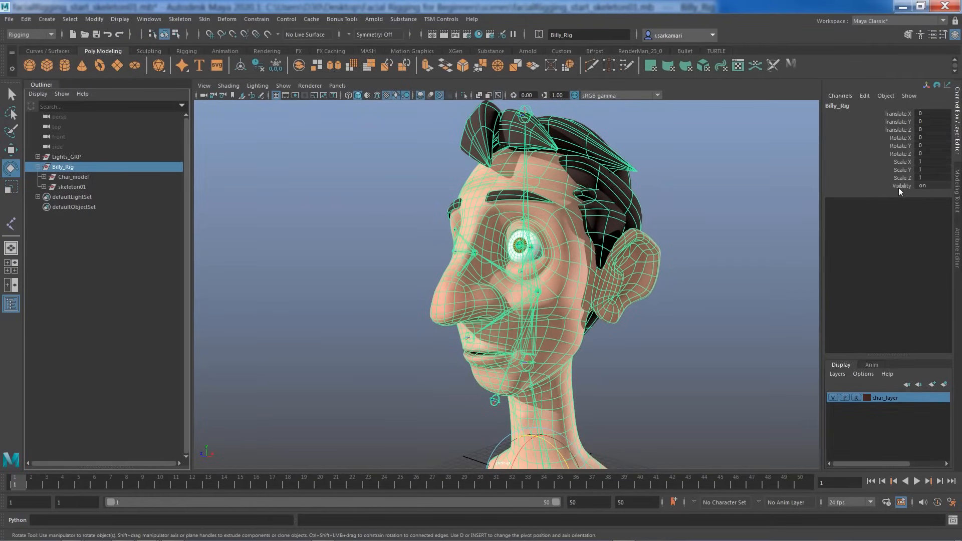
pyautogui.rightClick(901, 185)
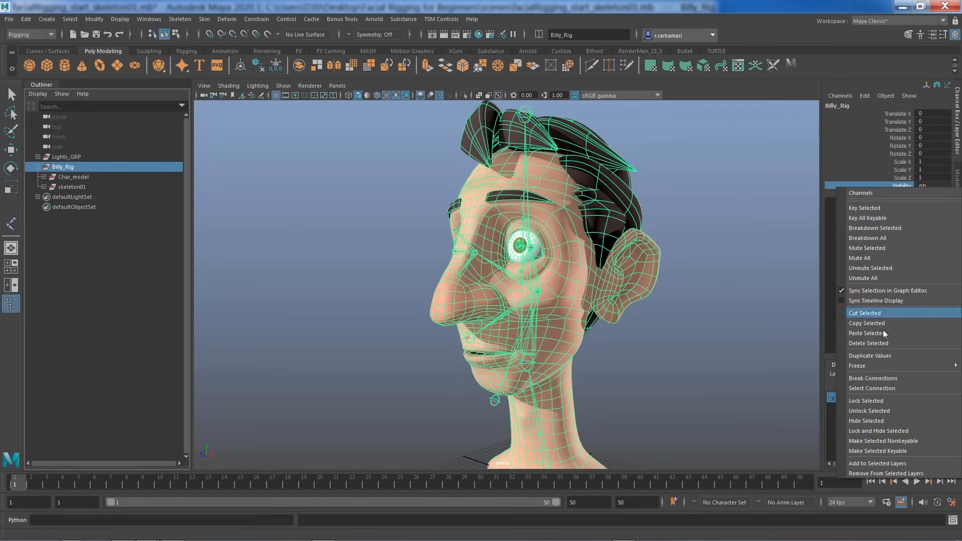
pyautogui.moveTo(866, 431)
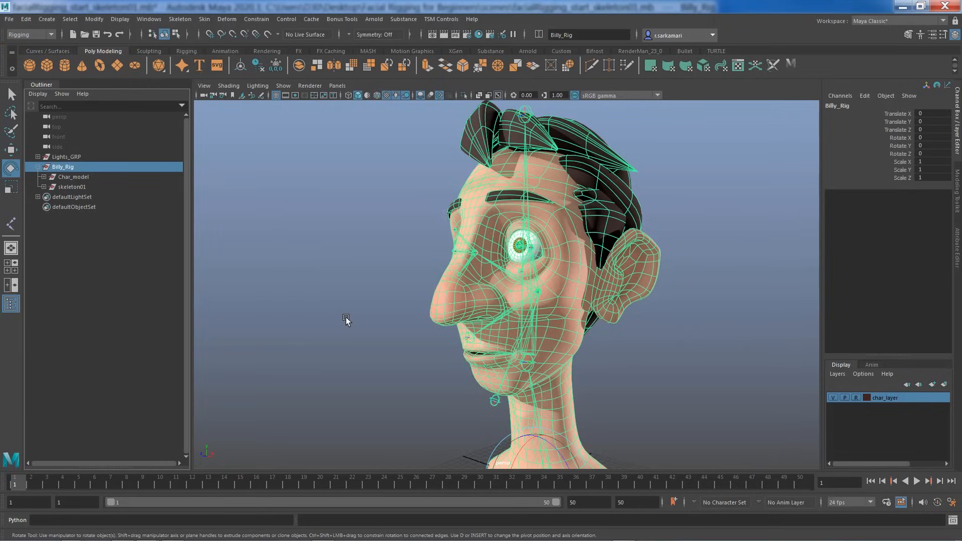
# Wrap skeleton01 in a new group named global01 under Billy_Rig
pyautogui.click(72, 186)
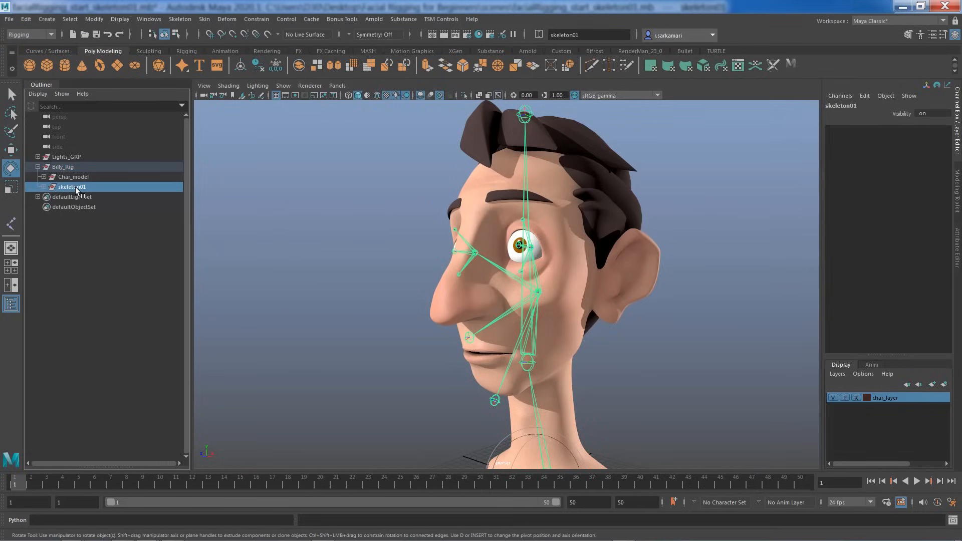
pyautogui.moveTo(104, 292)
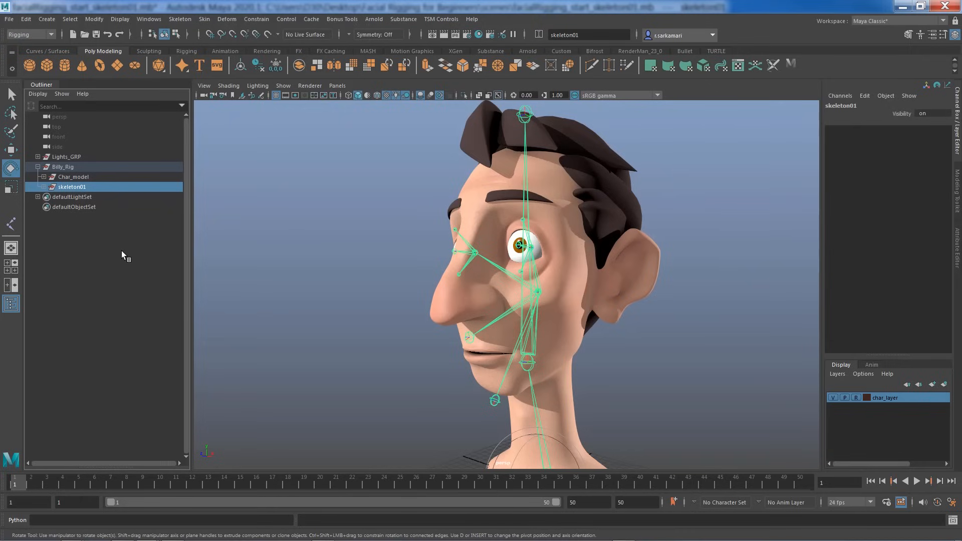
pyautogui.press('ctrl+g')
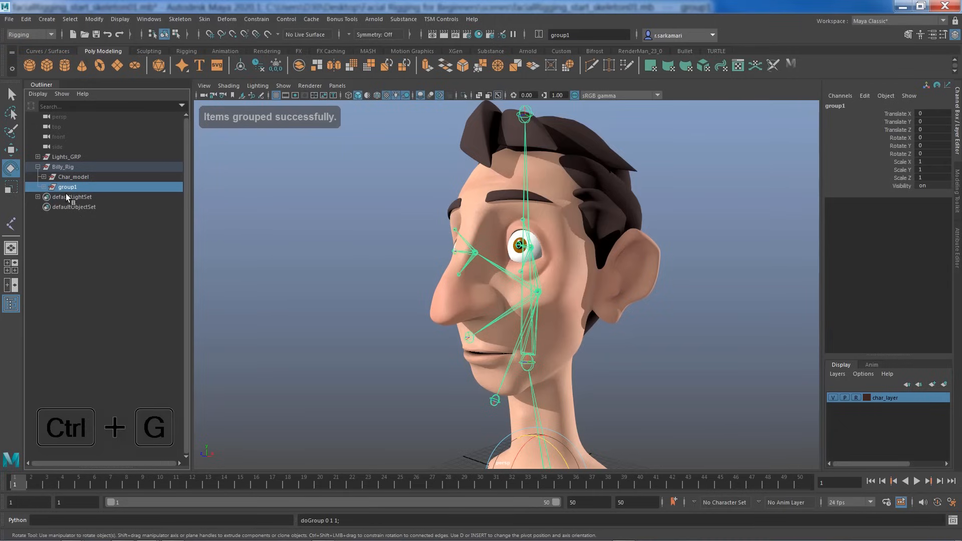
pyautogui.doubleClick(67, 186)
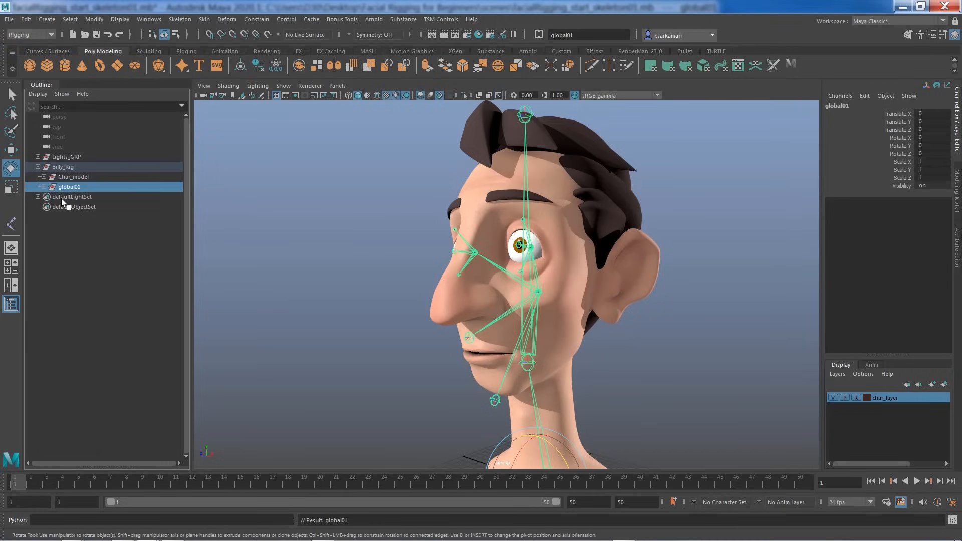
pyautogui.click(44, 186)
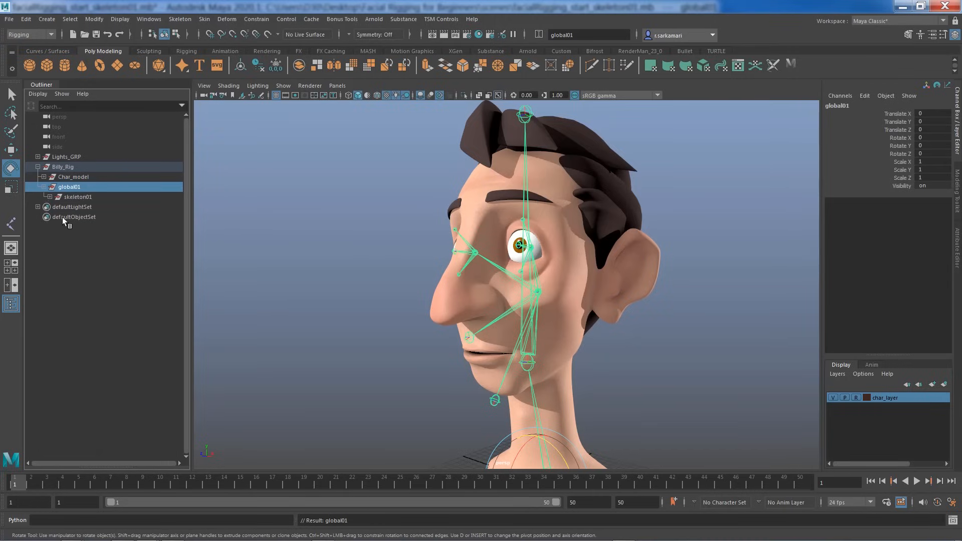
# Lock and hide global01's visibility channel
pyautogui.click(77, 196)
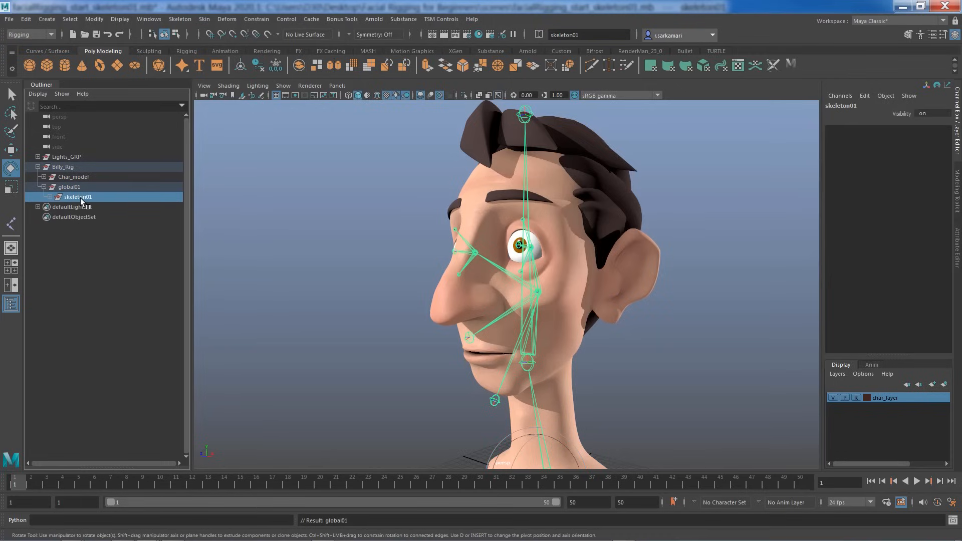
pyautogui.click(69, 187)
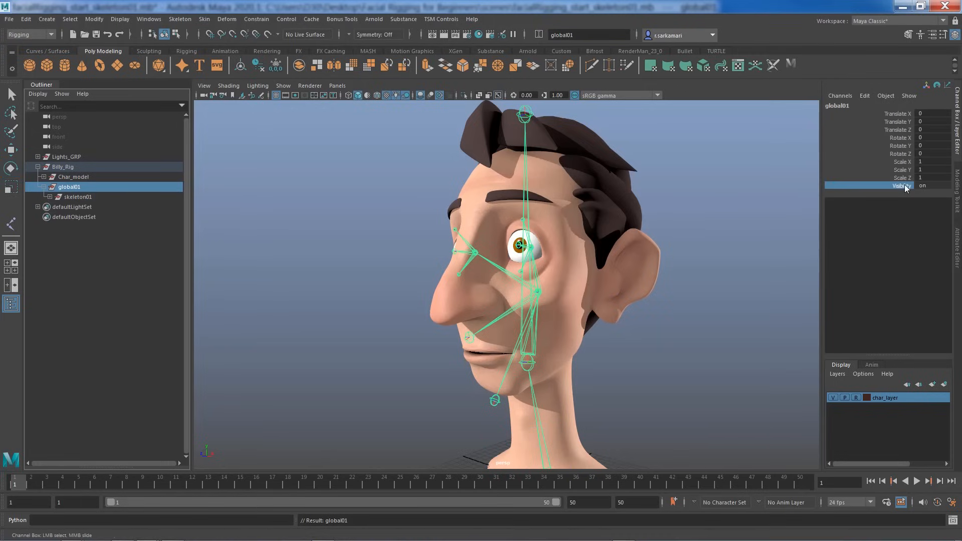
pyautogui.rightClick(902, 185)
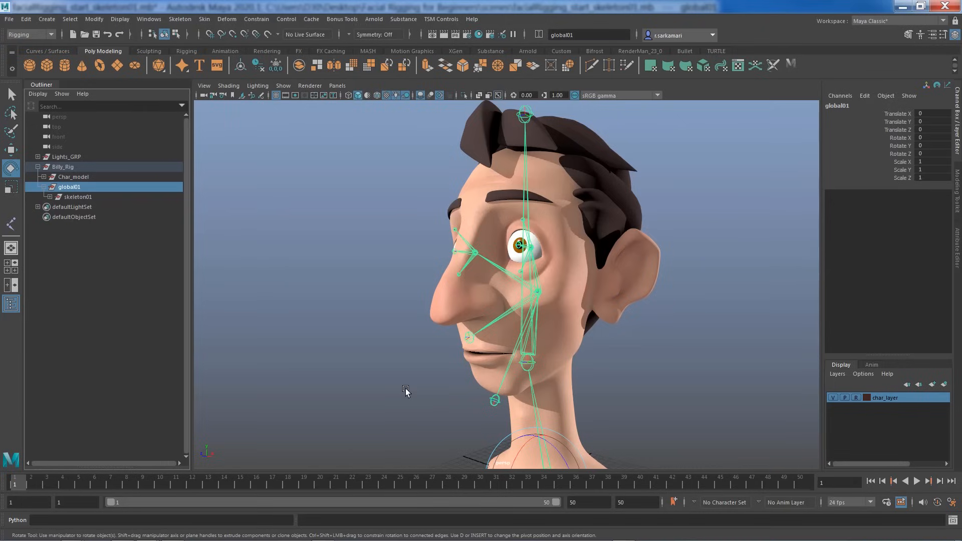
pyautogui.click(78, 196)
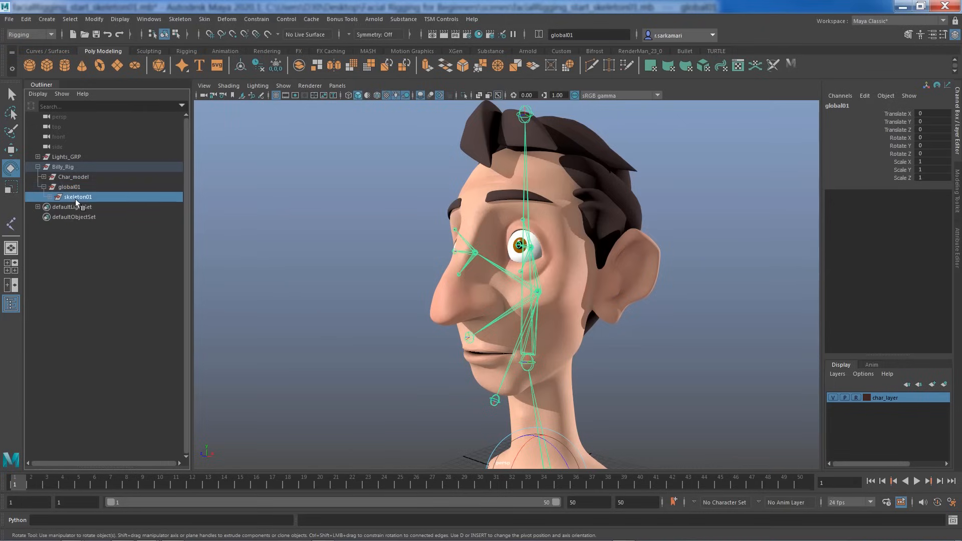
pyautogui.click(77, 197)
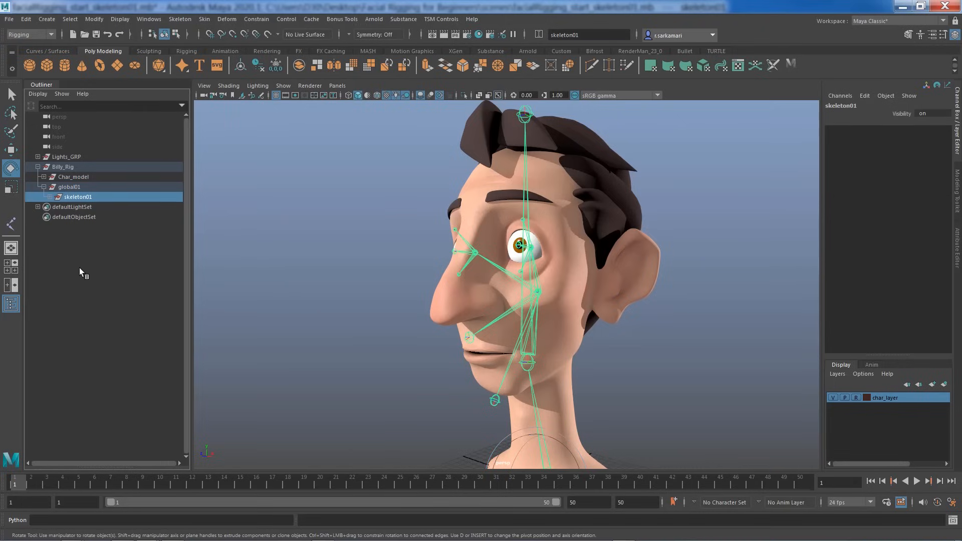
pyautogui.moveTo(166, 270)
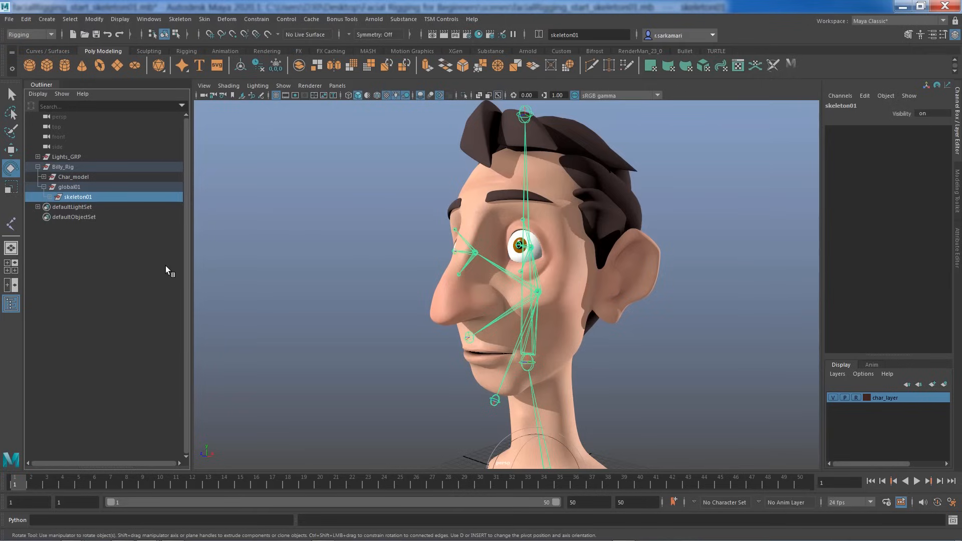
pyautogui.moveTo(224, 261)
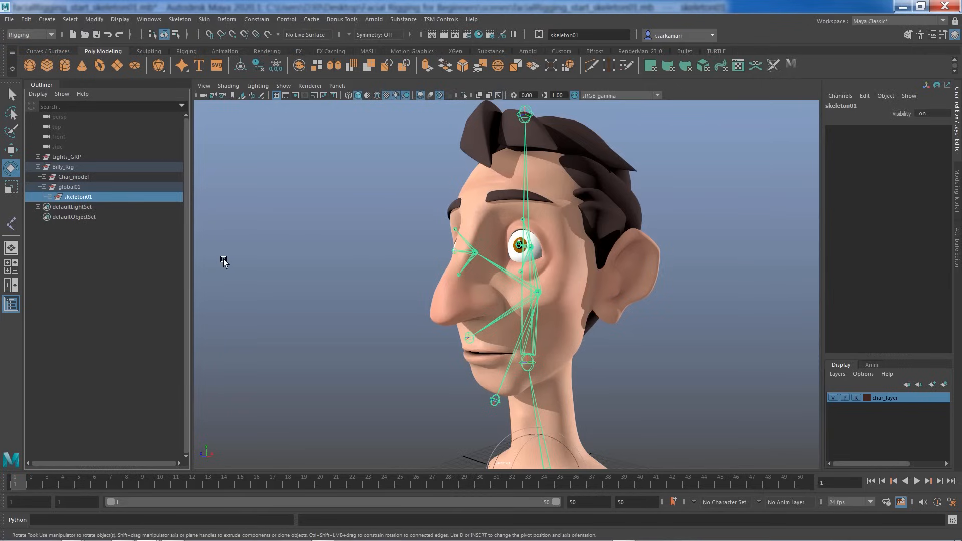
pyautogui.moveTo(103, 264)
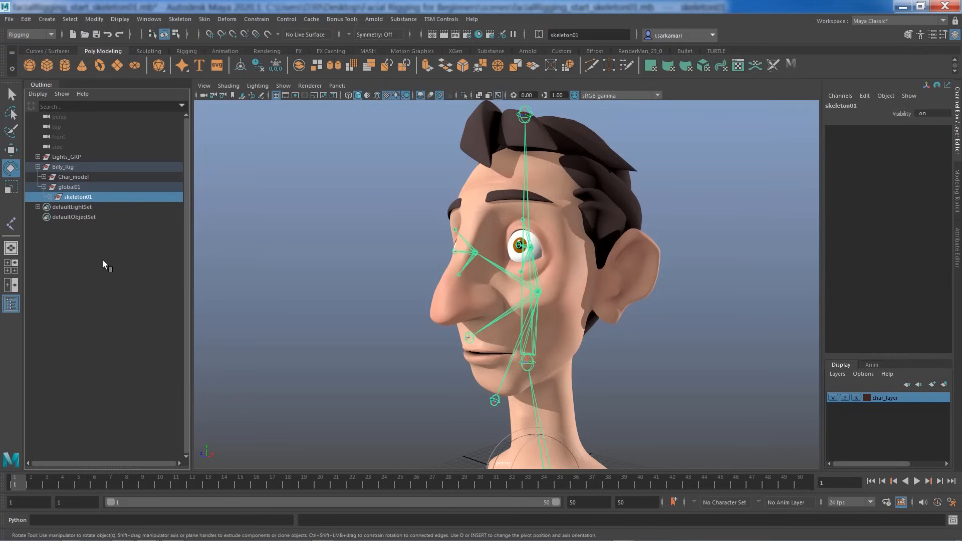
pyautogui.moveTo(104, 293)
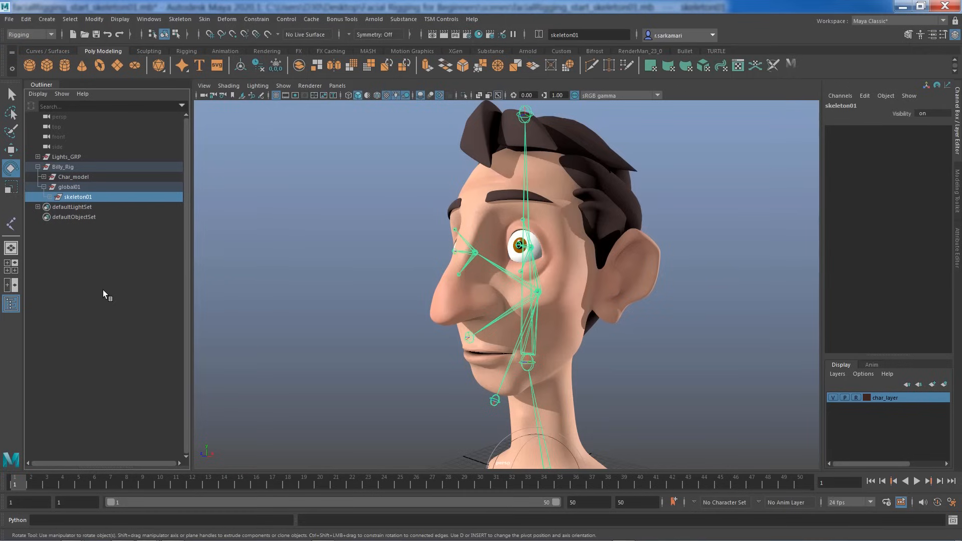